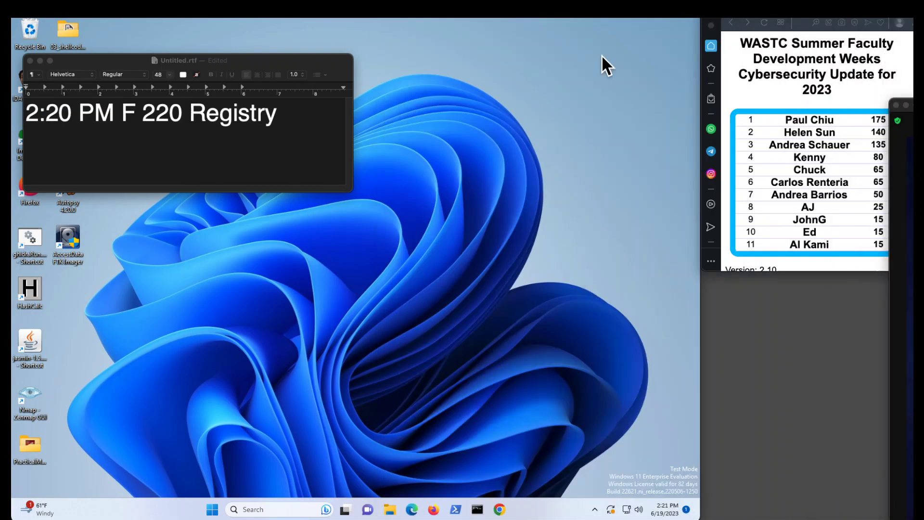
# - Launch FTK Imager from its desktop shortcut with administrator approval
pyautogui.click(29, 61)
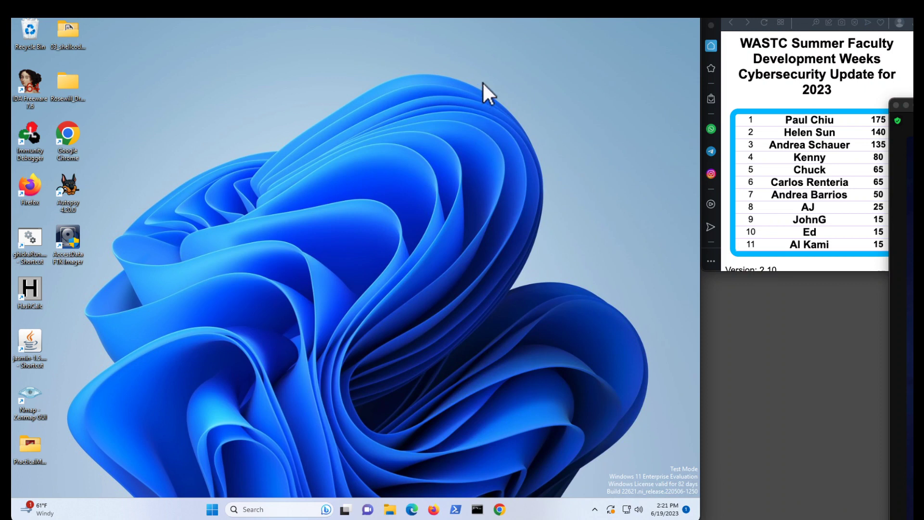
pyautogui.moveTo(420, 220)
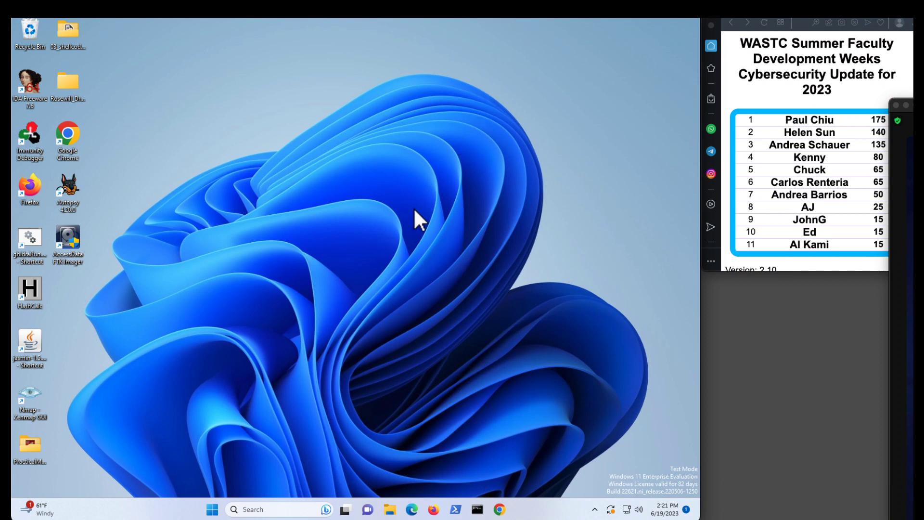
pyautogui.moveTo(71, 260)
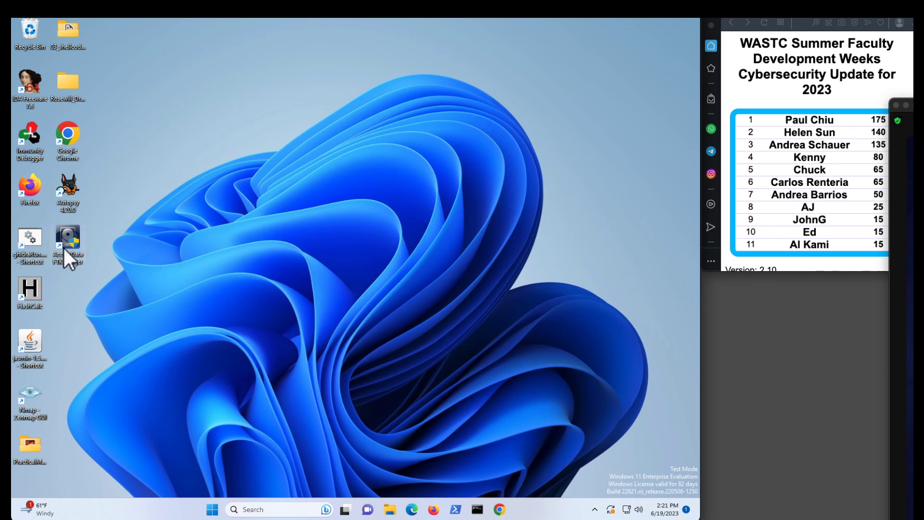
pyautogui.moveTo(67, 242)
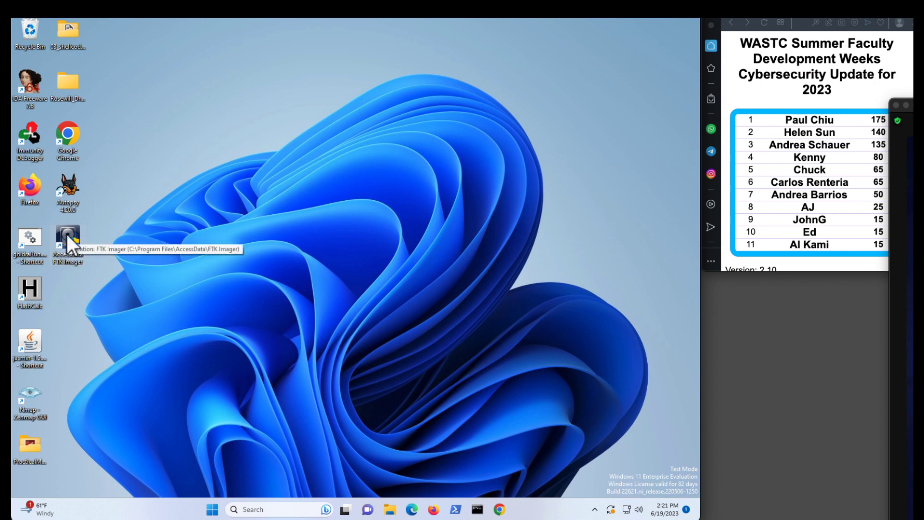
pyautogui.moveTo(69, 244)
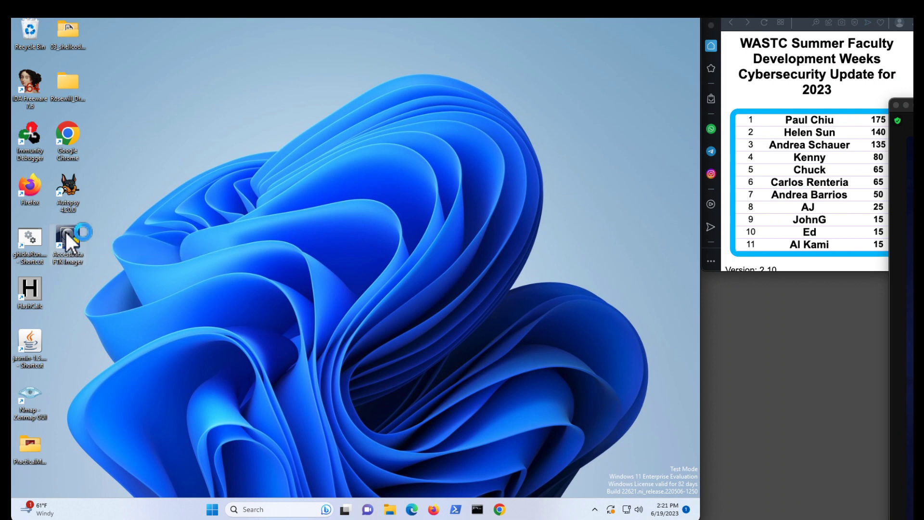
pyautogui.doubleClick(68, 242)
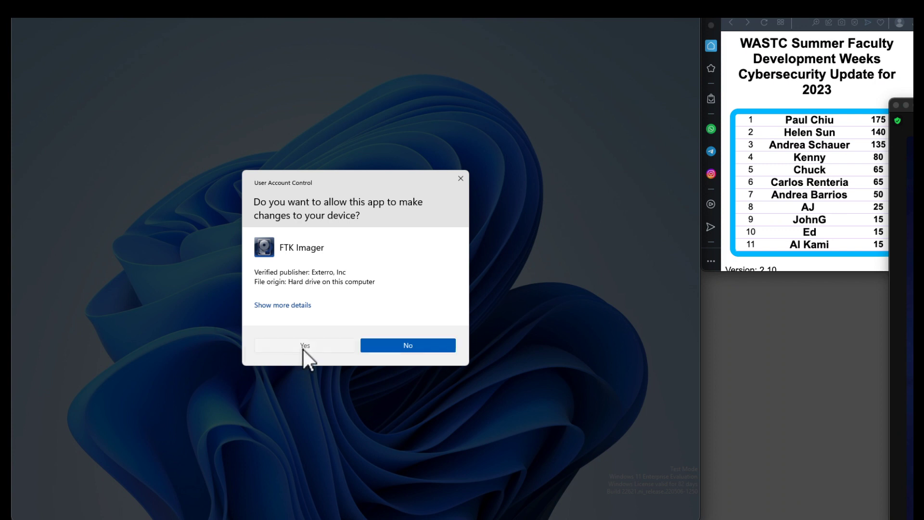
pyautogui.click(304, 345)
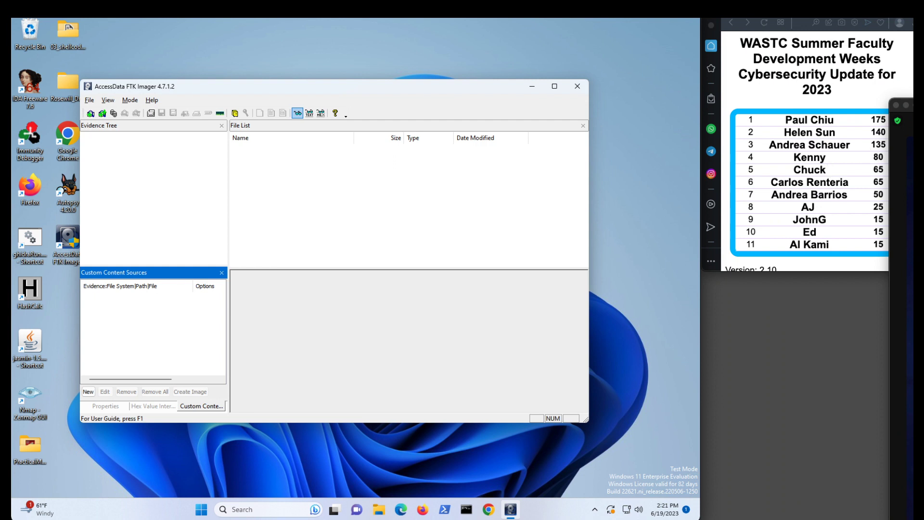
pyautogui.moveTo(533, 86)
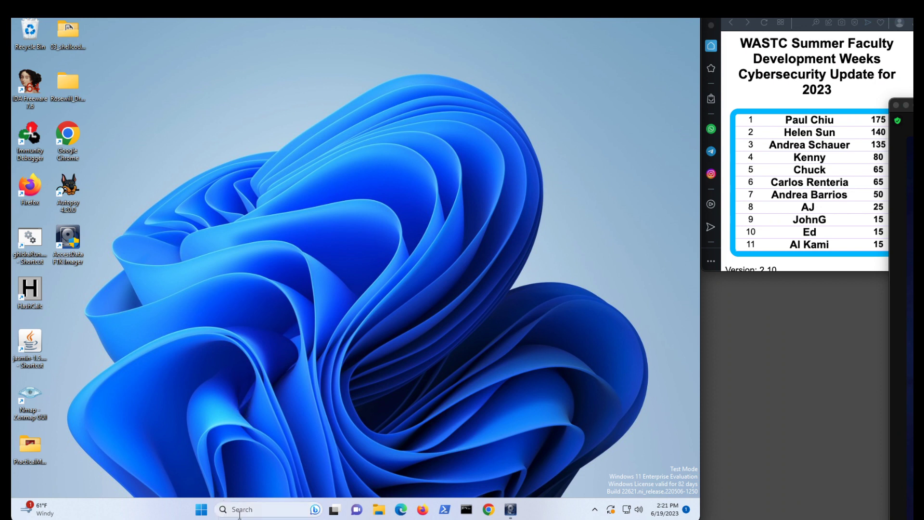
# - Open Registry Editor via a 'regedit' search and browse HKLM\SYSTEM\CurrentControlSet\Control
pyautogui.click(241, 509)
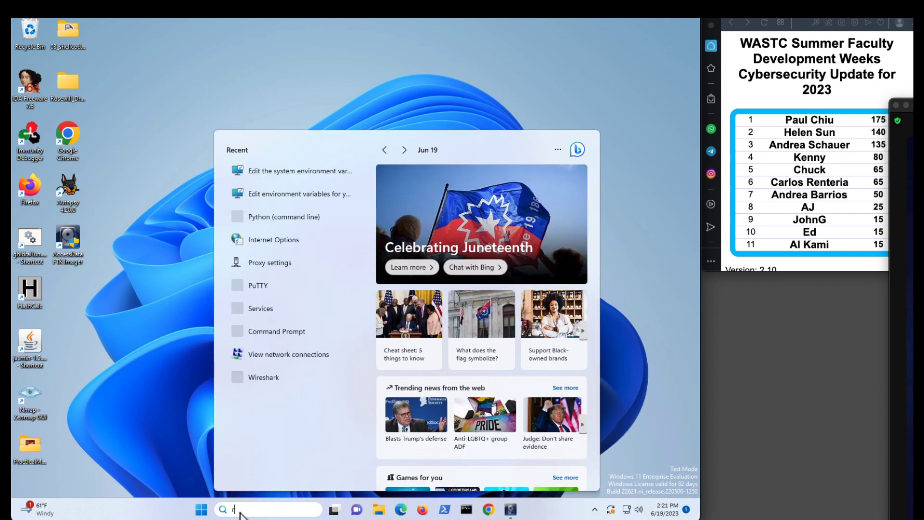
pyautogui.write('regedit')
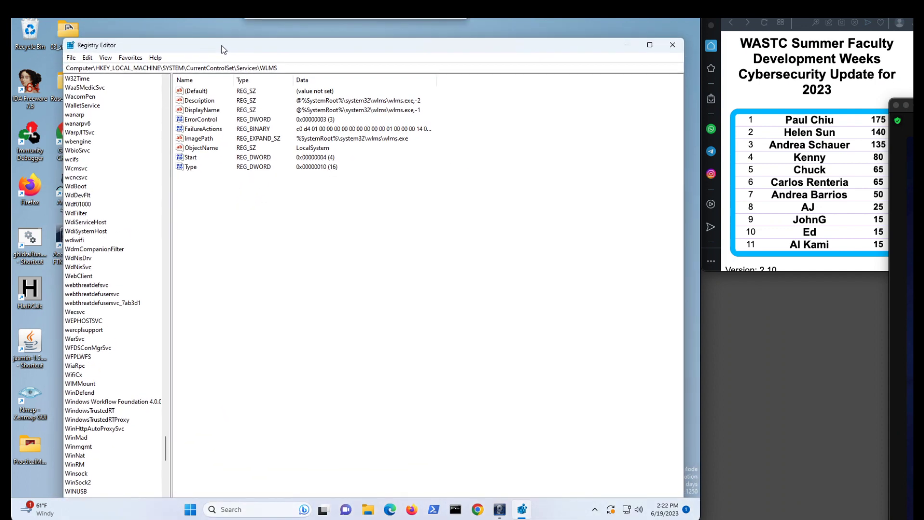
pyautogui.moveTo(223, 49); pyautogui.dragTo(229, 60)
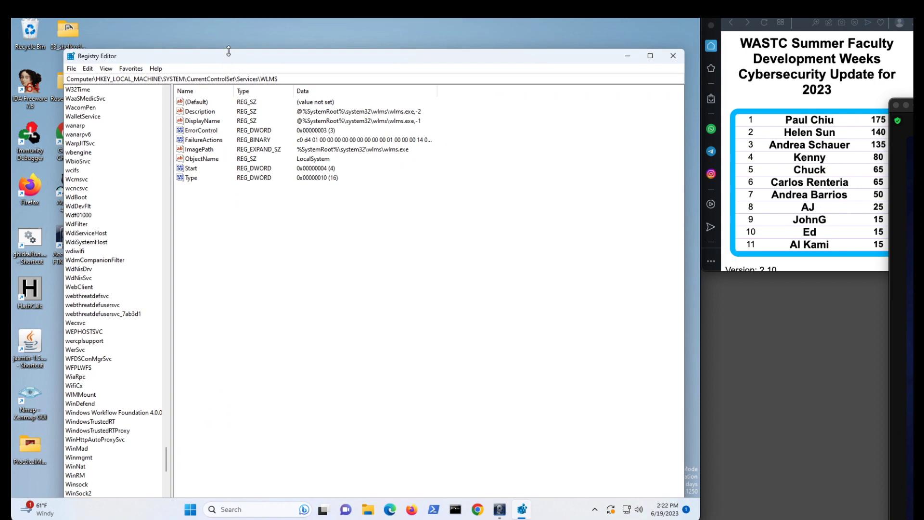
pyautogui.moveTo(228, 55); pyautogui.dragTo(248, 101)
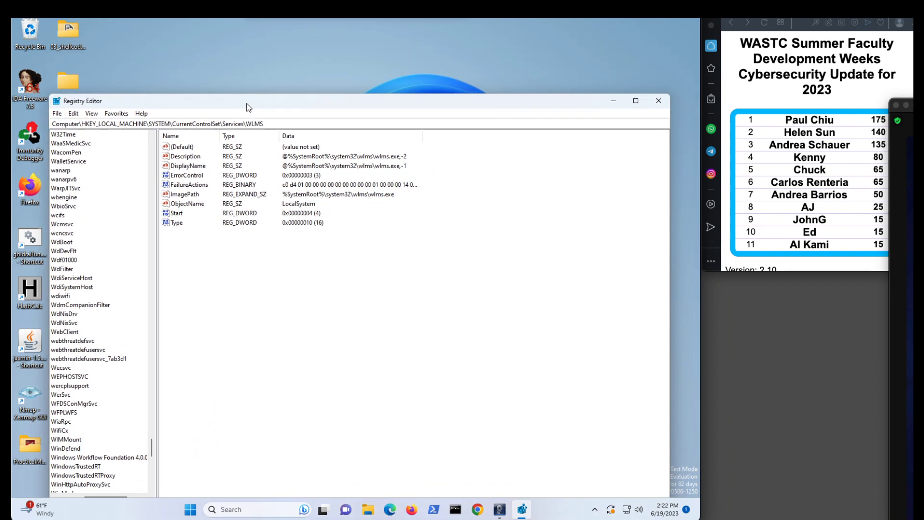
pyautogui.moveTo(248, 100); pyautogui.dragTo(250, 62)
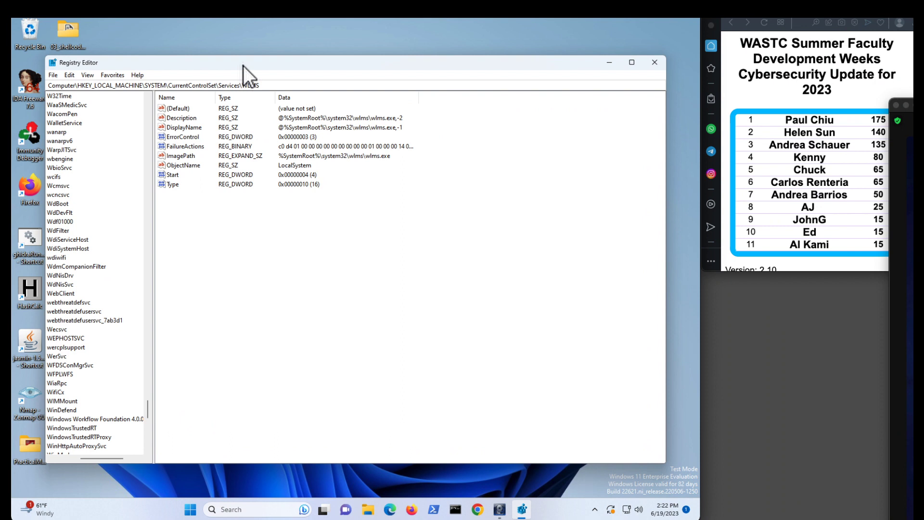
pyautogui.moveTo(204, 441)
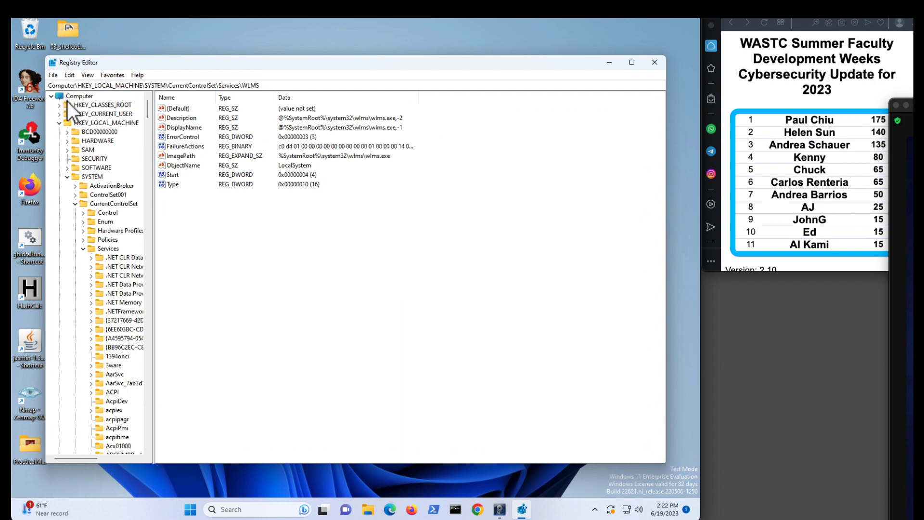
pyautogui.moveTo(71, 257)
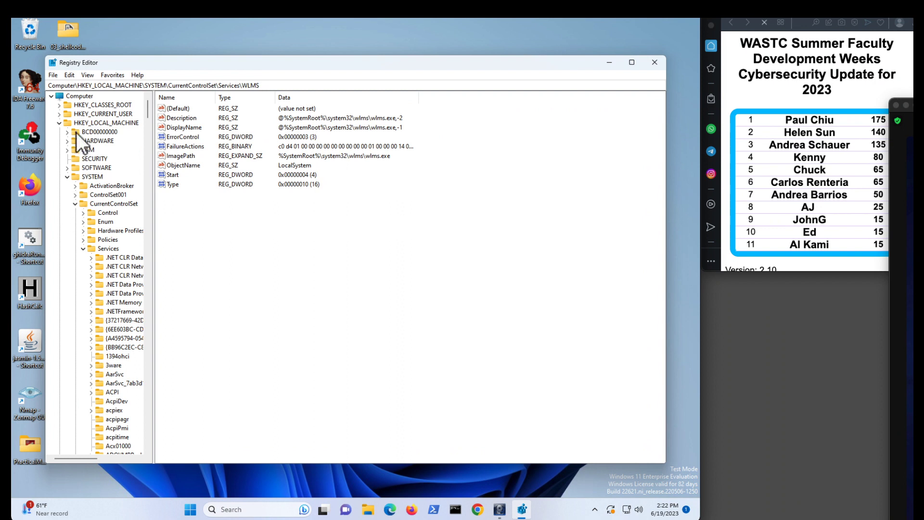
pyautogui.moveTo(103, 171)
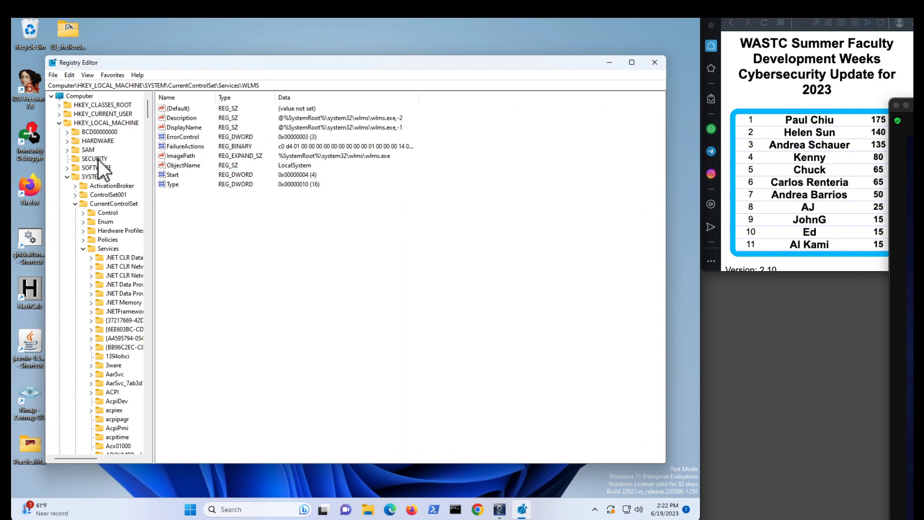
pyautogui.moveTo(115, 222)
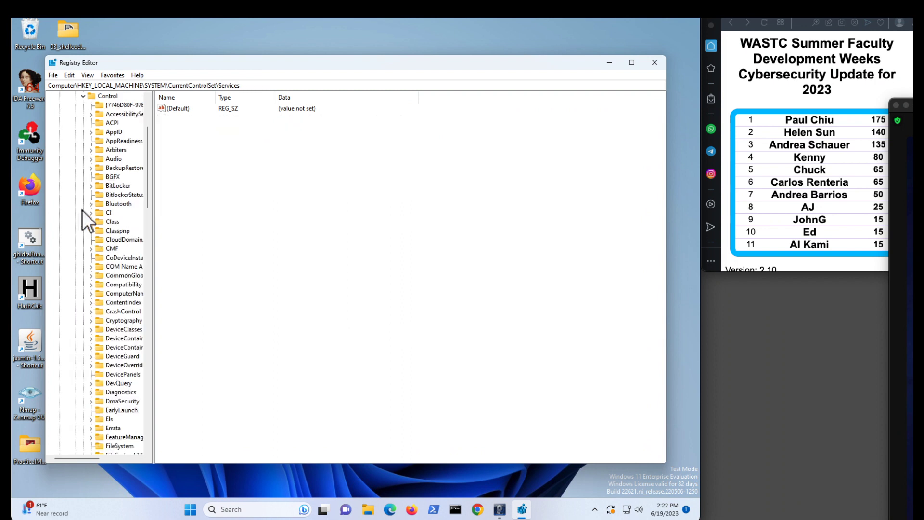
pyautogui.moveTo(121, 262)
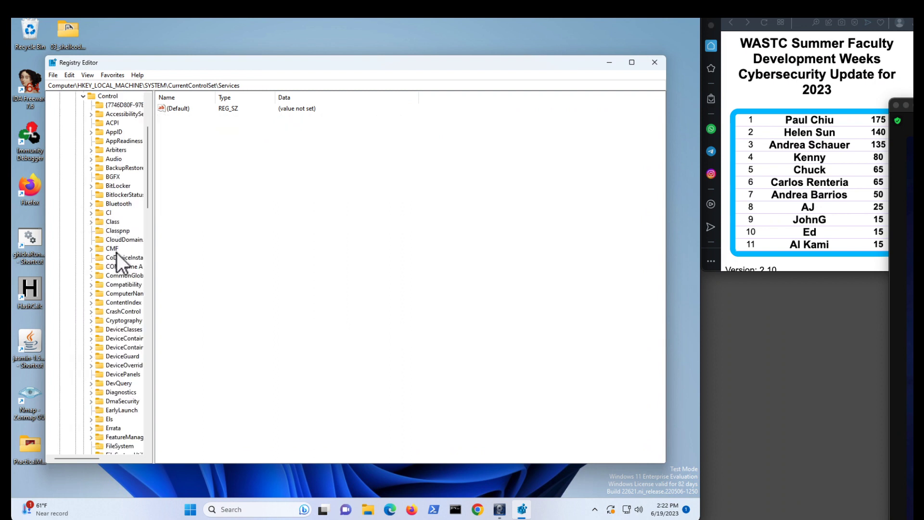
pyautogui.scroll(-3)
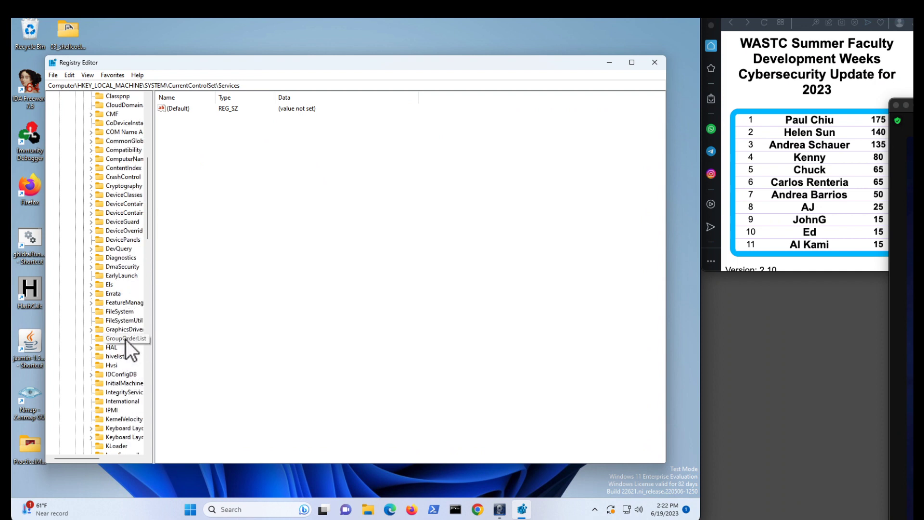
# - Inspect the hivelist key's hive file paths, then close Registry Editor
pyautogui.click(113, 356)
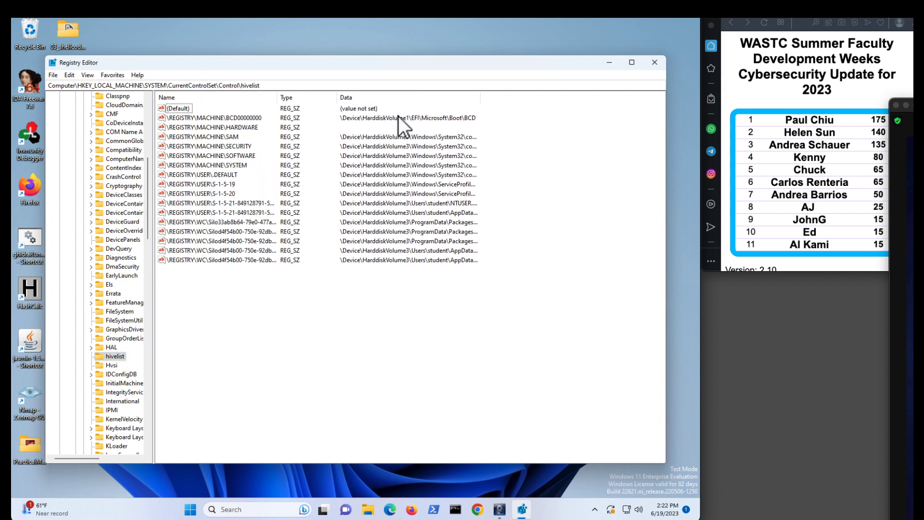
pyautogui.moveTo(423, 146)
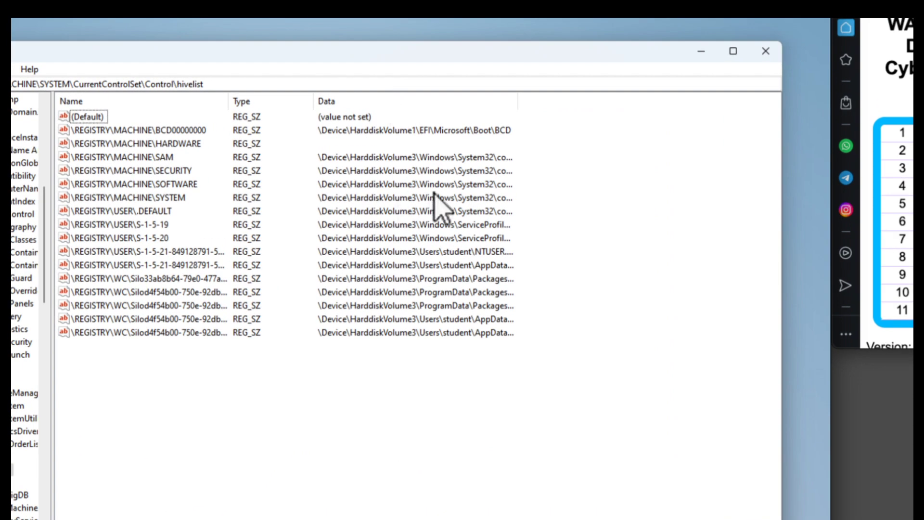
pyautogui.moveTo(517, 98)
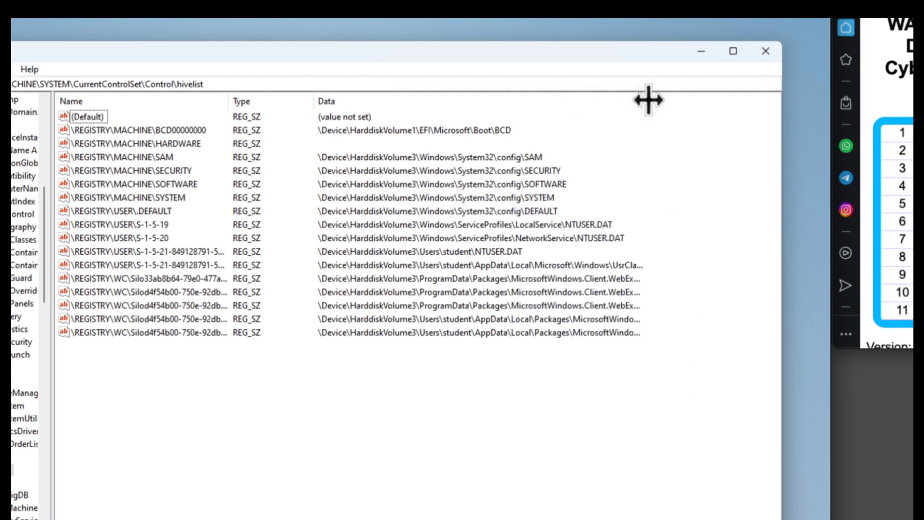
pyautogui.moveTo(561, 183)
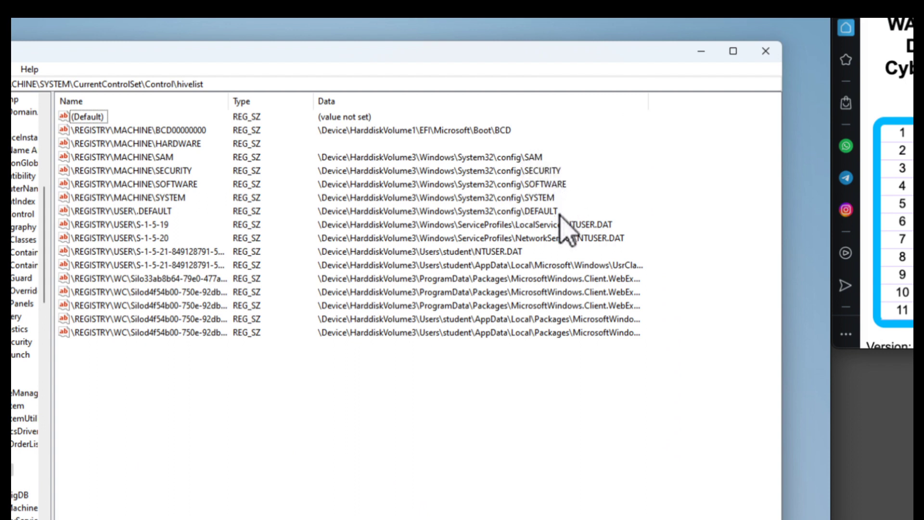
pyautogui.moveTo(471, 271)
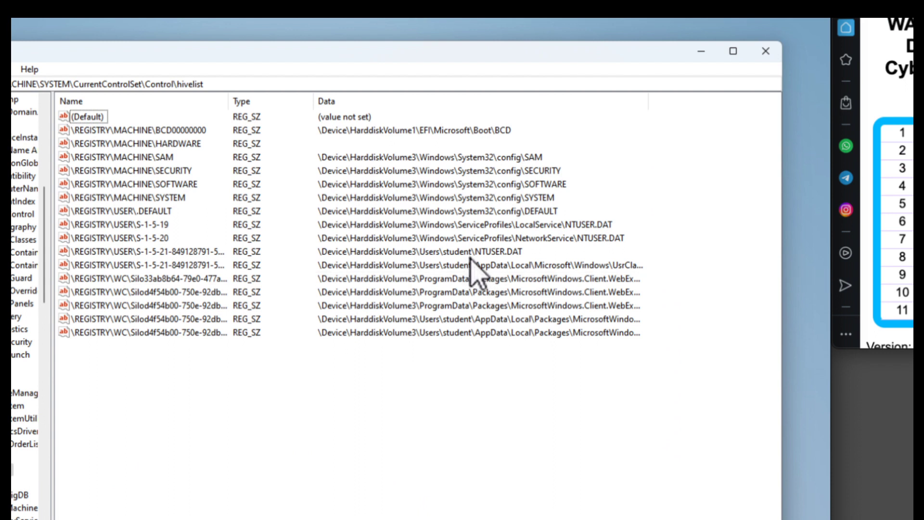
pyautogui.moveTo(506, 277)
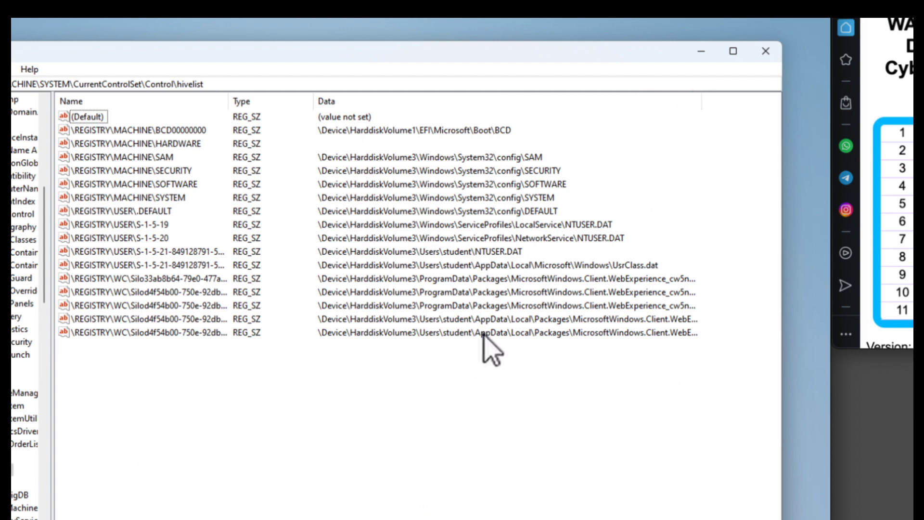
pyautogui.moveTo(512, 365)
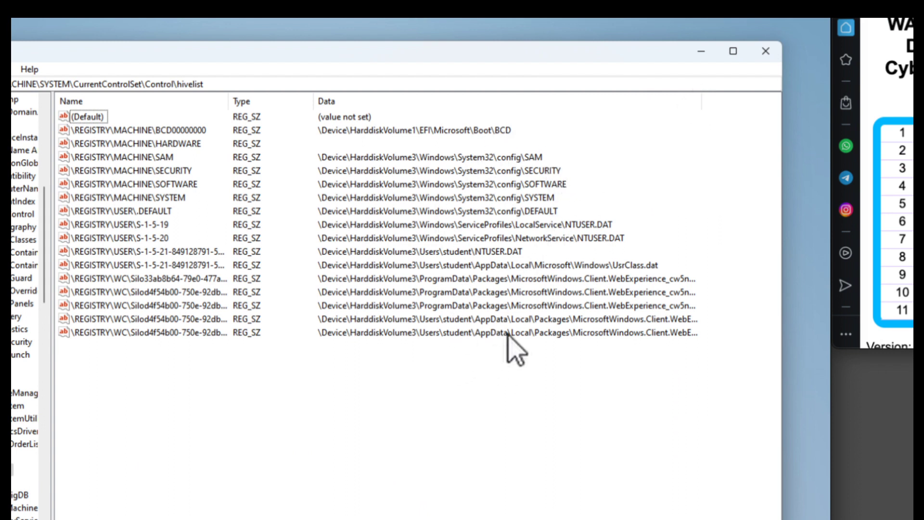
pyautogui.moveTo(139, 375)
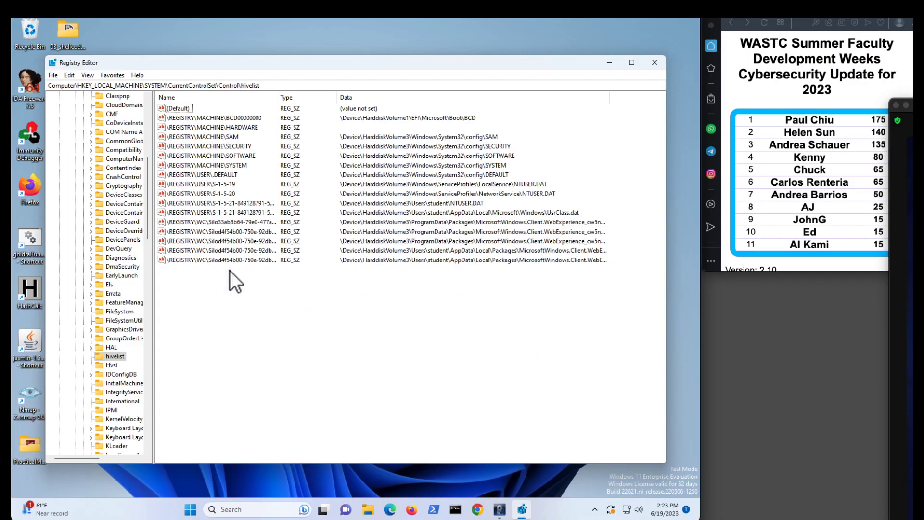
pyautogui.moveTo(381, 293)
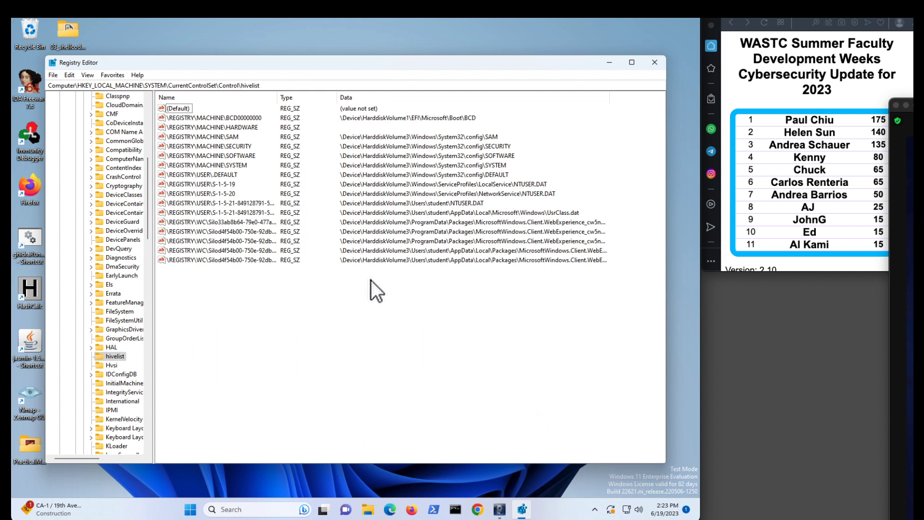
pyautogui.moveTo(558, 77)
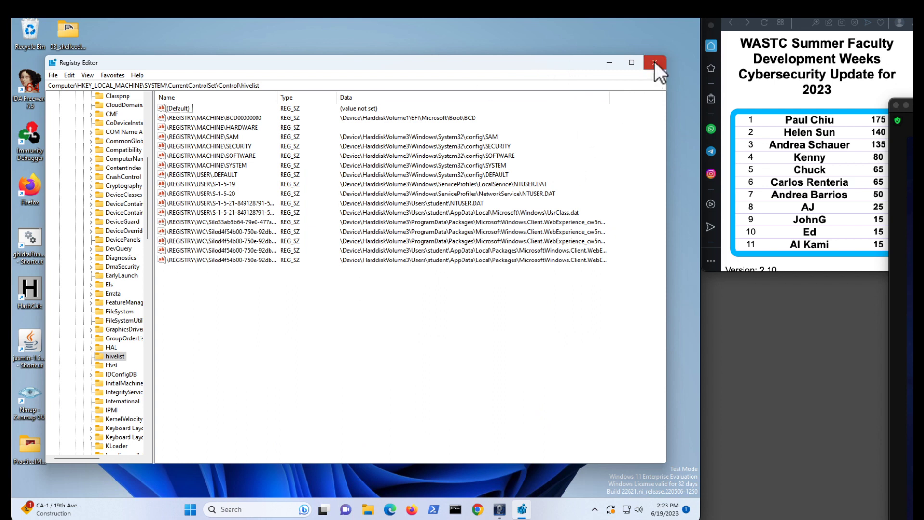
pyautogui.click(656, 63)
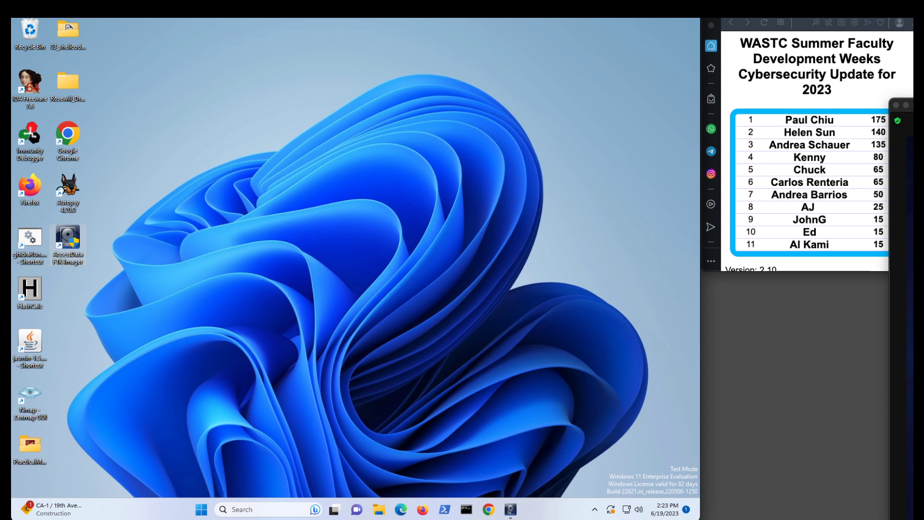
pyautogui.moveTo(630, 289)
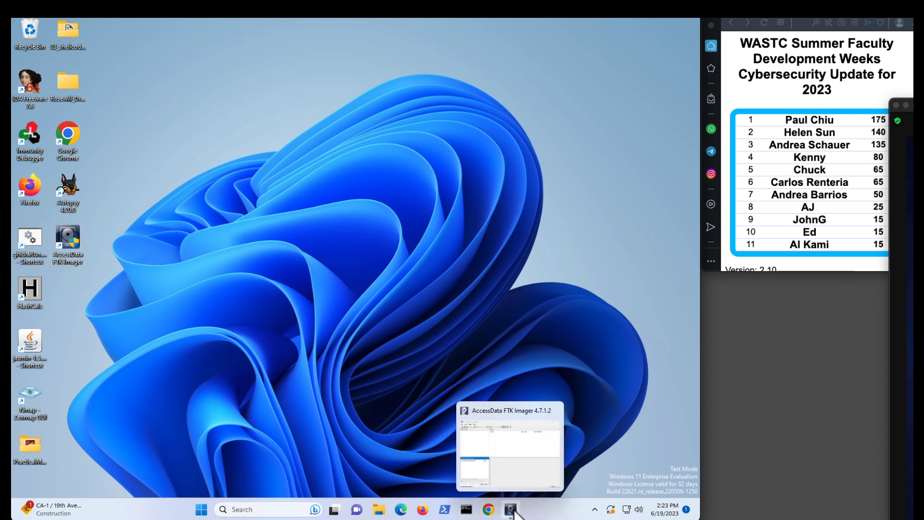
# - Restore FTK Imager from the taskbar and bring up its File menu
pyautogui.click(511, 509)
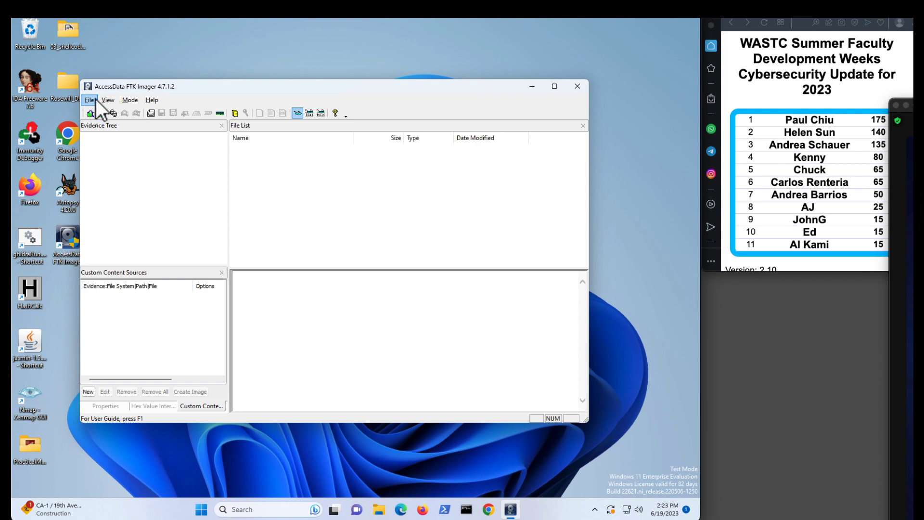
pyautogui.click(108, 99)
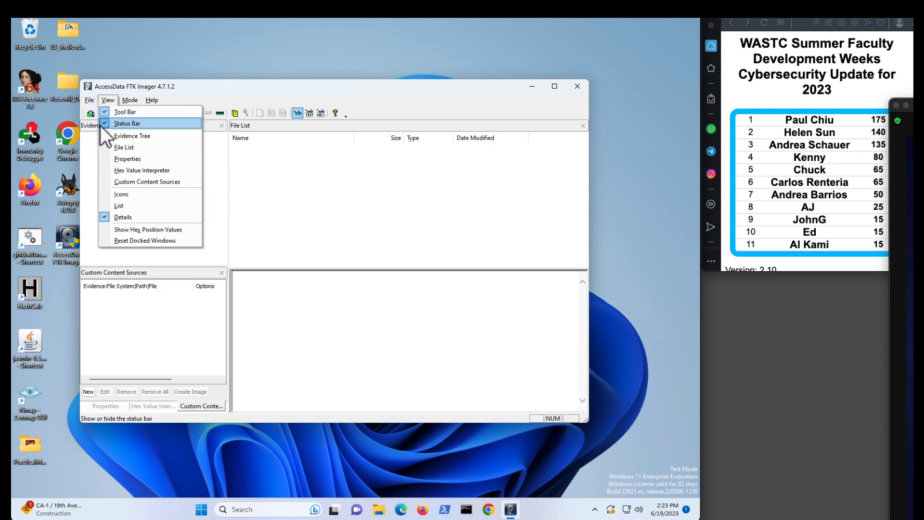
pyautogui.click(89, 100)
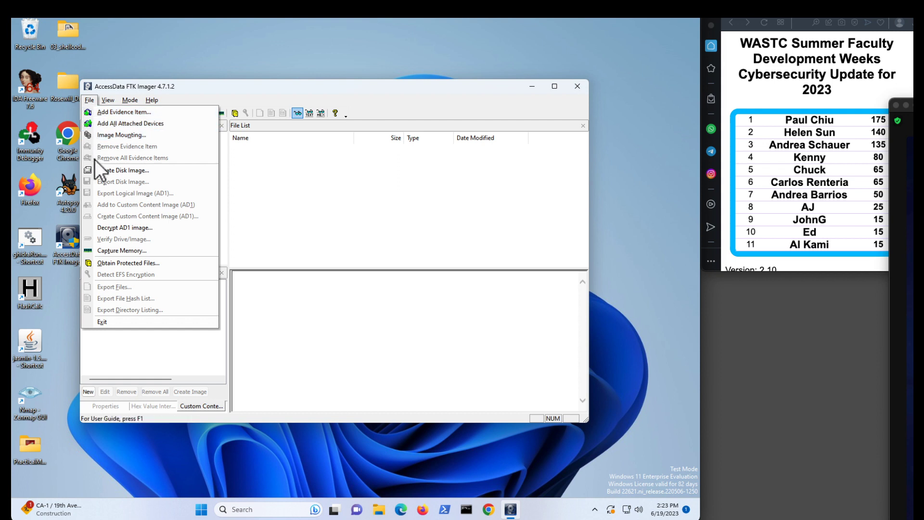
# - Choose File > Obtain Protected Files to bring up the Obtain System Files dialog
pyautogui.click(128, 263)
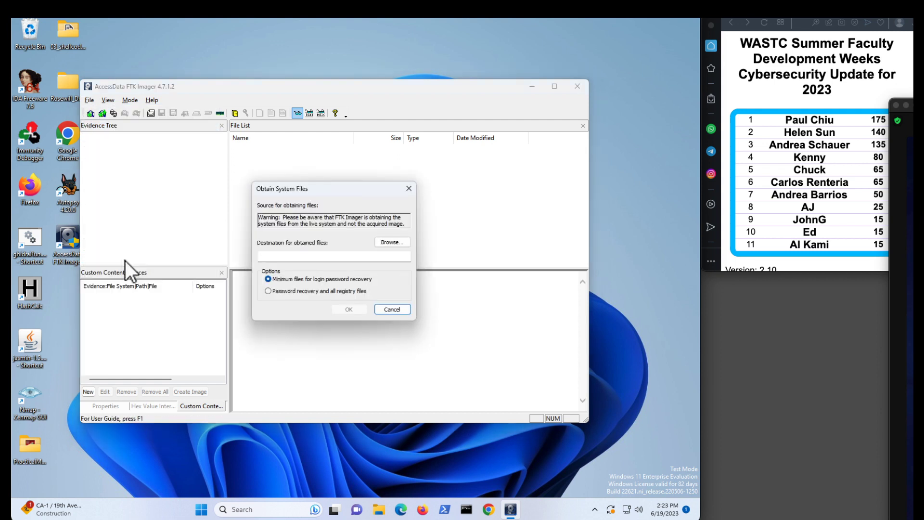
pyautogui.moveTo(330, 245)
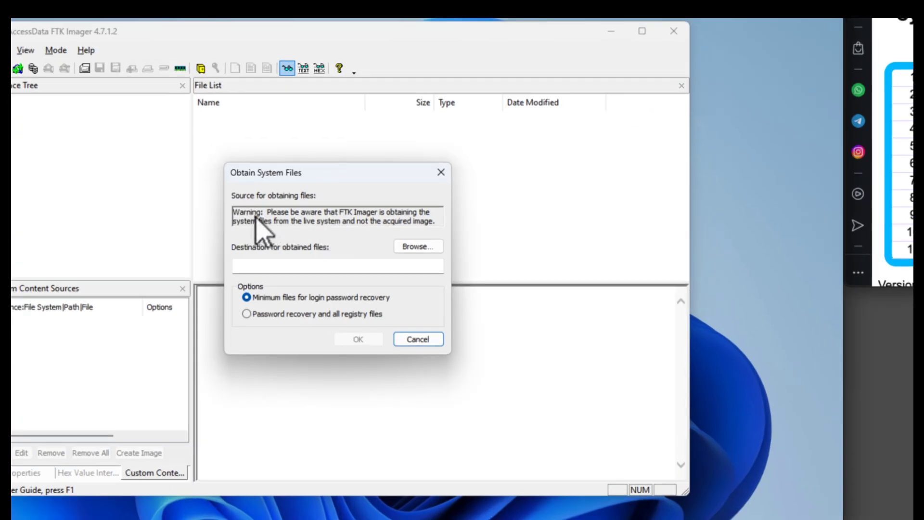
pyautogui.moveTo(390, 241)
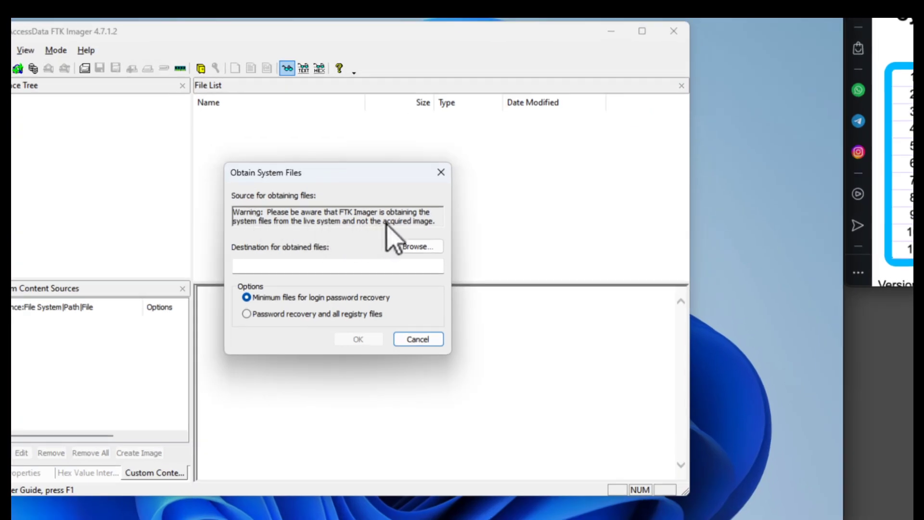
pyautogui.moveTo(289, 253)
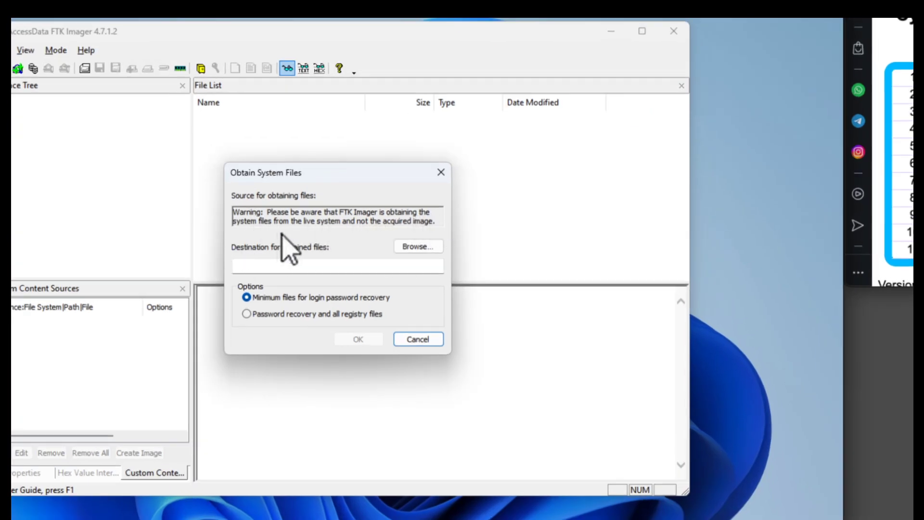
pyautogui.moveTo(406, 248)
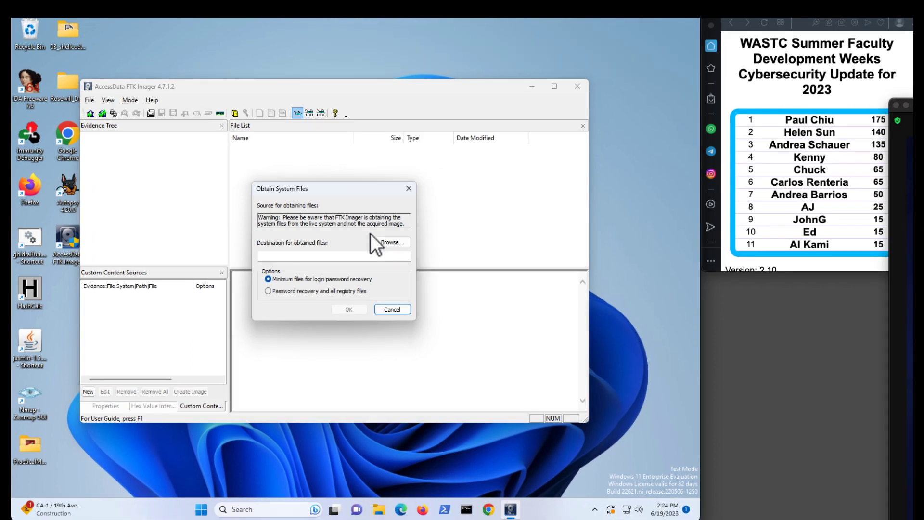
pyautogui.moveTo(383, 245)
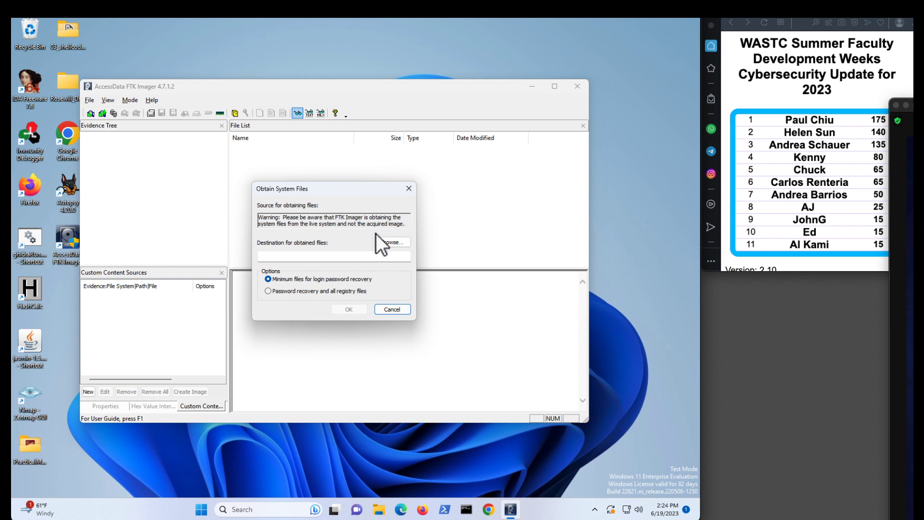
pyautogui.moveTo(317, 105)
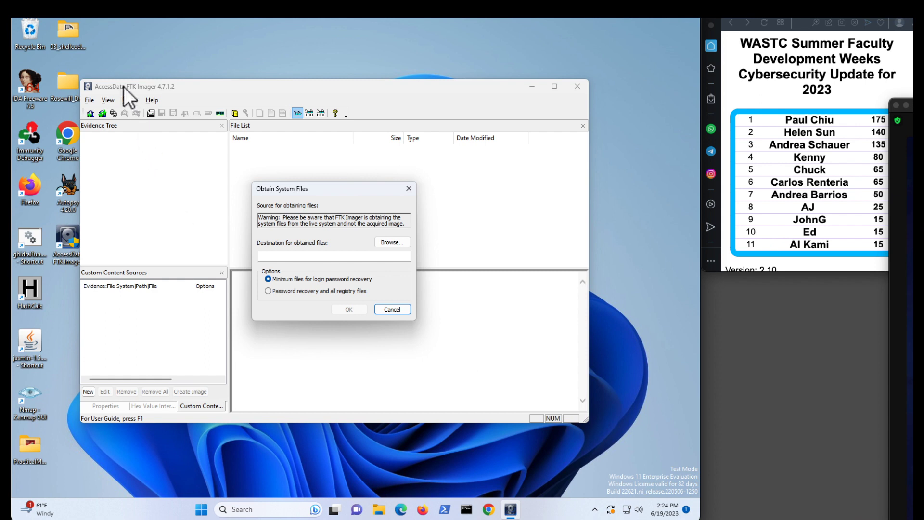
pyautogui.moveTo(312, 236)
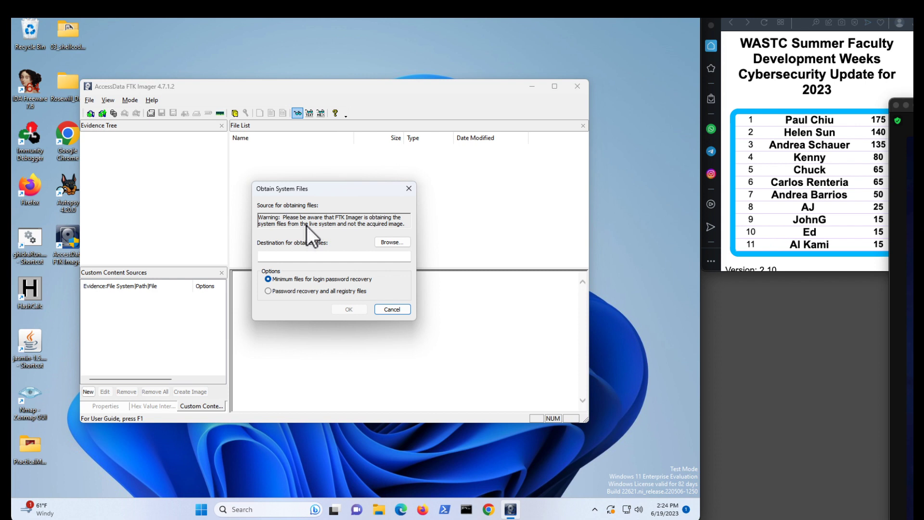
pyautogui.moveTo(317, 203)
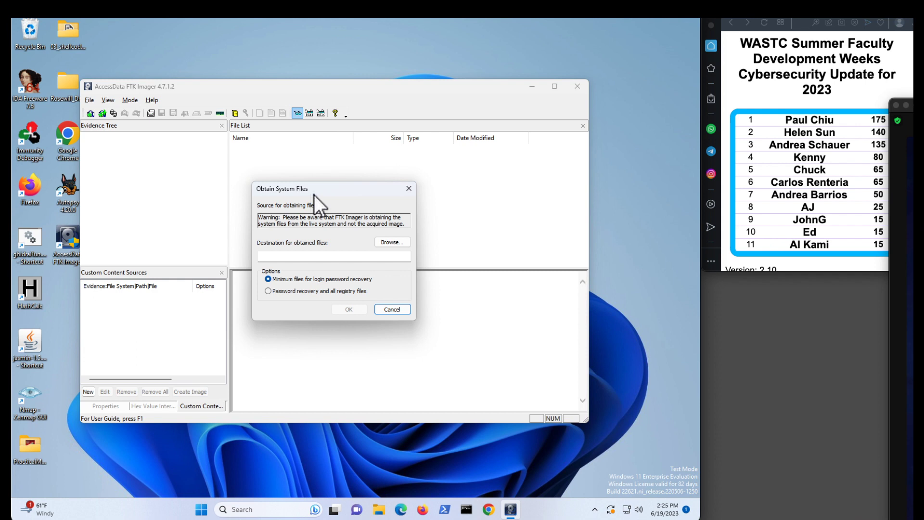
pyautogui.moveTo(295, 246)
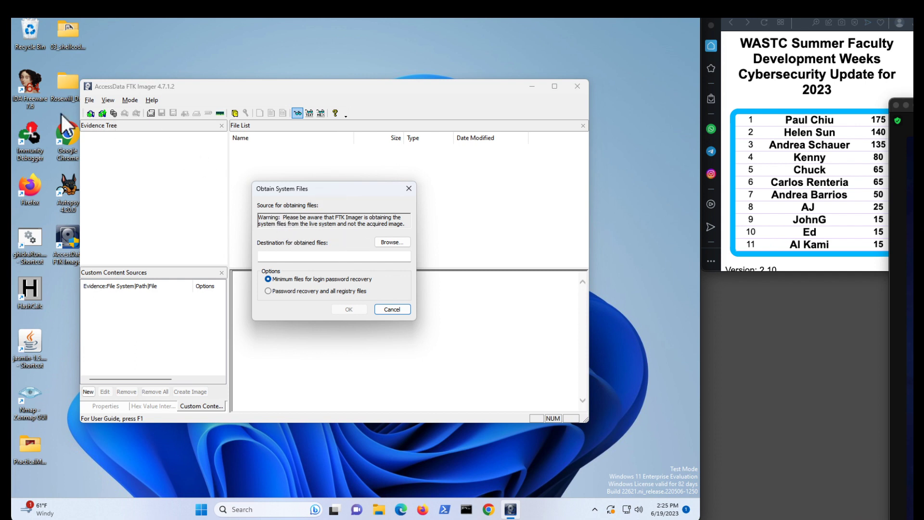
pyautogui.moveTo(87, 176)
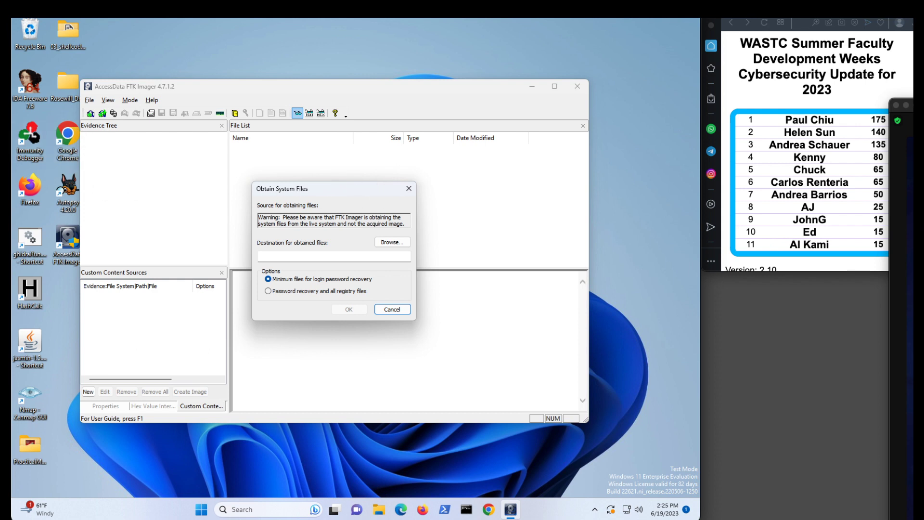
pyautogui.moveTo(545, 246)
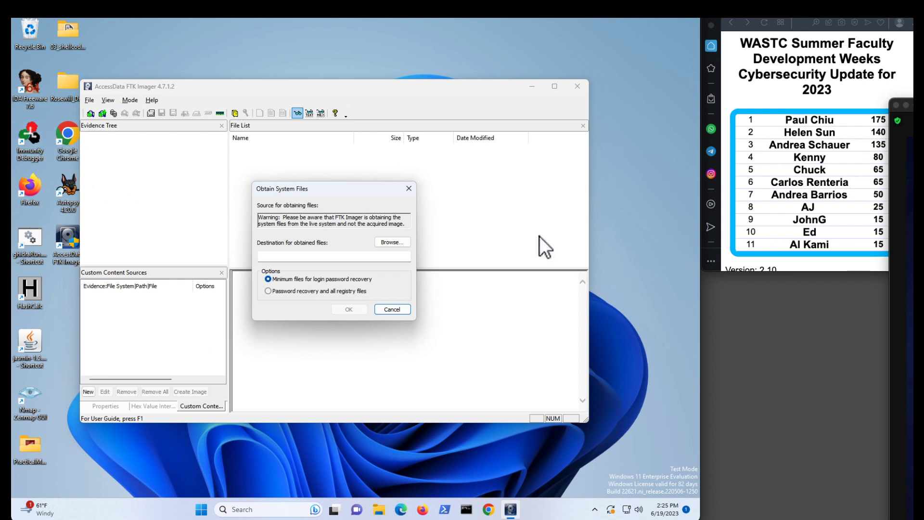
pyautogui.moveTo(370, 203)
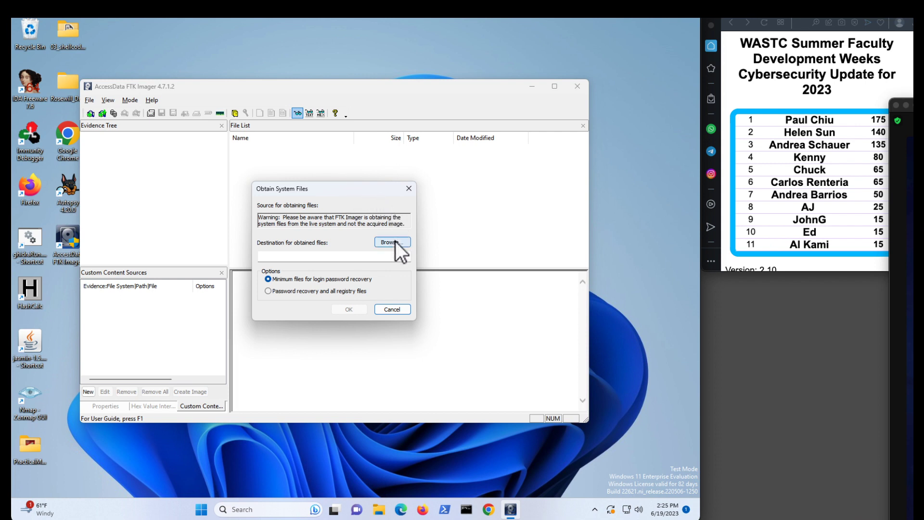
# - Create a Desktop folder named Registry_image and set it as the destination
pyautogui.click(391, 242)
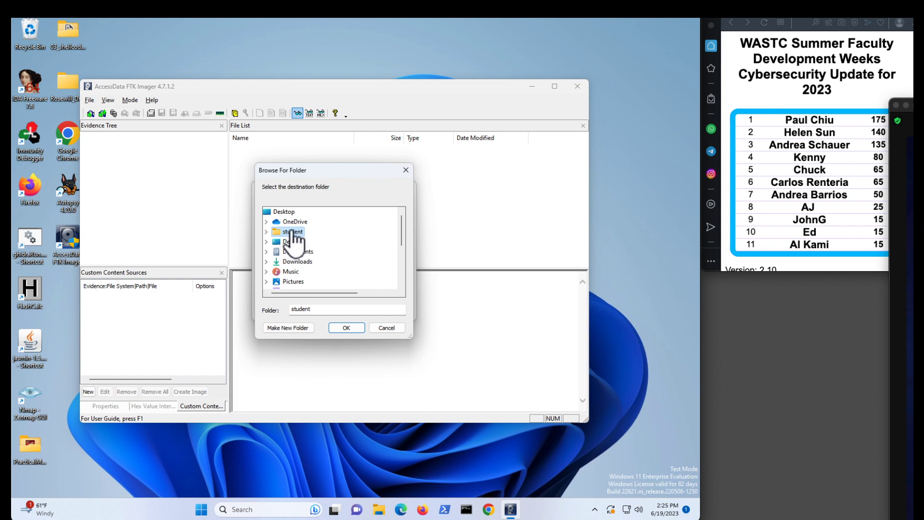
pyautogui.click(283, 211)
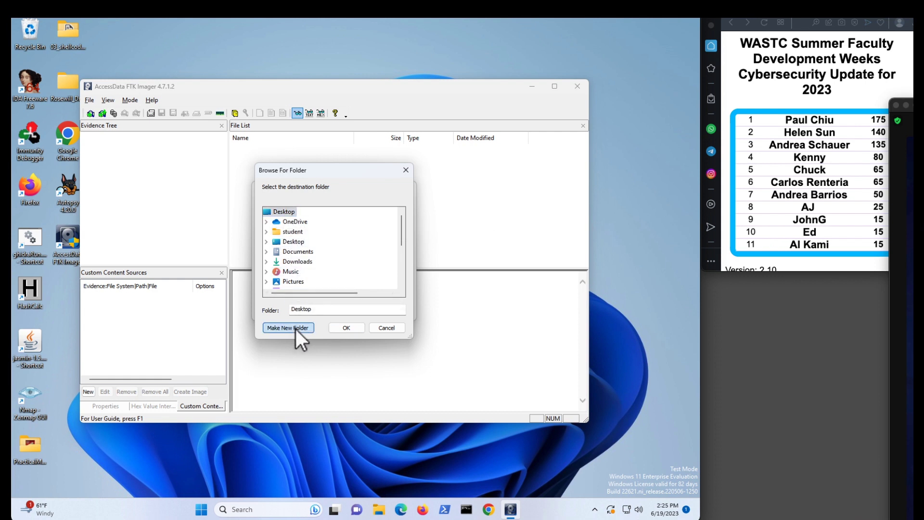
pyautogui.click(288, 328)
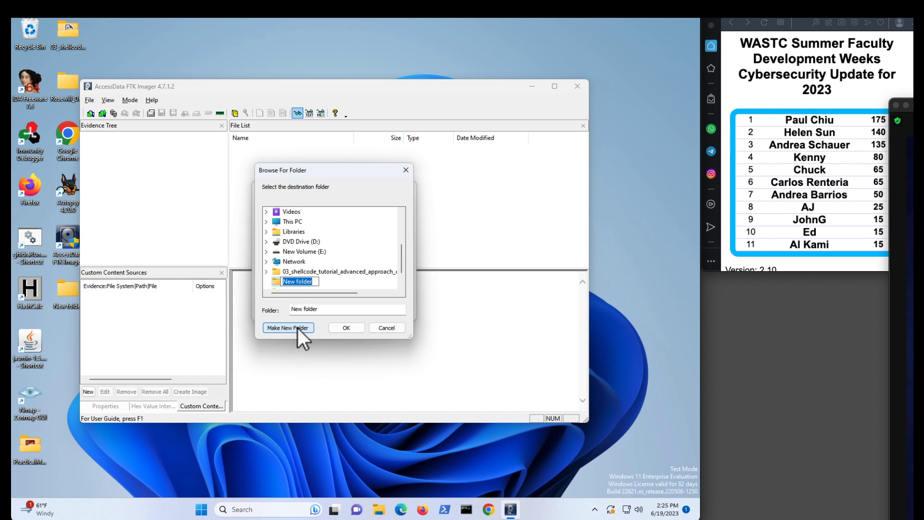
pyautogui.write('Registry_image')
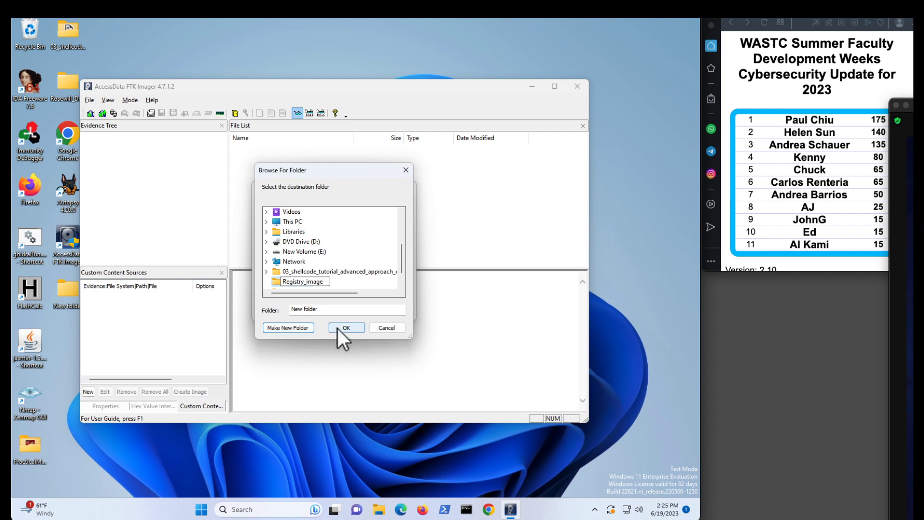
pyautogui.click(346, 327)
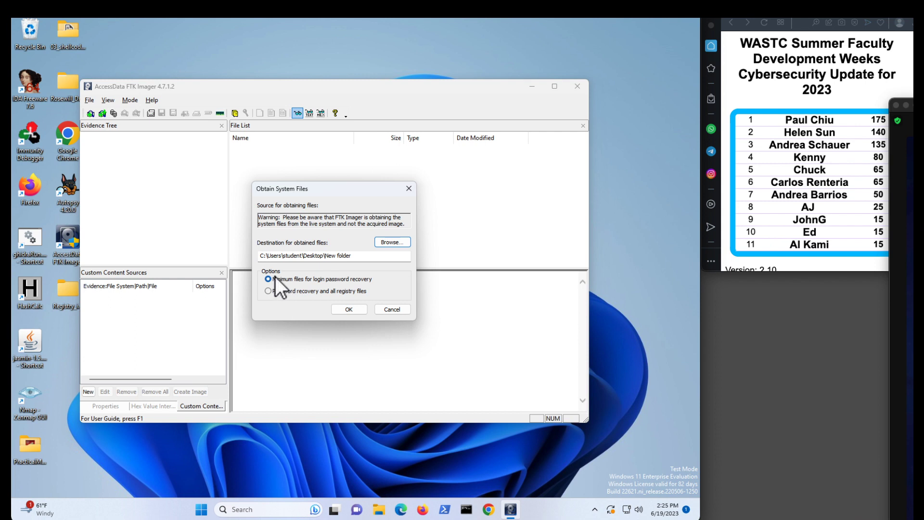
pyautogui.moveTo(357, 289)
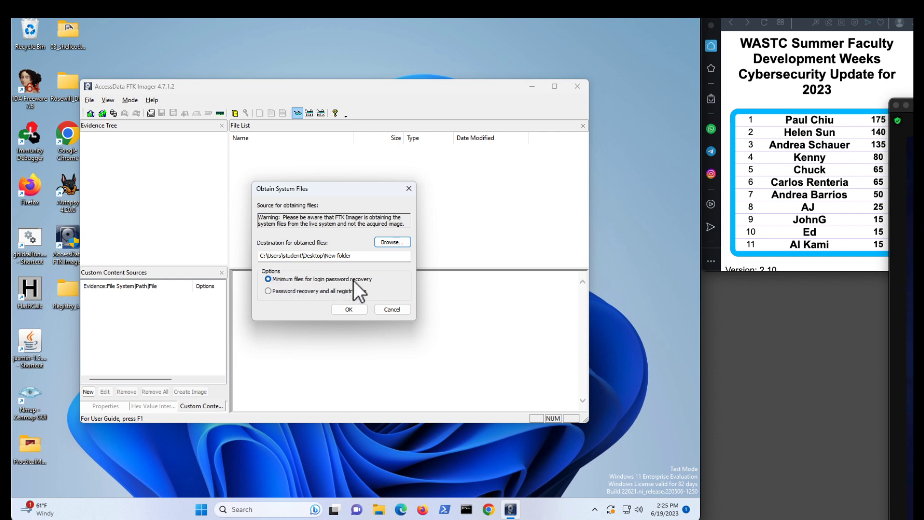
# - Request 'Password recovery and all registry files' and confirm the collection
pyautogui.click(269, 291)
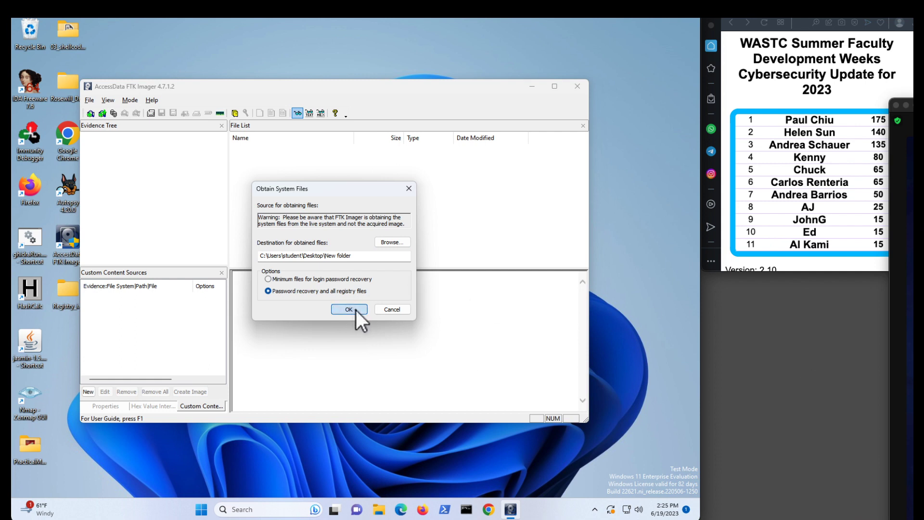
pyautogui.click(348, 309)
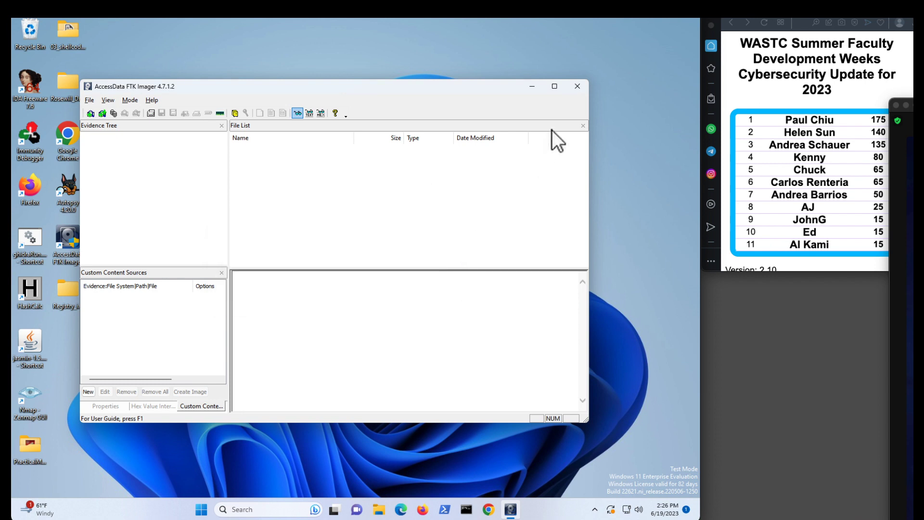
# - Close FTK Imager, open the Registry_image folder, and view its View > Show options
pyautogui.click(576, 86)
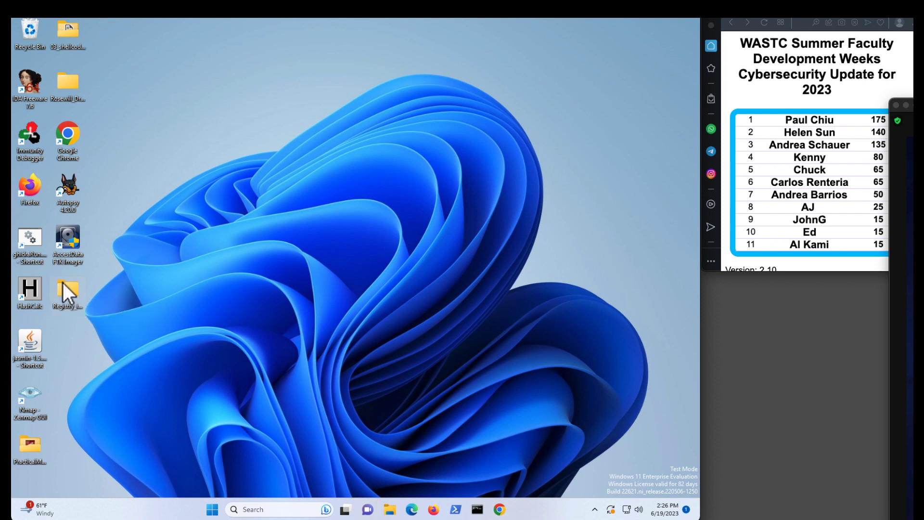
pyautogui.doubleClick(67, 293)
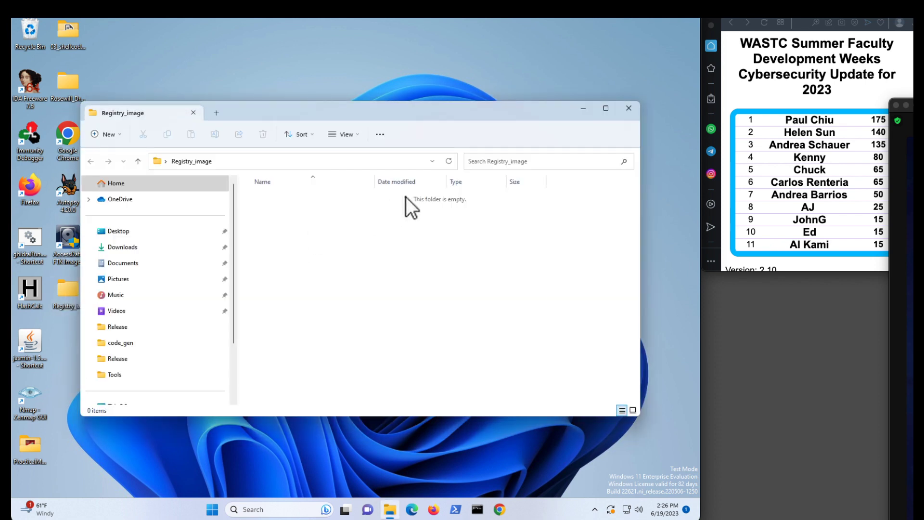
pyautogui.moveTo(331, 292)
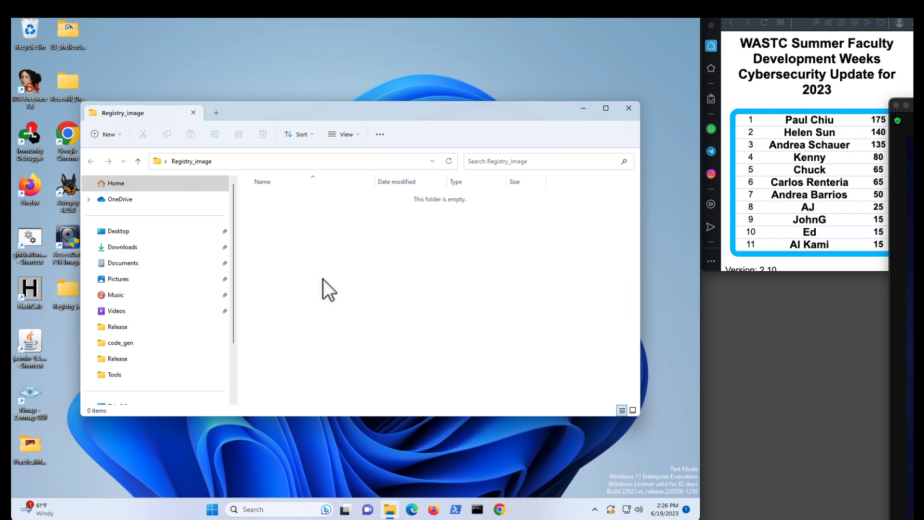
pyautogui.moveTo(344, 134)
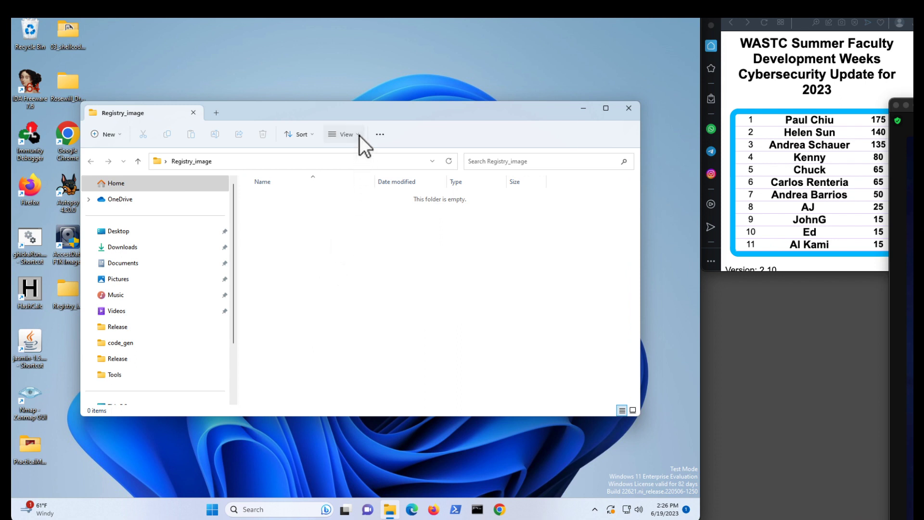
pyautogui.click(343, 133)
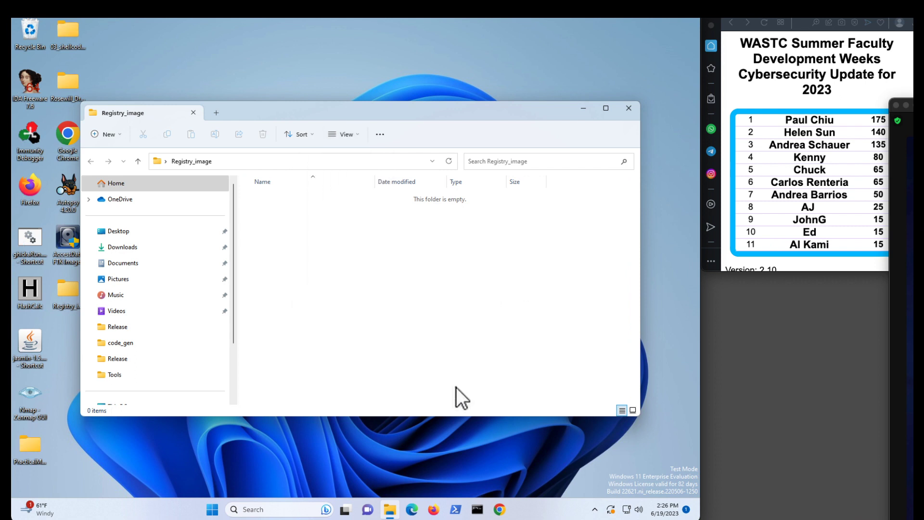
pyautogui.moveTo(345, 133)
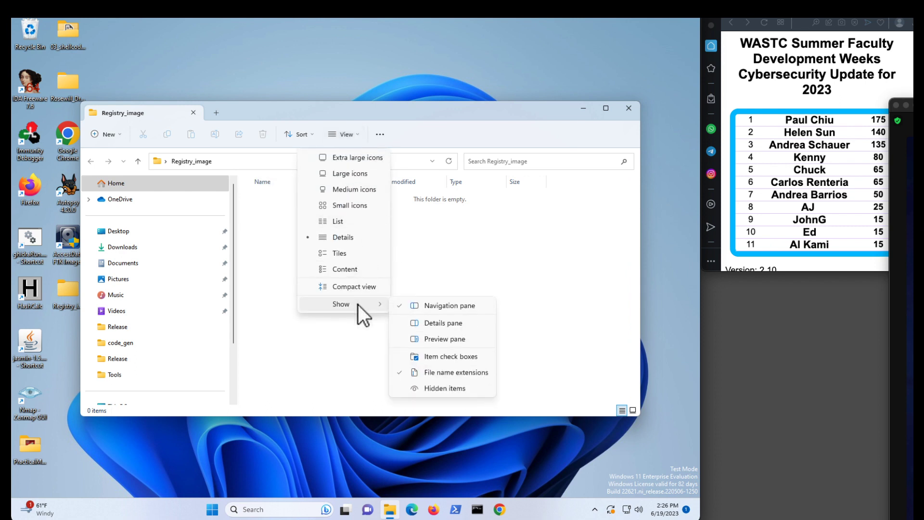
pyautogui.moveTo(449, 305)
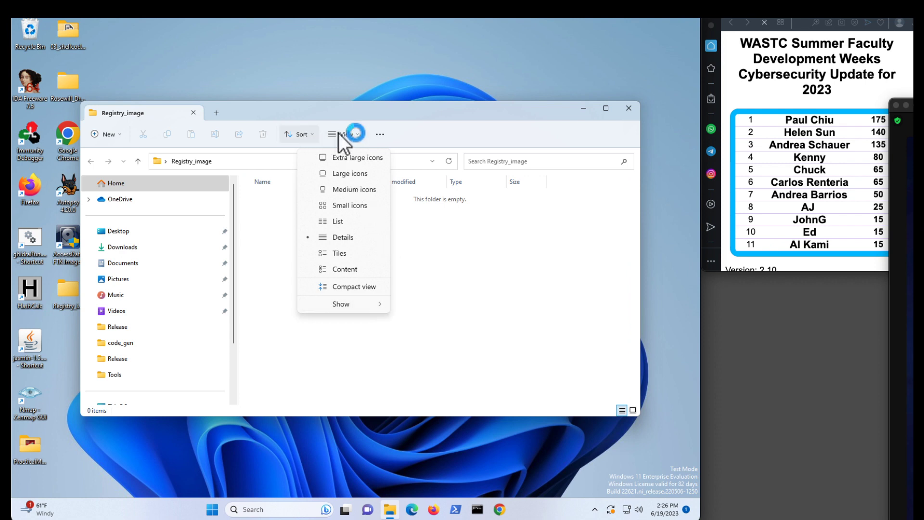
pyautogui.moveTo(342, 134)
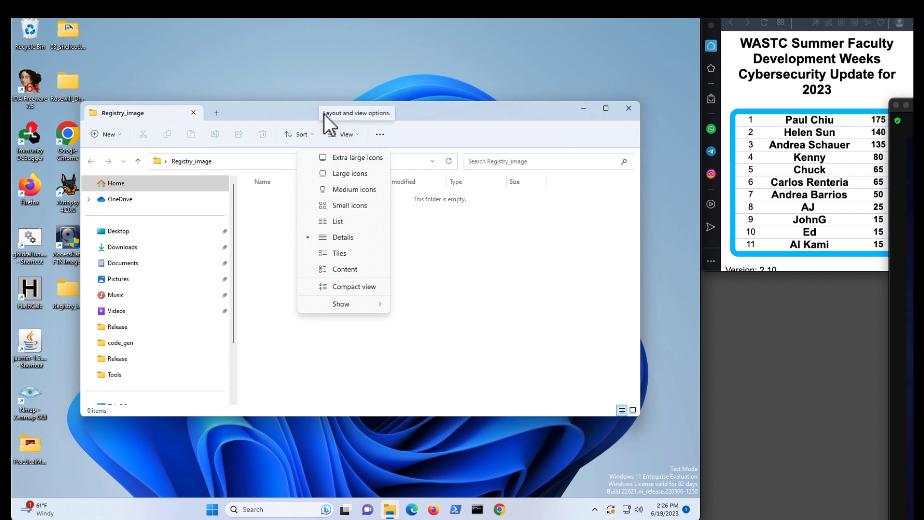
pyautogui.moveTo(351, 152)
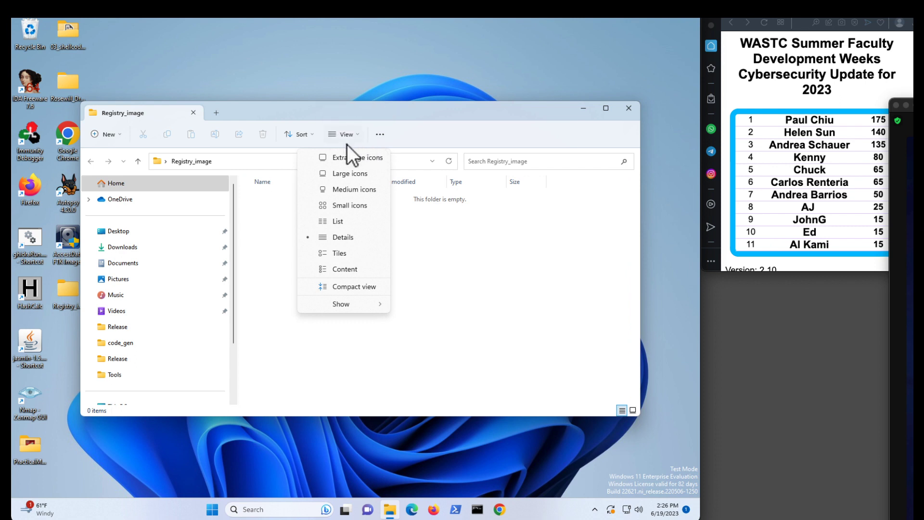
pyautogui.moveTo(341, 303)
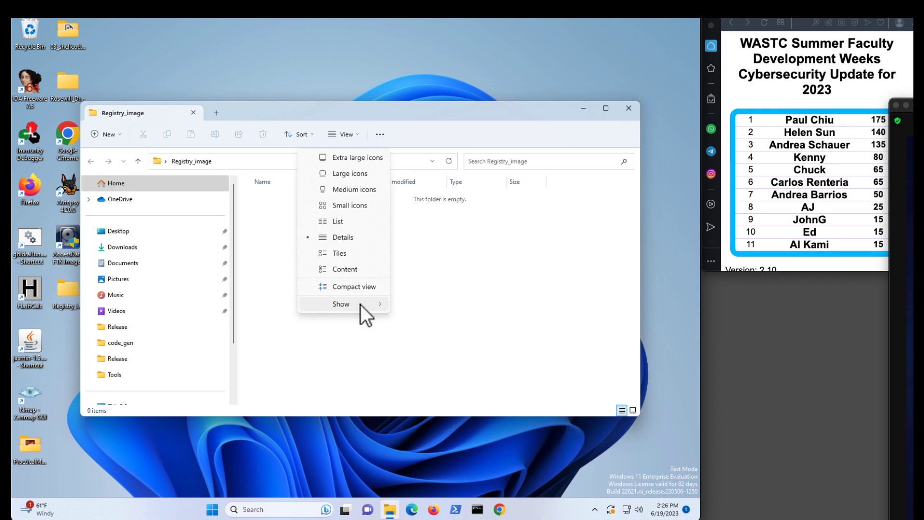
pyautogui.click(341, 304)
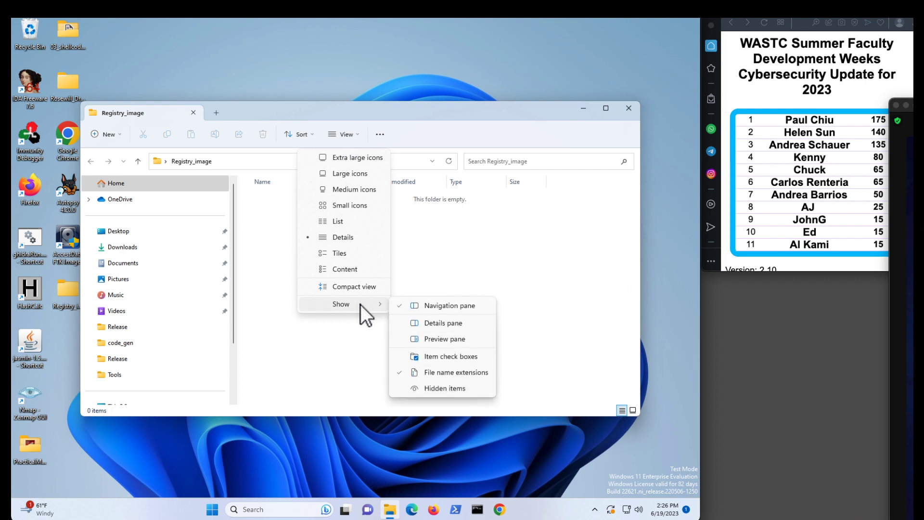
pyautogui.moveTo(351, 239)
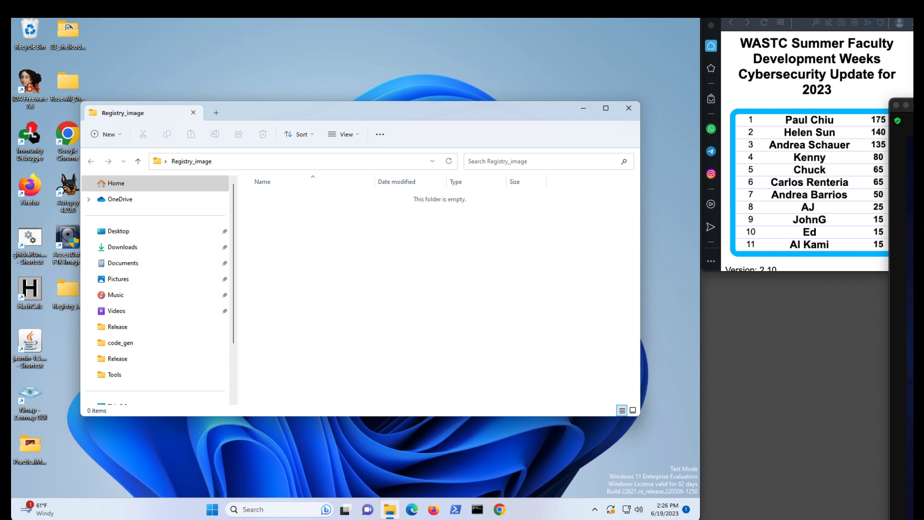
pyautogui.moveTo(346, 135)
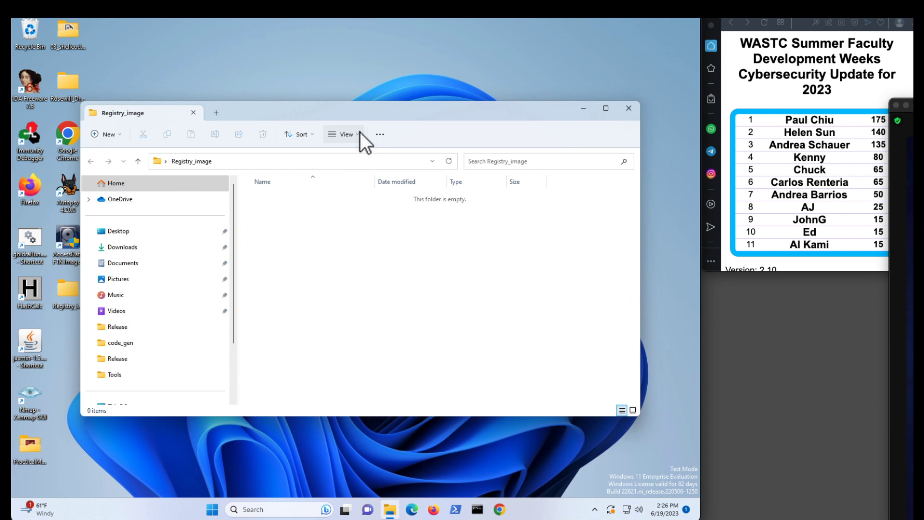
# - Revisit View > Show for Hidden items, then show the '...' See more commands
pyautogui.click(343, 134)
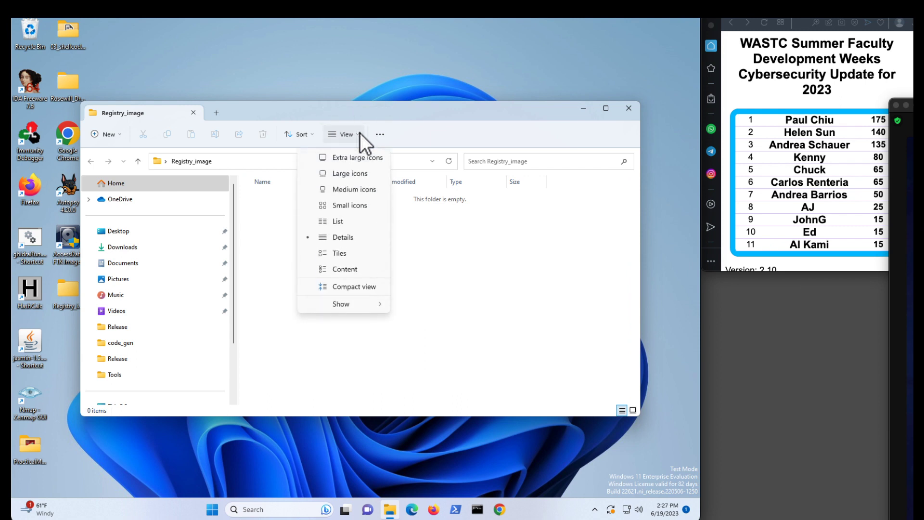
pyautogui.moveTo(357, 246)
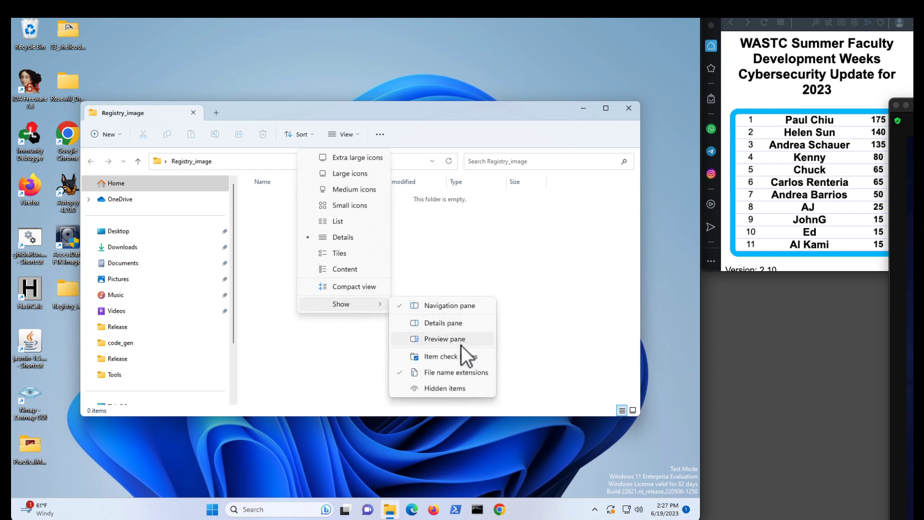
pyautogui.moveTo(445, 388)
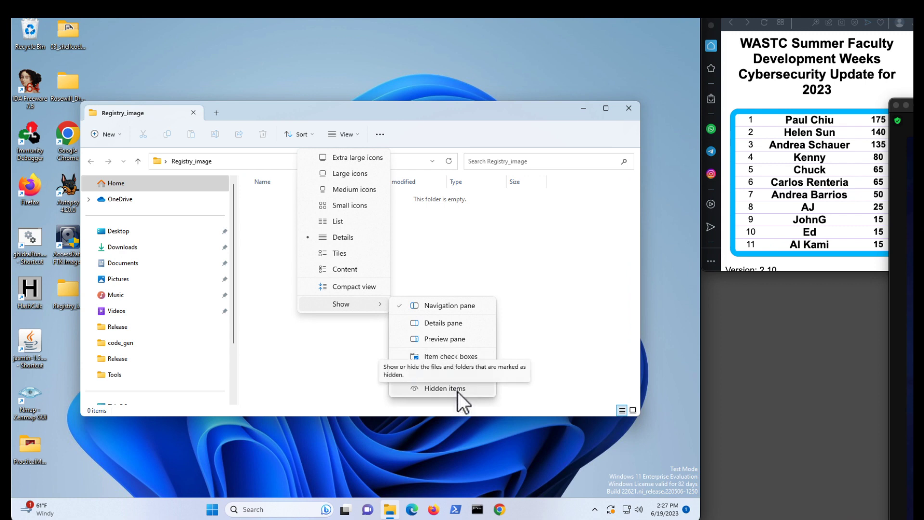
pyautogui.moveTo(301, 143)
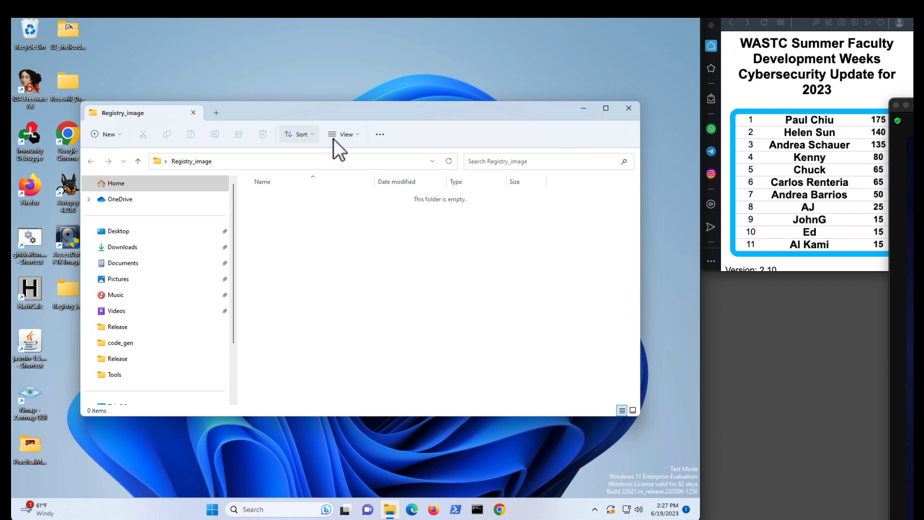
pyautogui.click(380, 134)
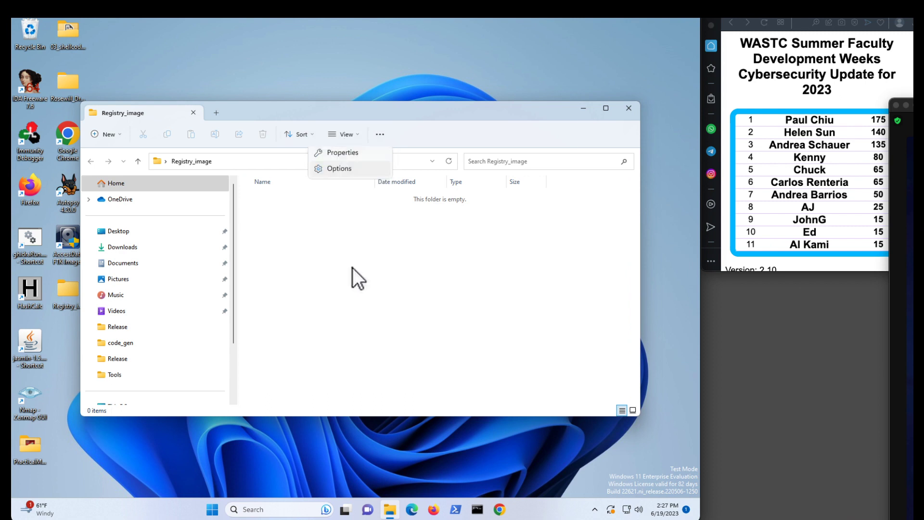
# - In Folder Options, show hidden files and unhide protected operating system files, confirming the warning
pyautogui.click(339, 168)
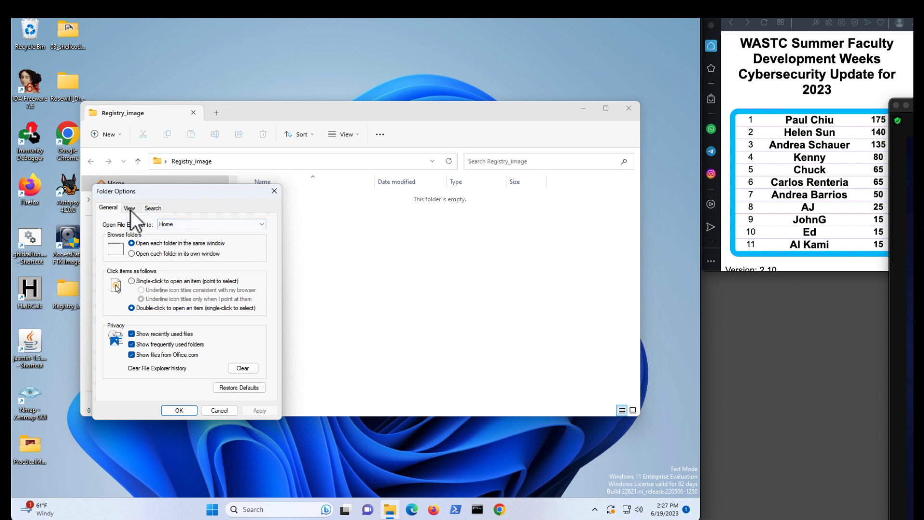
pyautogui.click(128, 208)
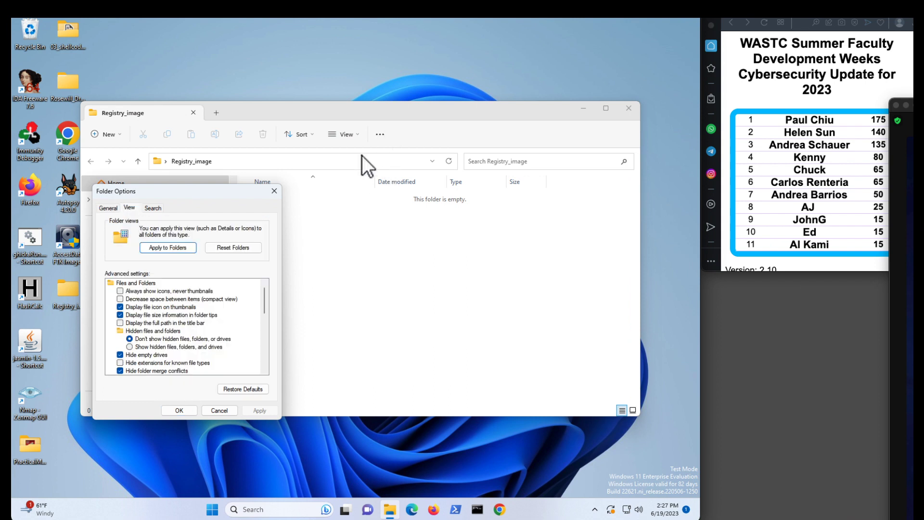
pyautogui.moveTo(122, 257)
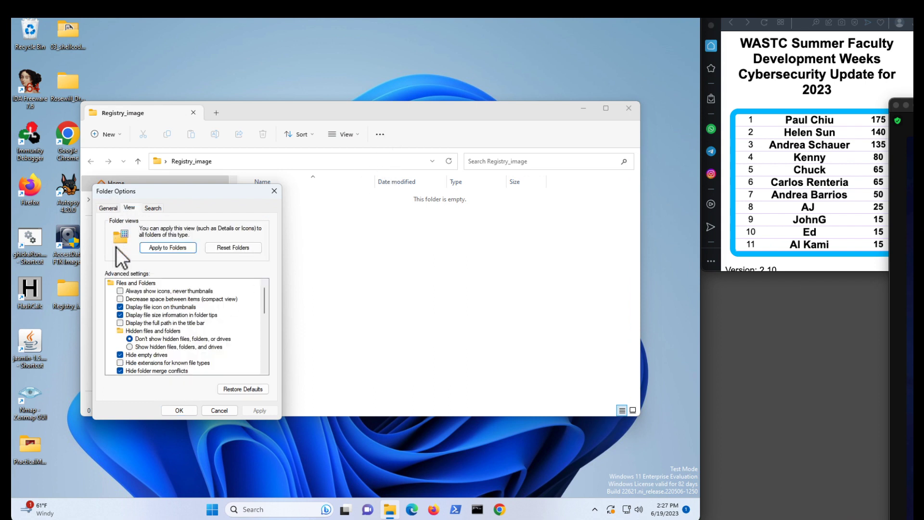
pyautogui.moveTo(186, 388)
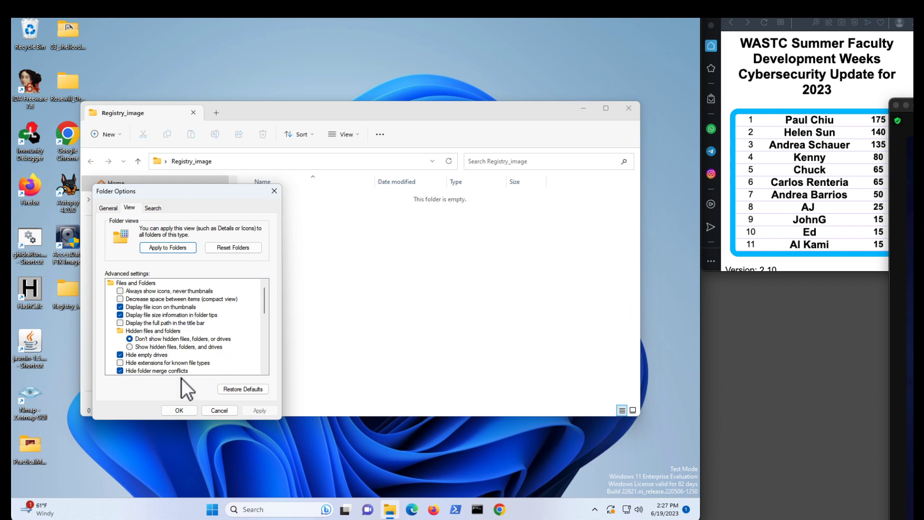
pyautogui.scroll(-3)
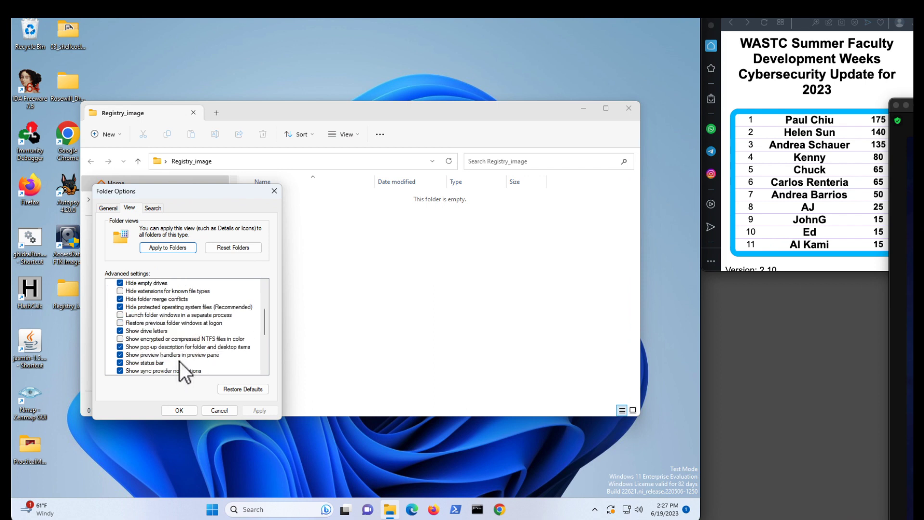
pyautogui.moveTo(153, 368)
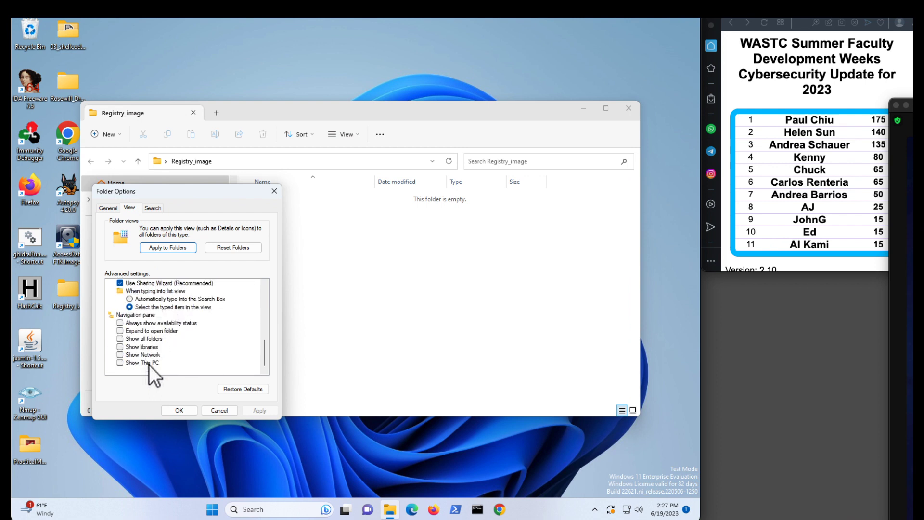
pyautogui.scroll(3)
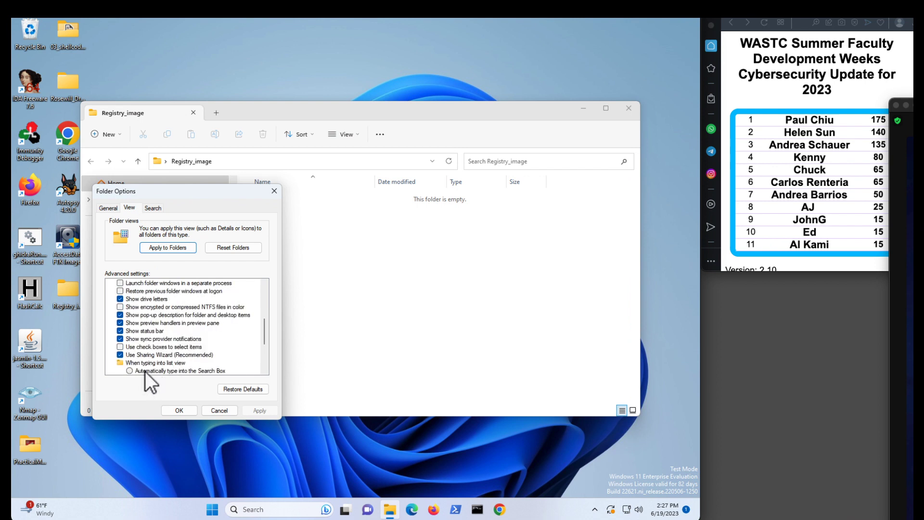
pyautogui.scroll(3)
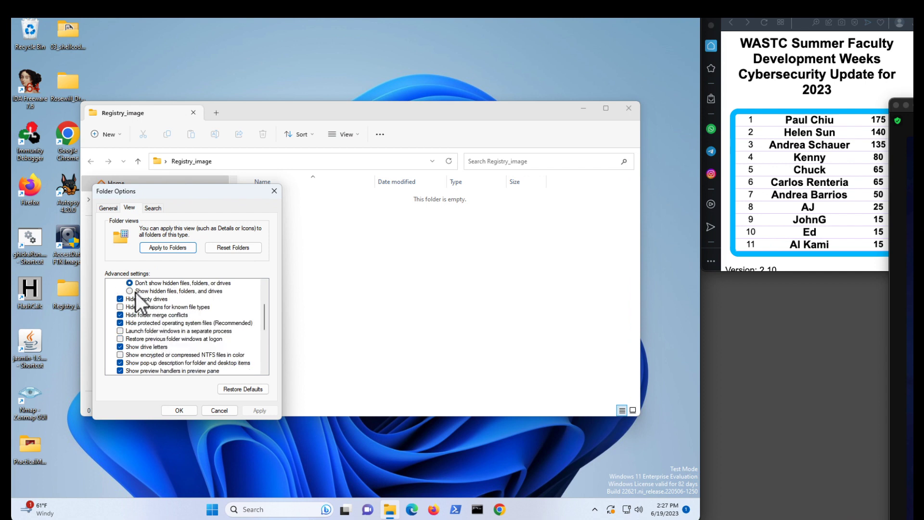
pyautogui.click(146, 289)
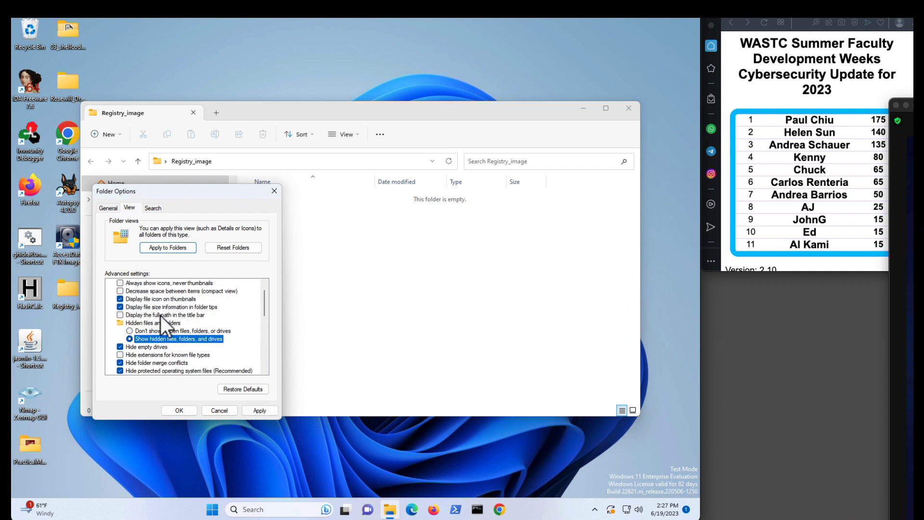
pyautogui.moveTo(171, 347)
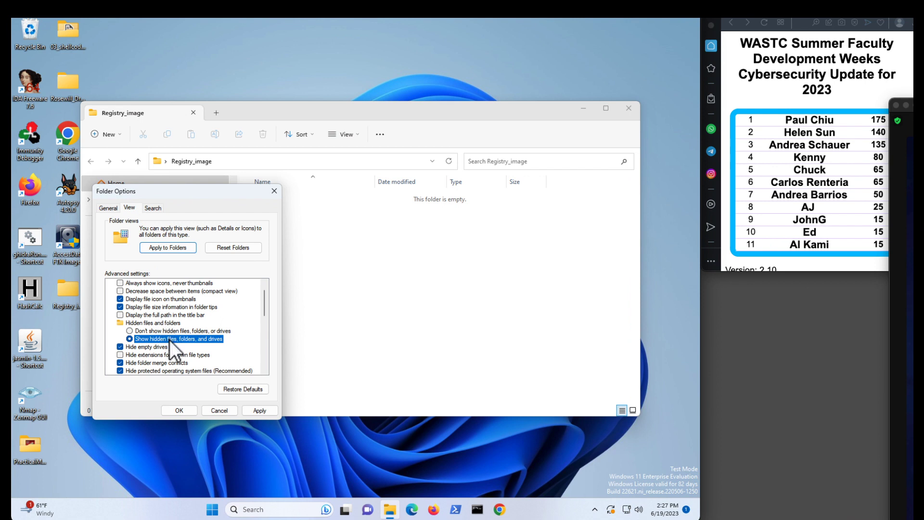
pyautogui.moveTo(183, 377)
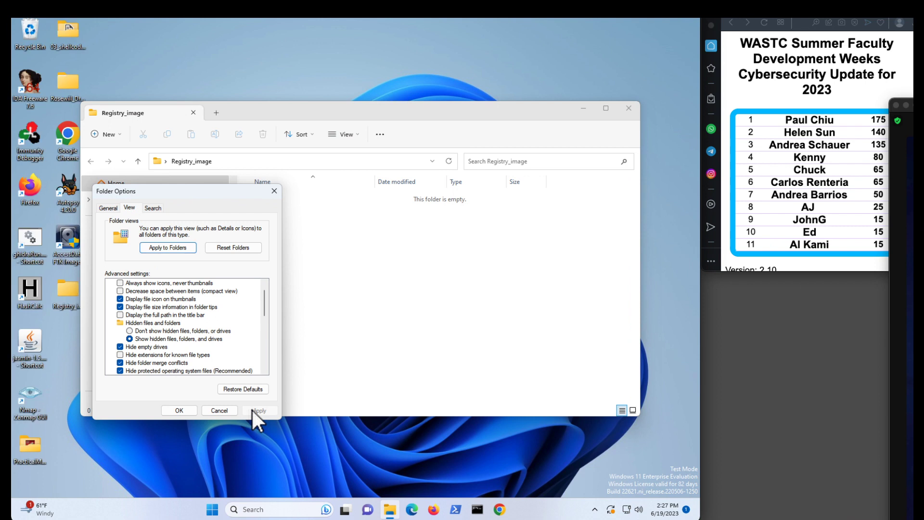
pyautogui.moveTo(173, 321)
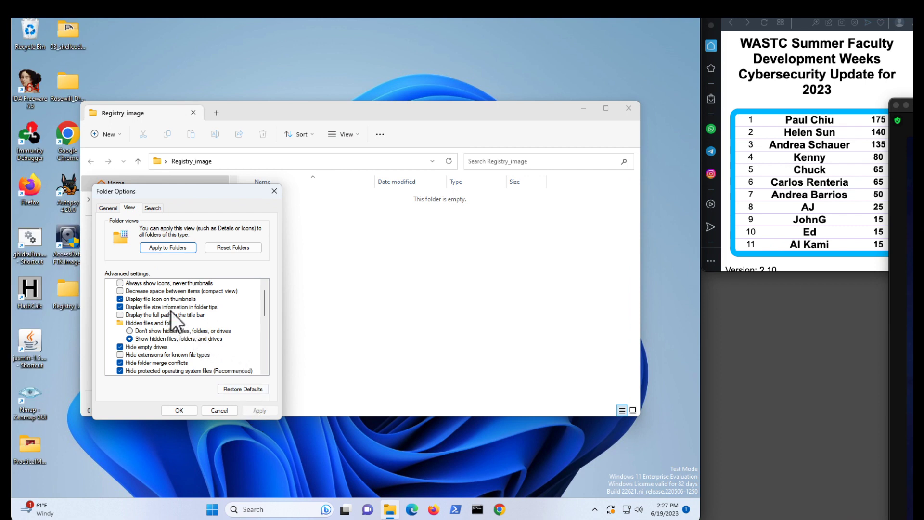
pyautogui.scroll(-3)
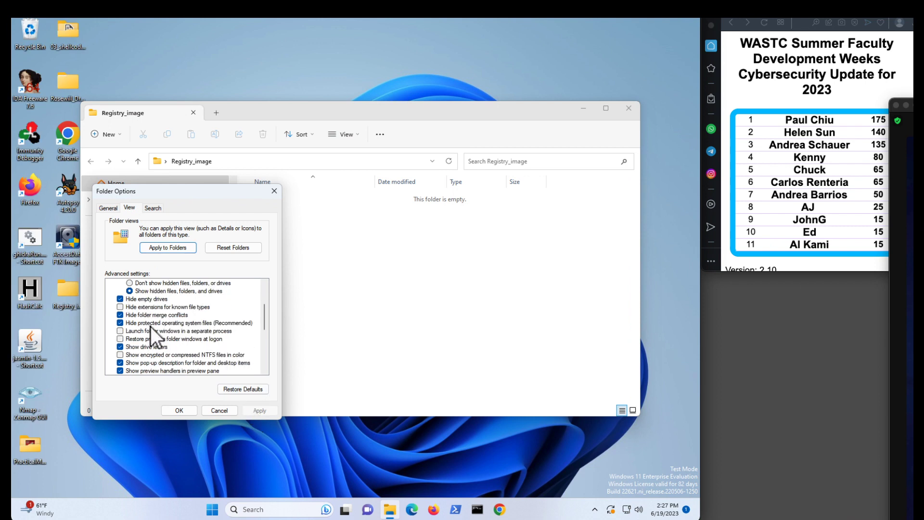
pyautogui.click(121, 314)
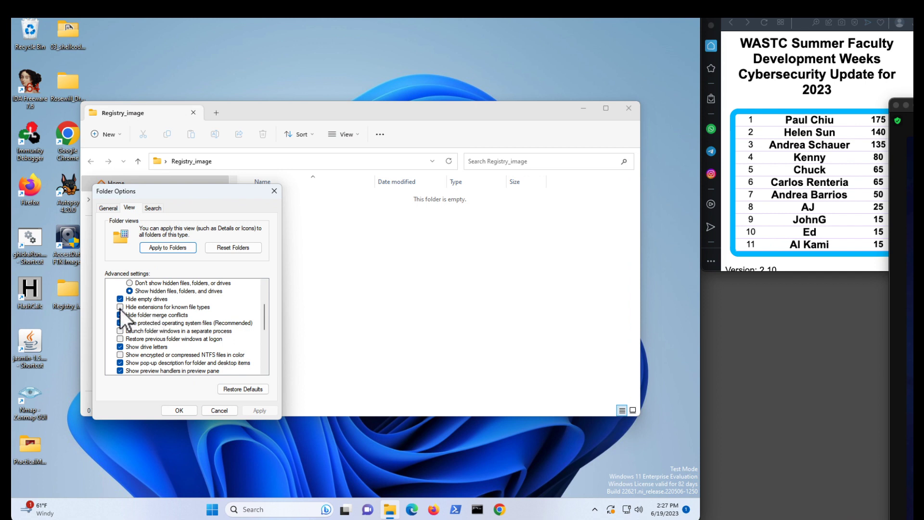
pyautogui.click(120, 306)
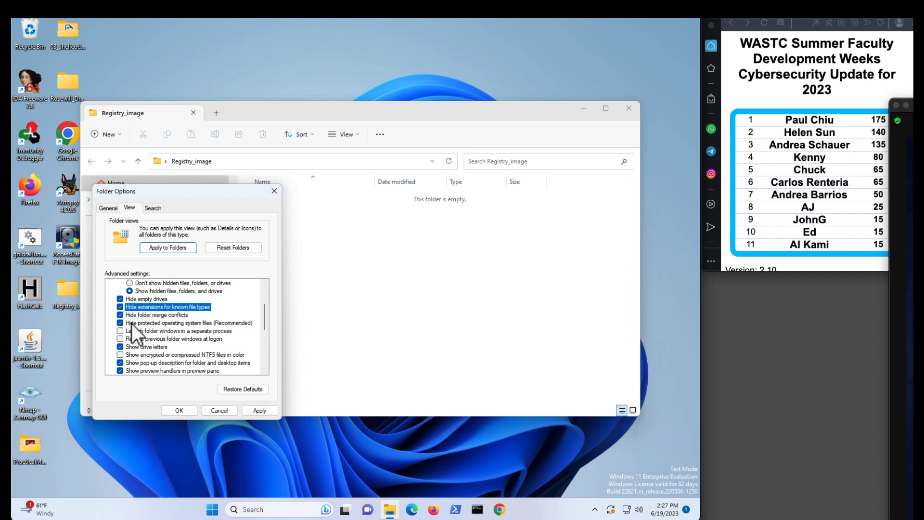
pyautogui.click(120, 323)
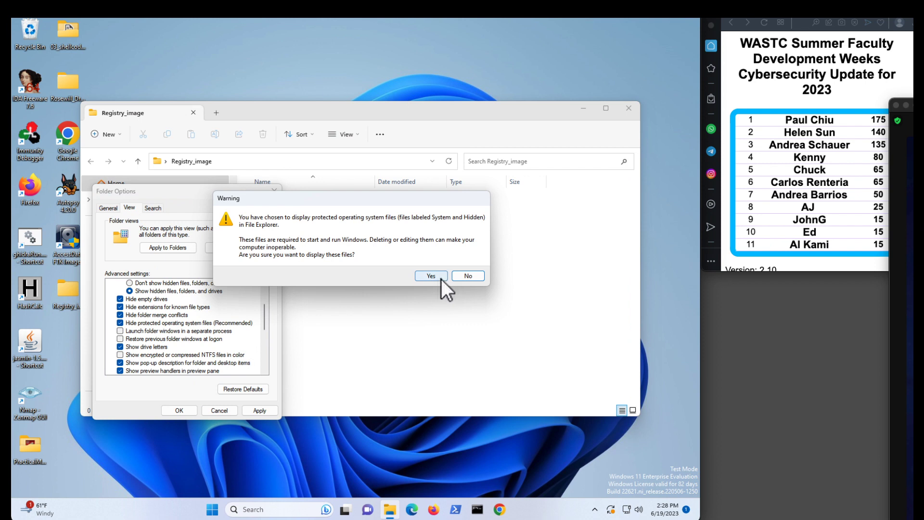
pyautogui.click(430, 276)
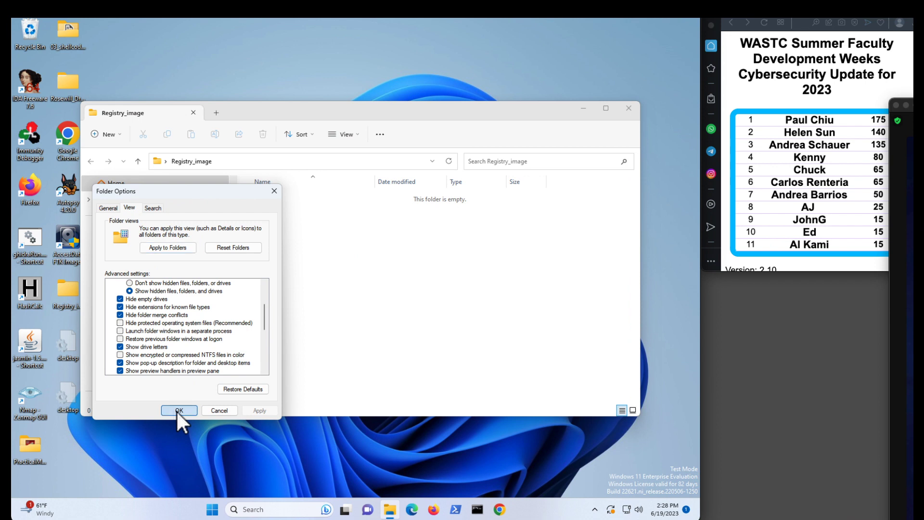
pyautogui.click(179, 410)
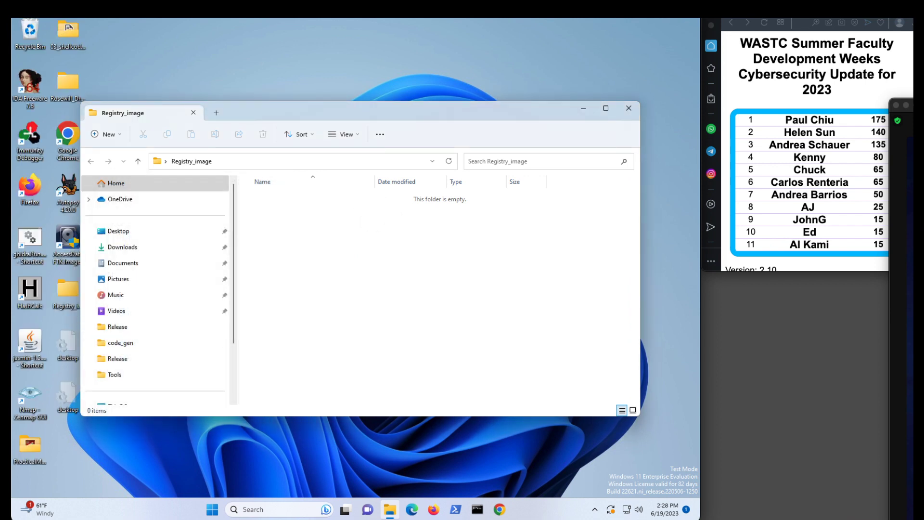
pyautogui.moveTo(347, 259)
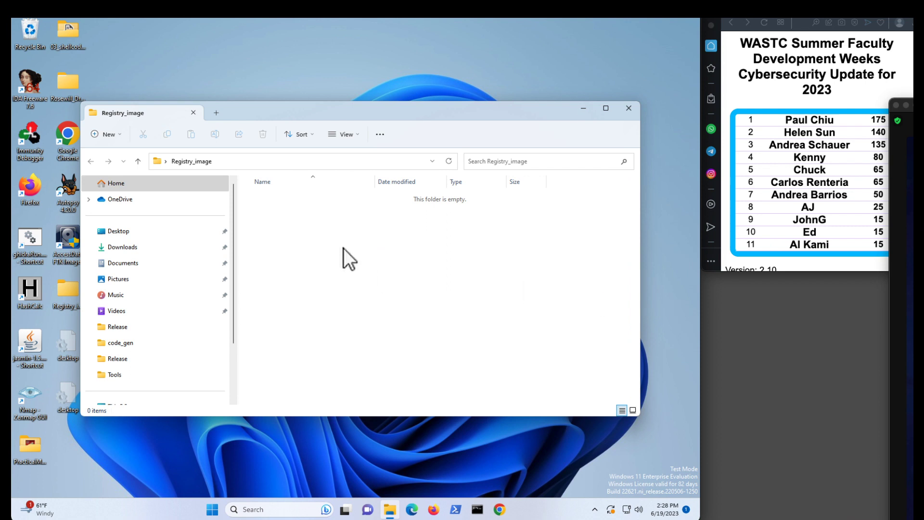
pyautogui.click(344, 134)
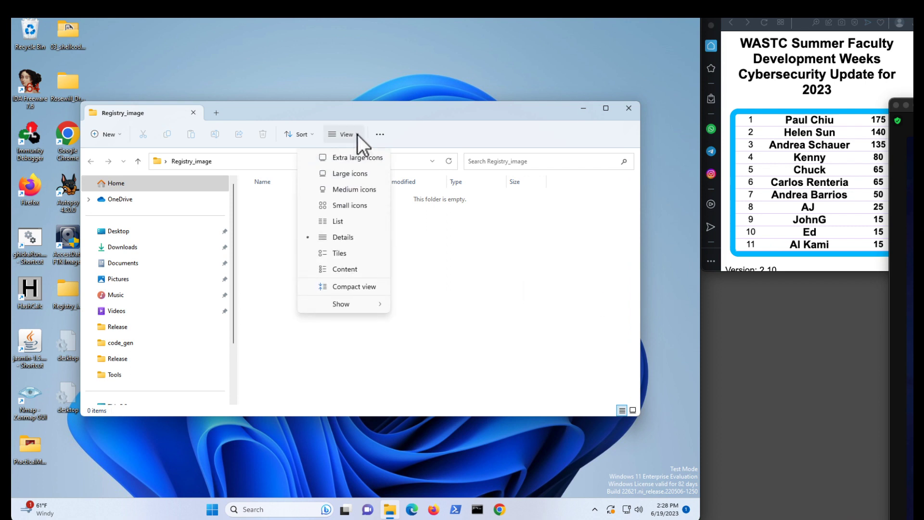
pyautogui.moveTo(231, 236)
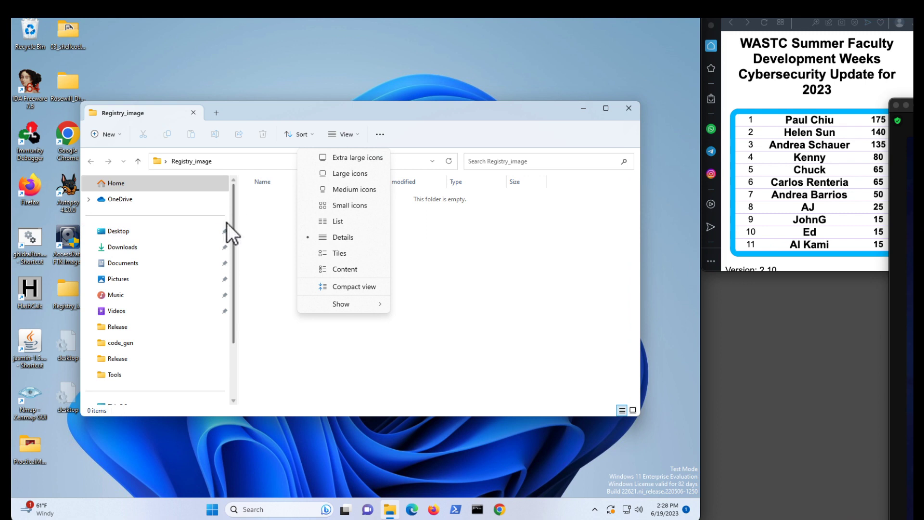
pyautogui.click(121, 247)
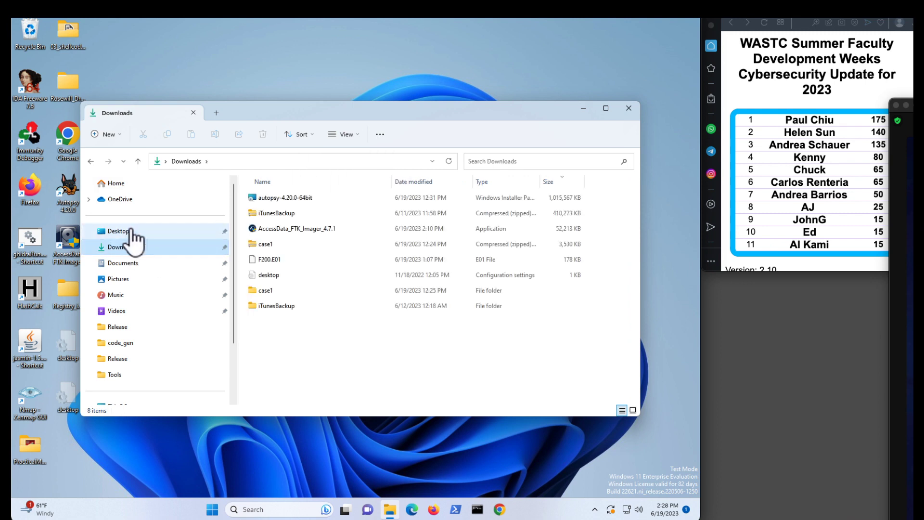
pyautogui.click(118, 231)
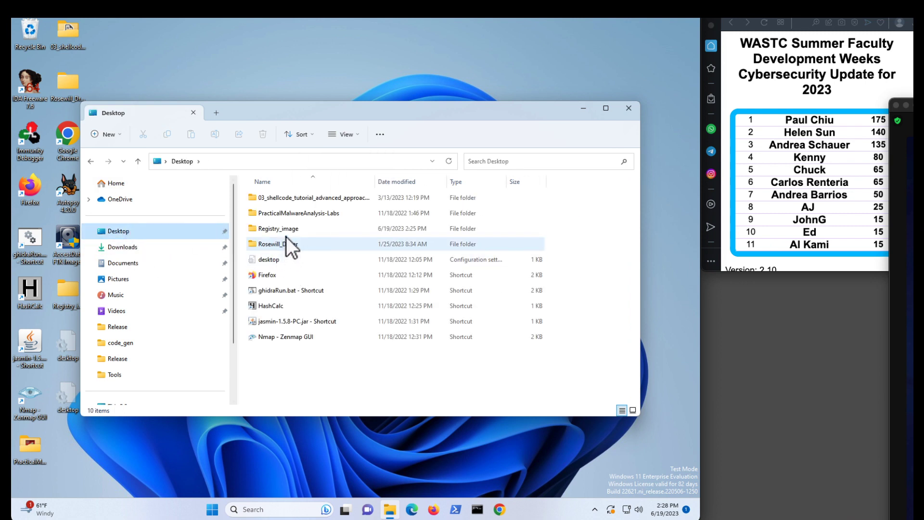
pyautogui.doubleClick(277, 228)
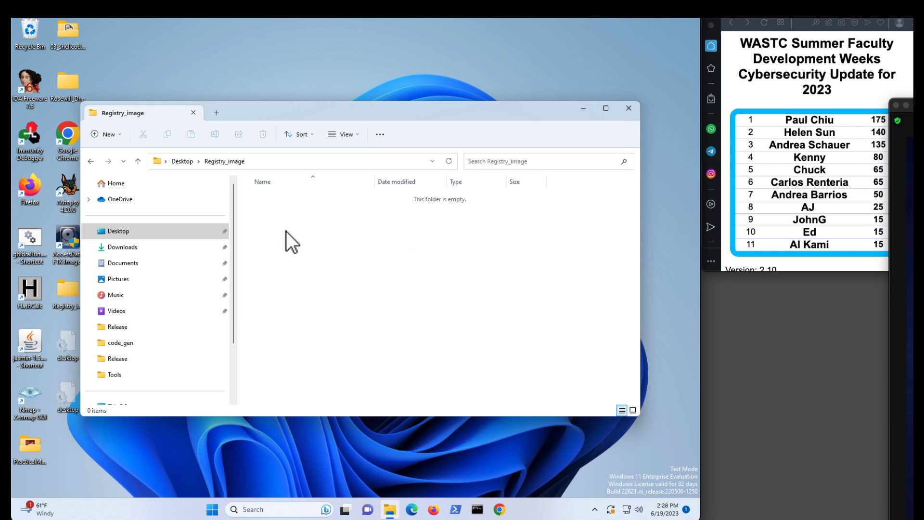
pyautogui.moveTo(400, 306)
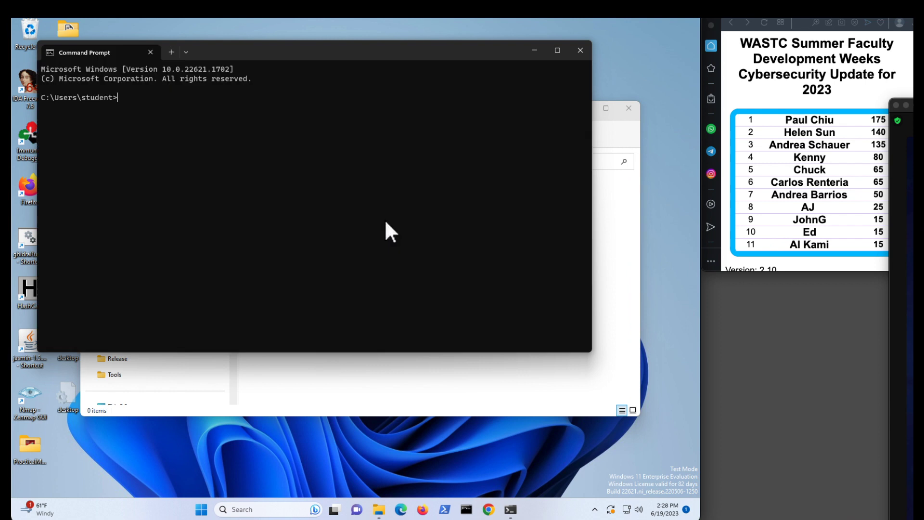
# - In Command Prompt, change into the Desktop's Registry_image folder with cd commands
pyautogui.write('cd')
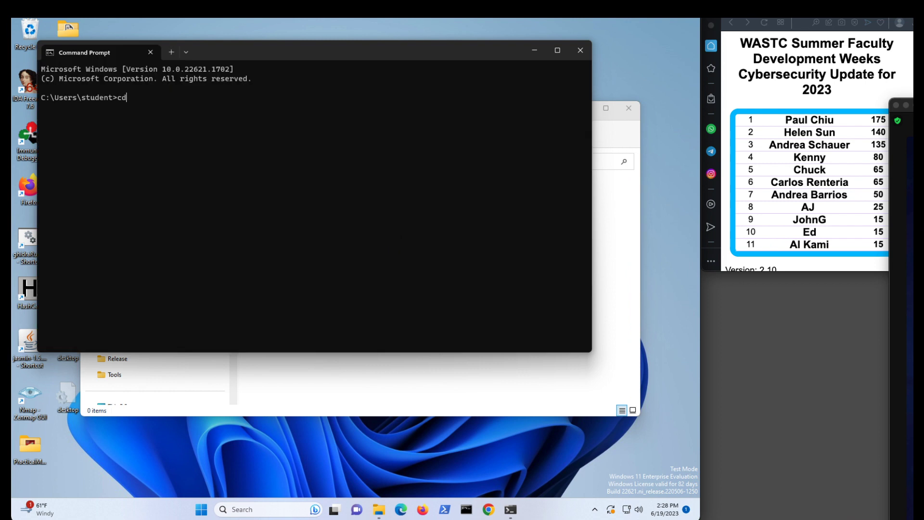
pyautogui.write('Desktop')
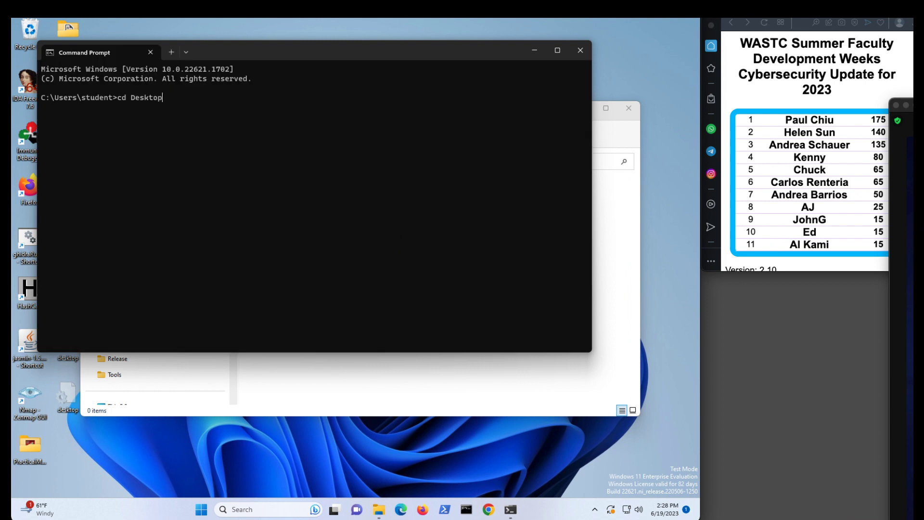
pyautogui.write('cd R')
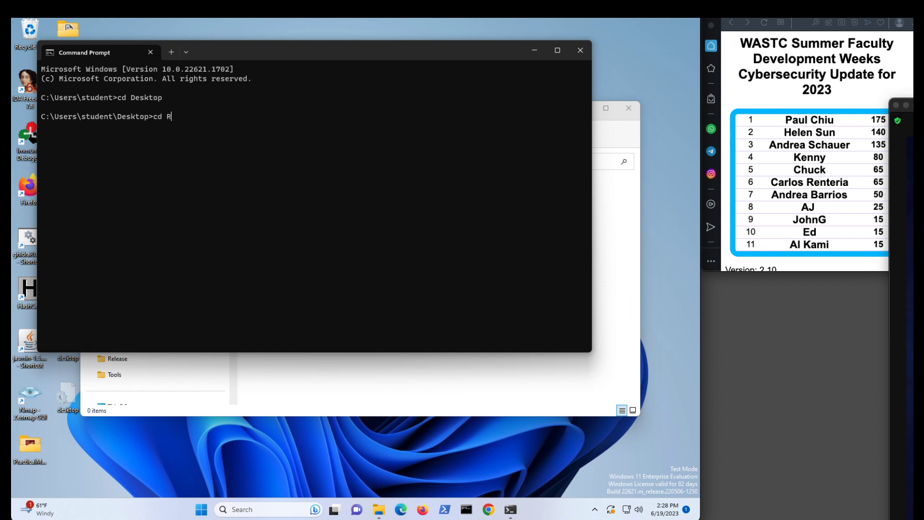
pyautogui.press('Return')
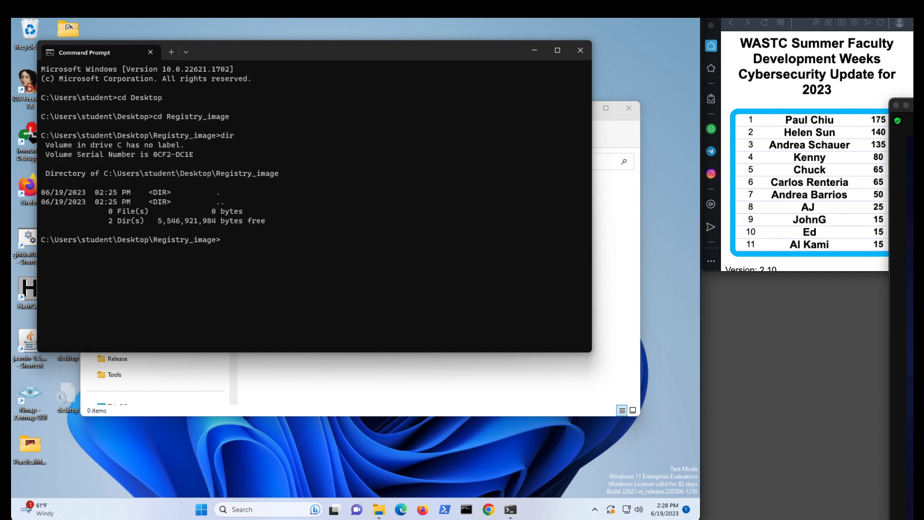
pyautogui.moveTo(604, 66)
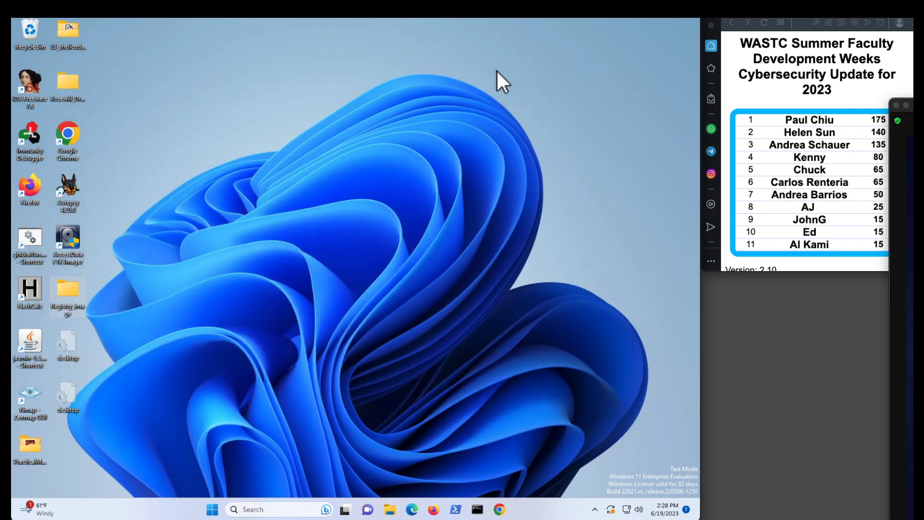
pyautogui.moveTo(90, 293)
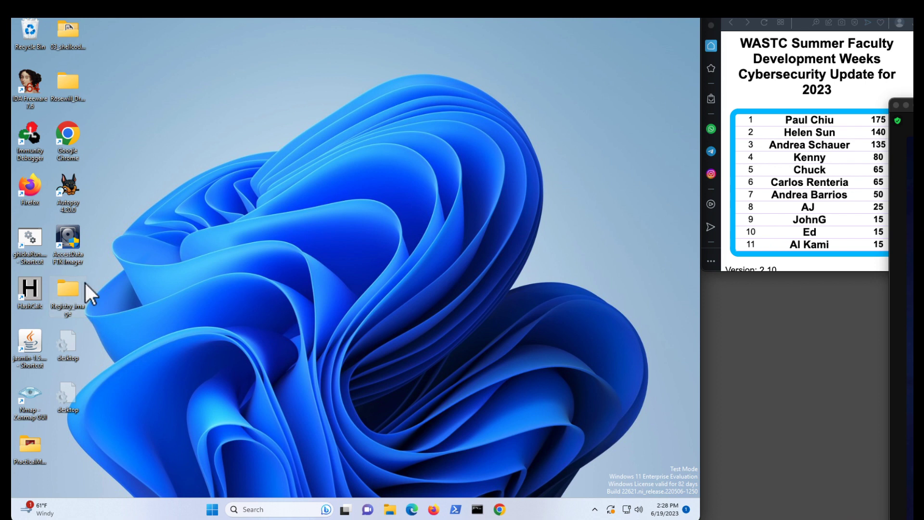
pyautogui.moveTo(69, 241)
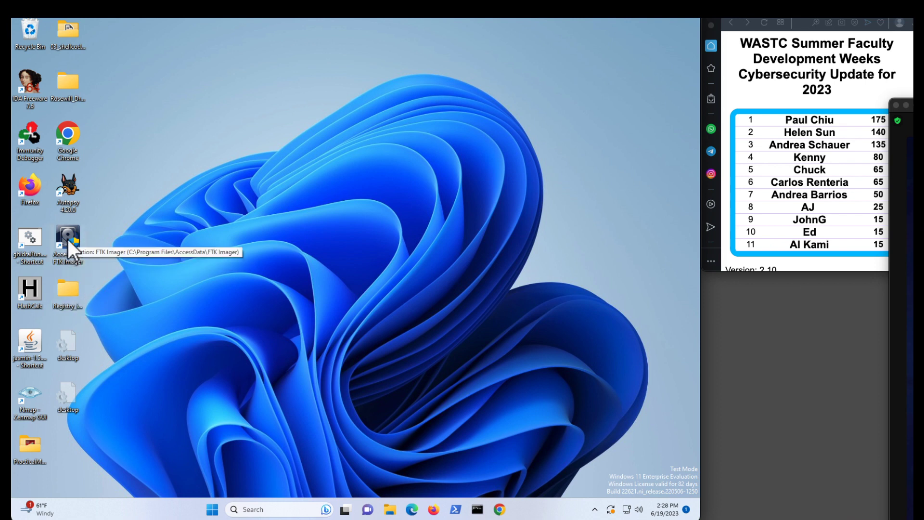
# - Launch FTK Imager and obtain protected files, including password recovery and all registry files
pyautogui.doubleClick(68, 237)
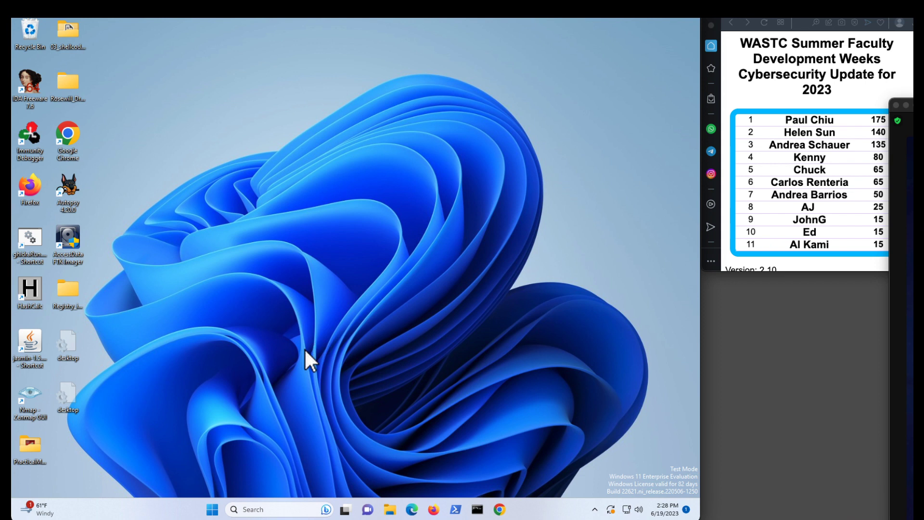
pyautogui.doubleClick(67, 237)
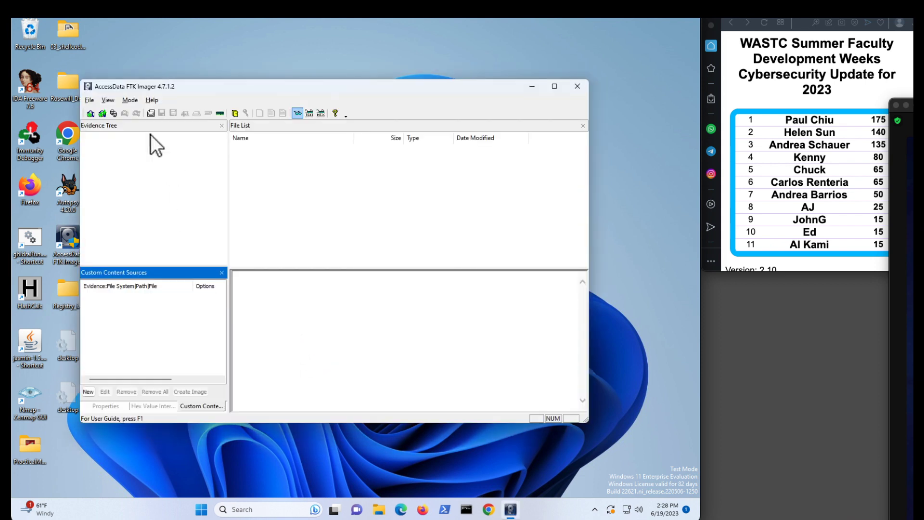
pyautogui.click(90, 99)
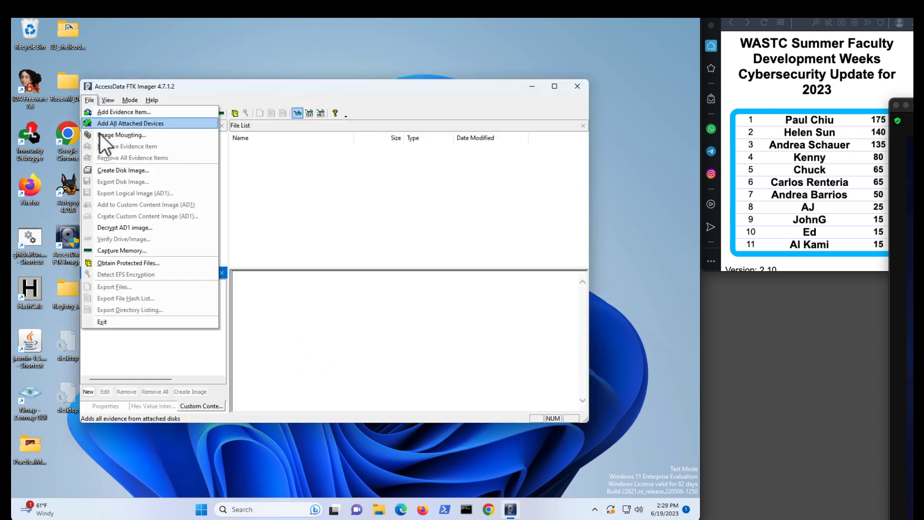
pyautogui.click(129, 263)
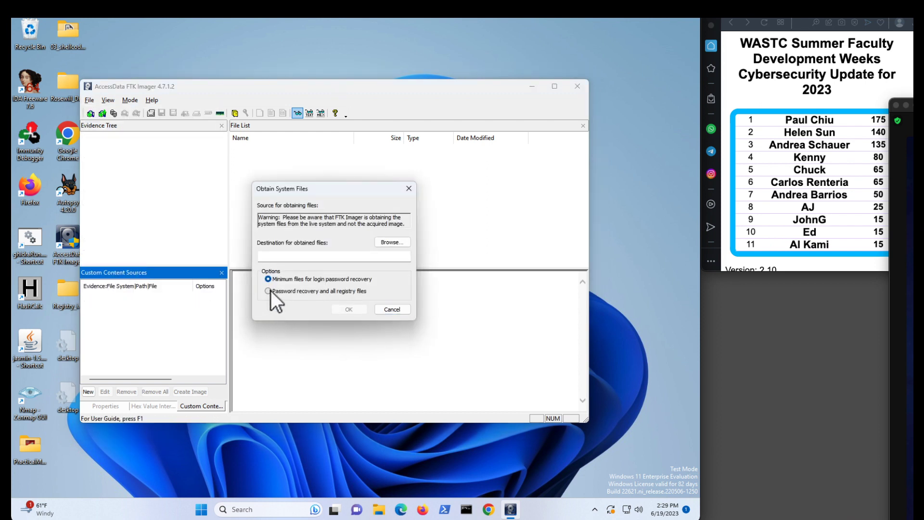
pyautogui.click(269, 291)
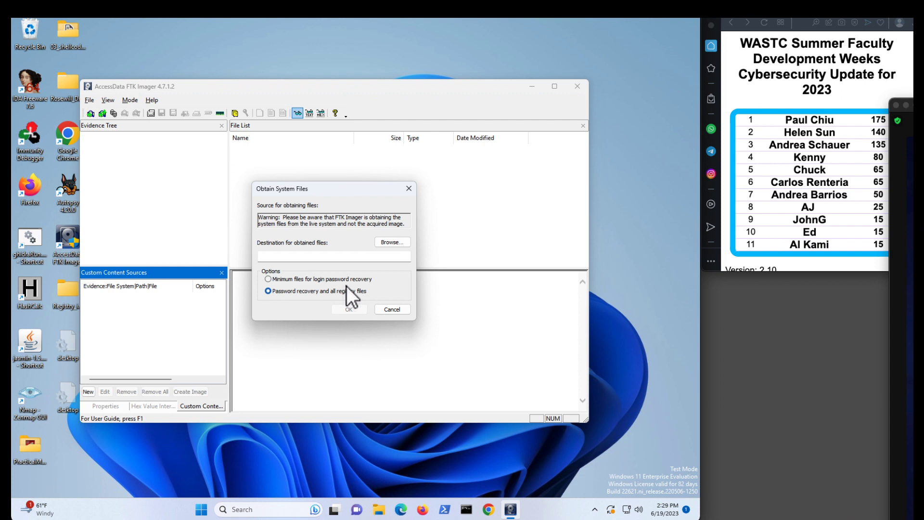
# - Export the files to Desktop\Registry_image, then minimize FTK Imager
pyautogui.click(391, 242)
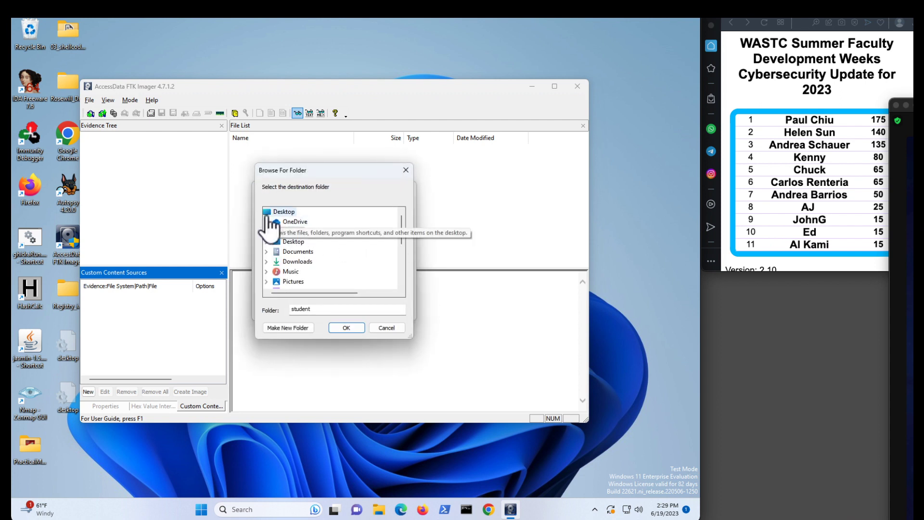
pyautogui.click(283, 212)
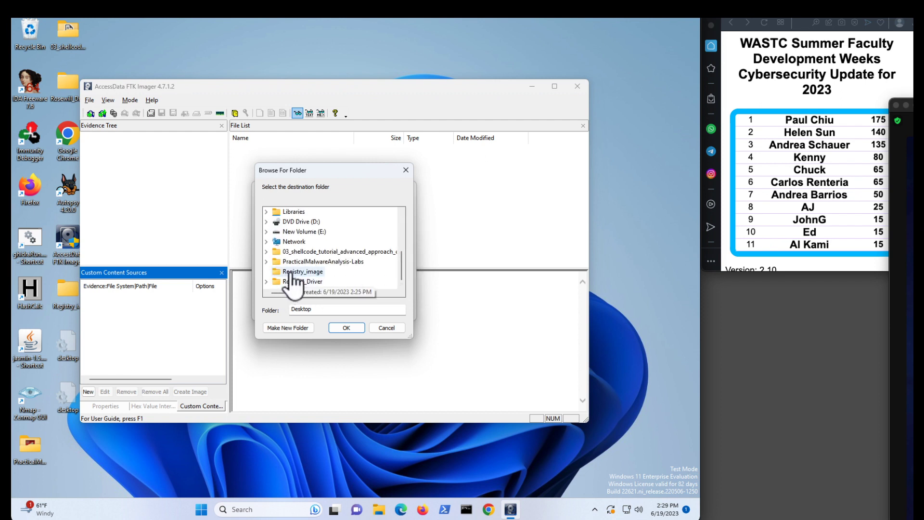
pyautogui.click(302, 272)
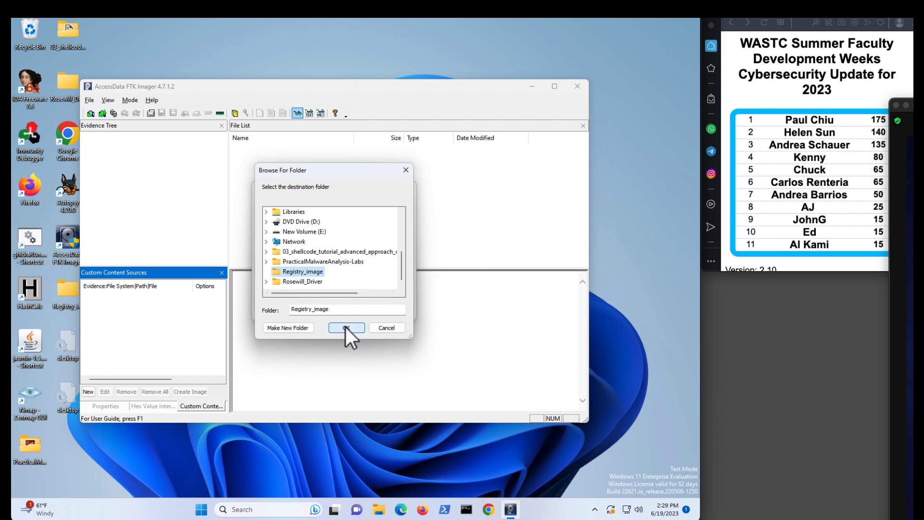
pyautogui.click(346, 328)
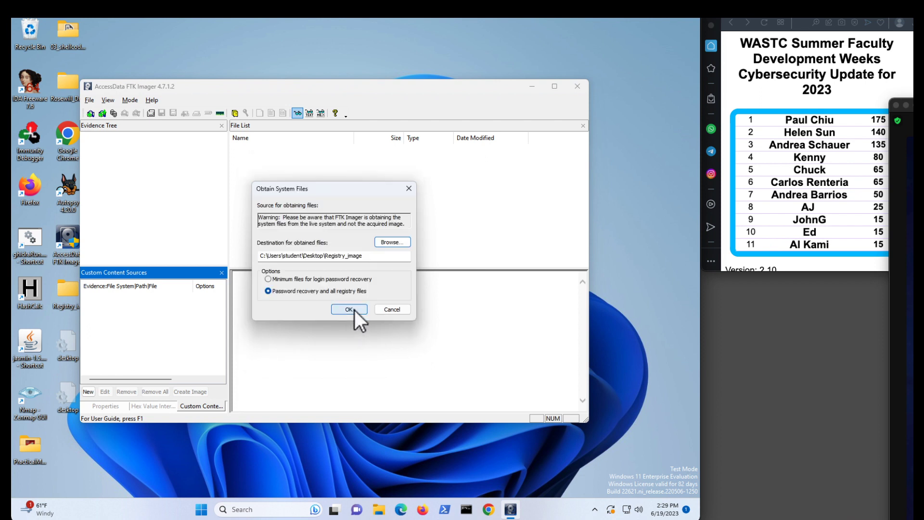
pyautogui.click(347, 309)
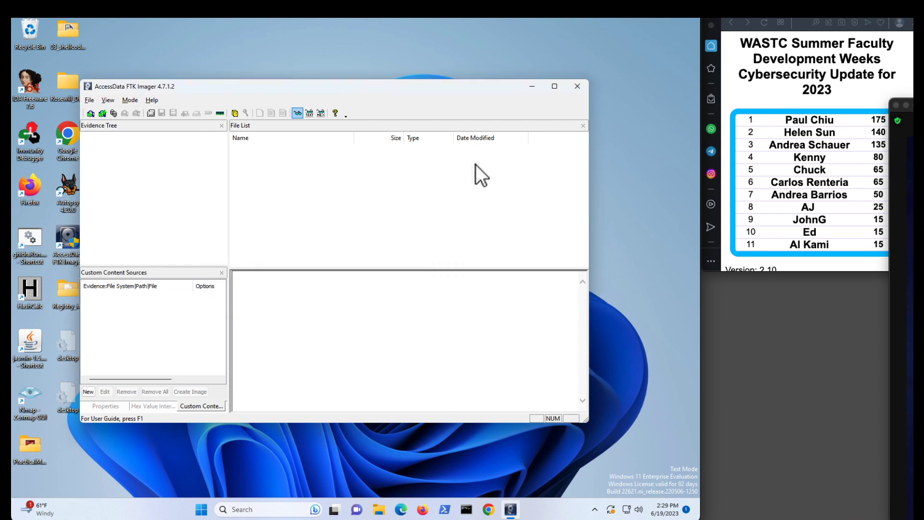
pyautogui.click(576, 86)
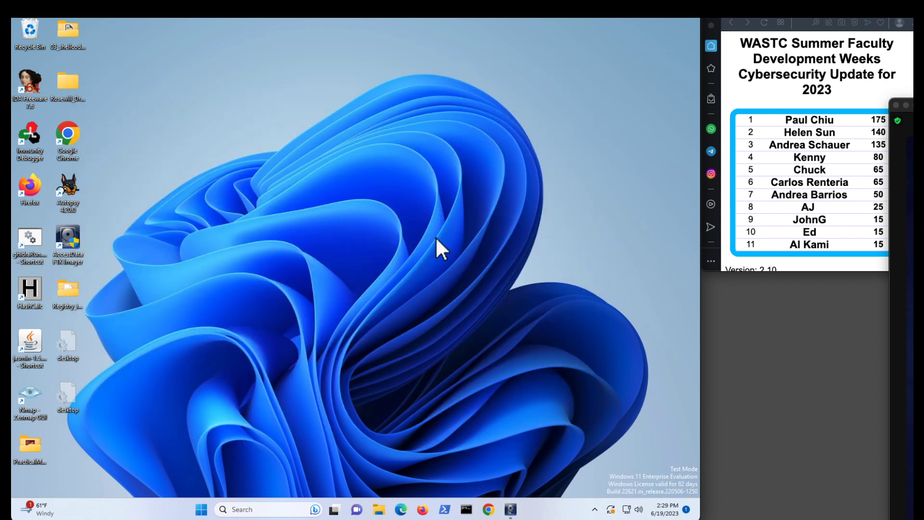
pyautogui.moveTo(65, 329)
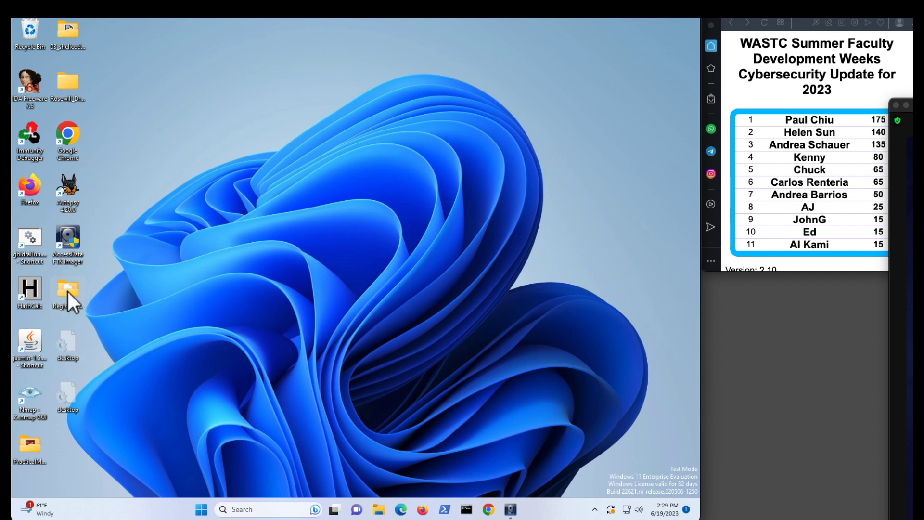
# - Close FTK Imager, browse Registry_image\Users\student, then close File Explorer
pyautogui.doubleClick(67, 294)
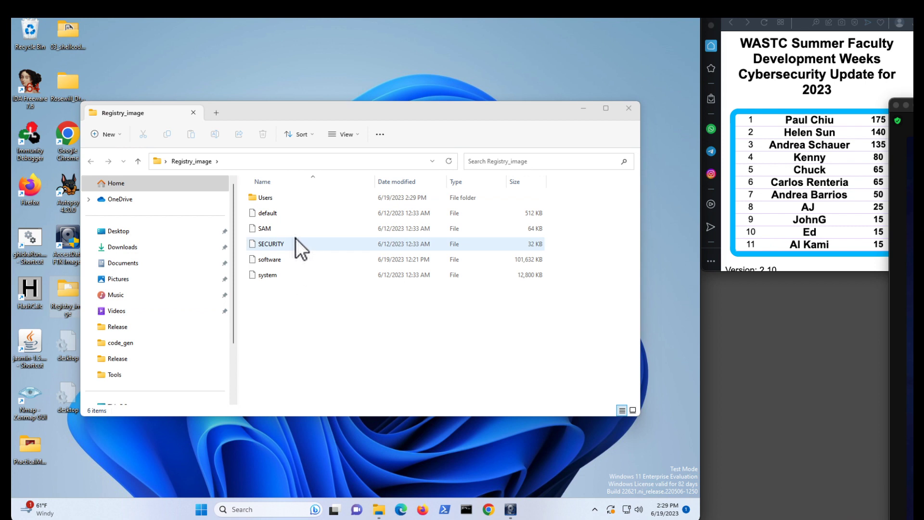
pyautogui.moveTo(509, 509)
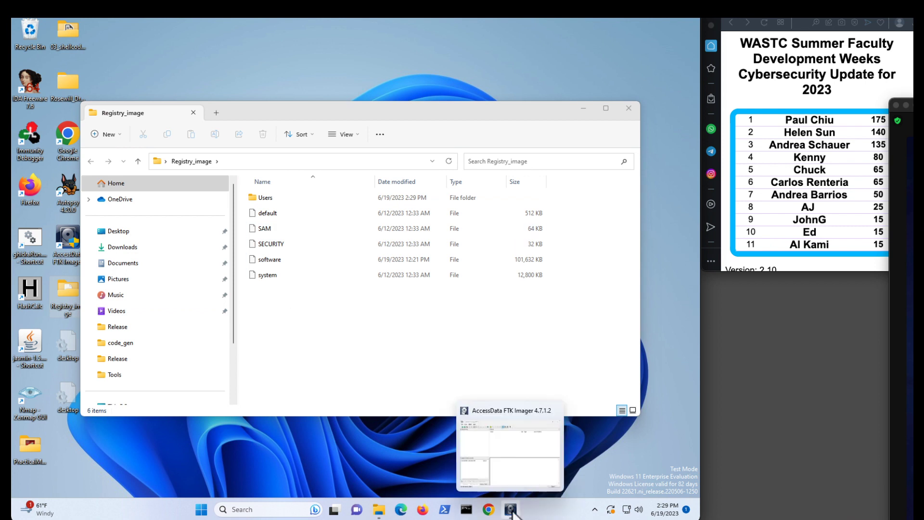
pyautogui.rightClick(508, 508)
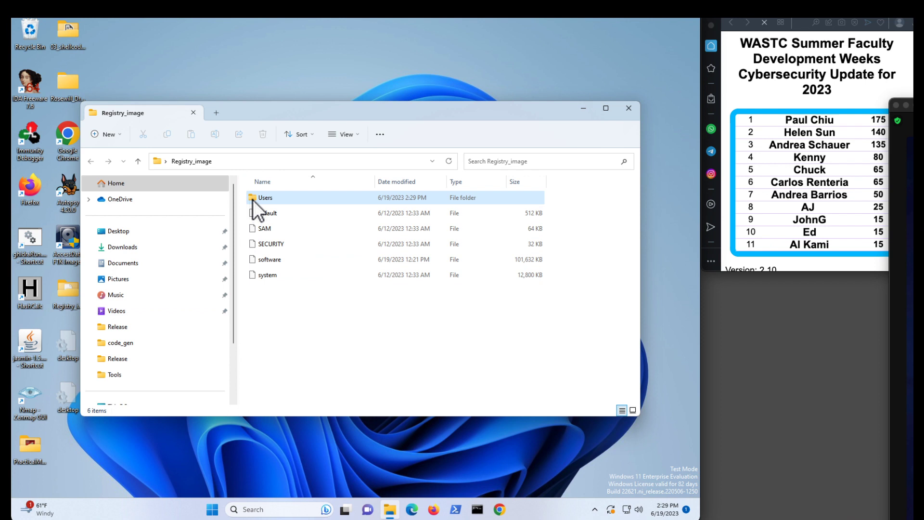
pyautogui.doubleClick(266, 197)
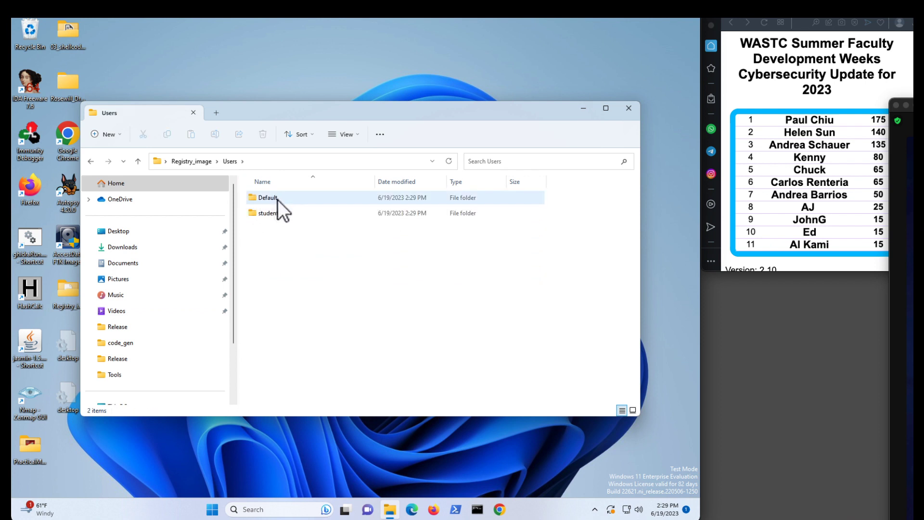
pyautogui.click(268, 212)
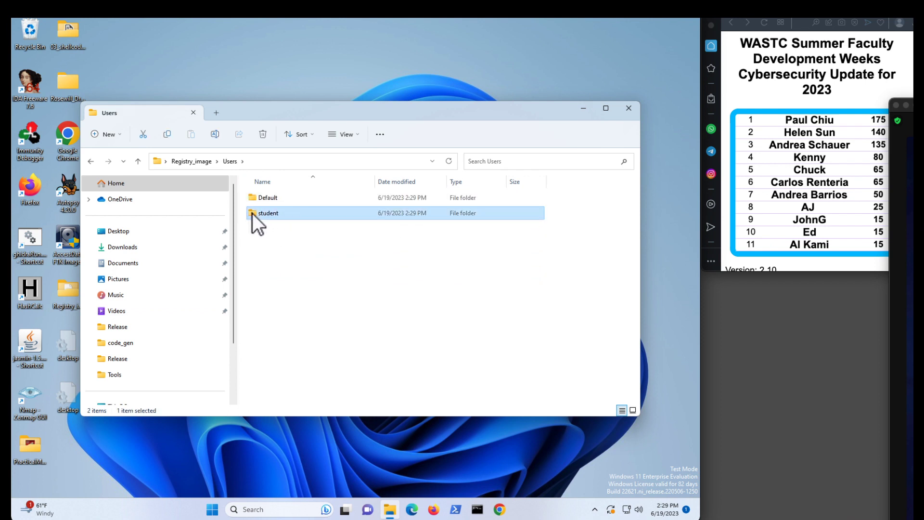
pyautogui.doubleClick(268, 213)
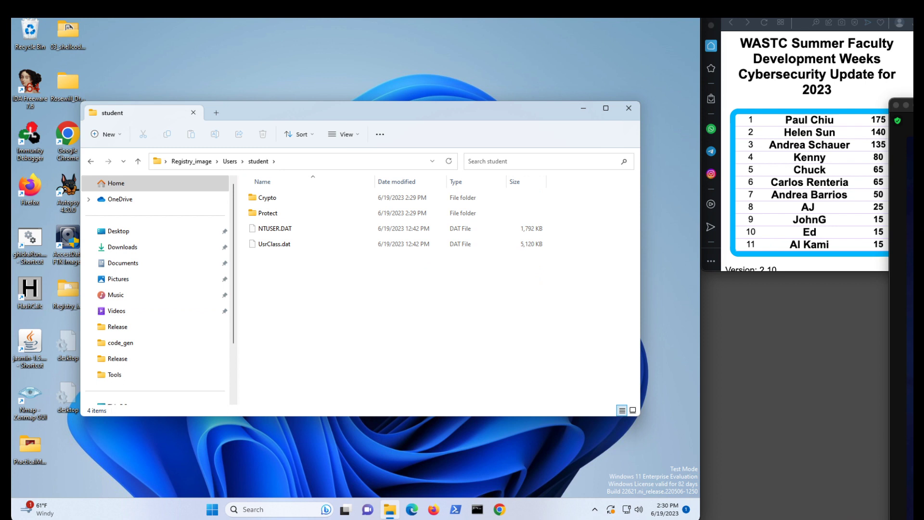
pyautogui.moveTo(640, 136)
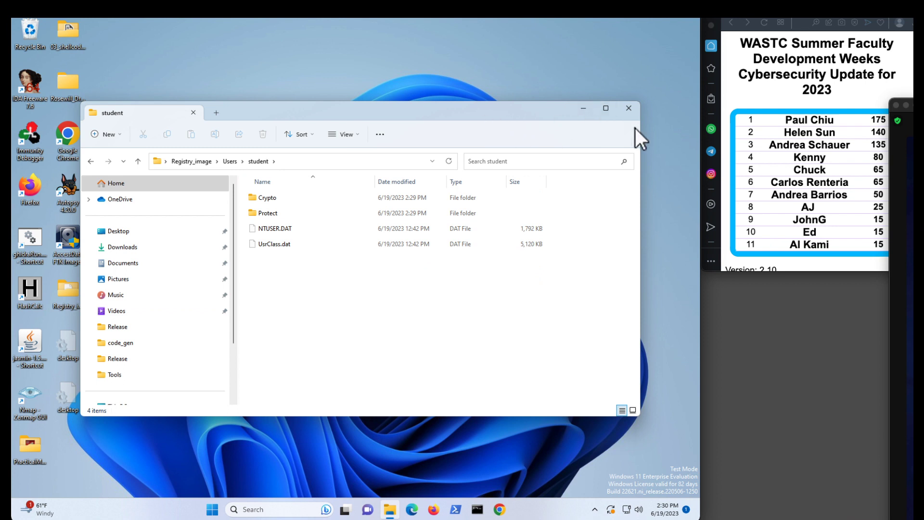
pyautogui.click(627, 108)
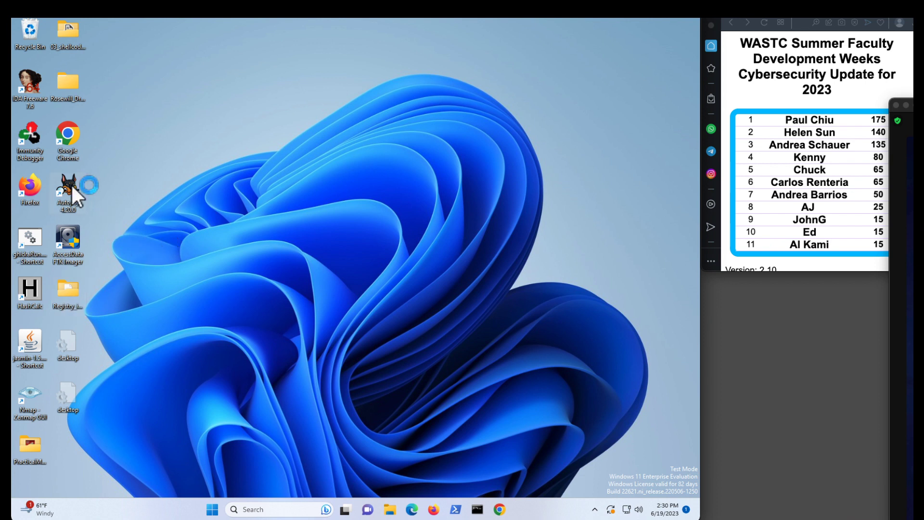
# - Launch Autopsy and create a new case named Reg with case number Reg
pyautogui.doubleClick(68, 189)
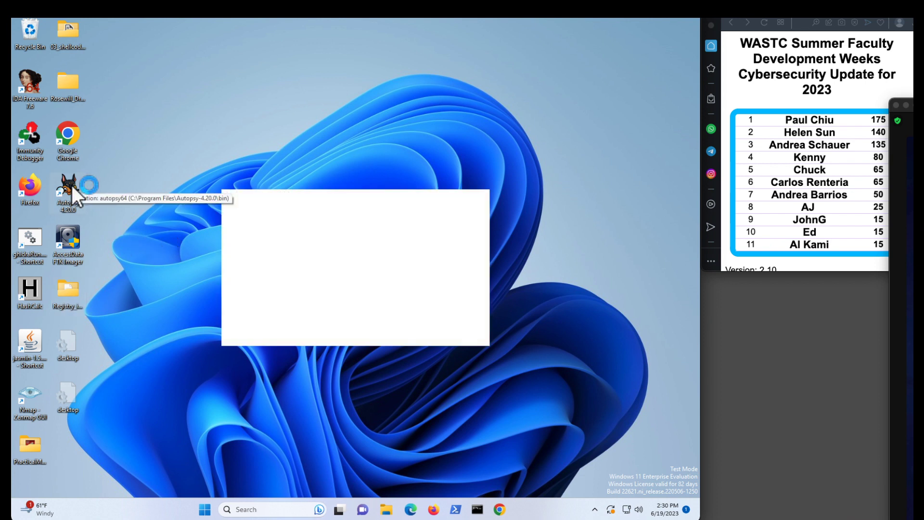
pyautogui.doubleClick(68, 189)
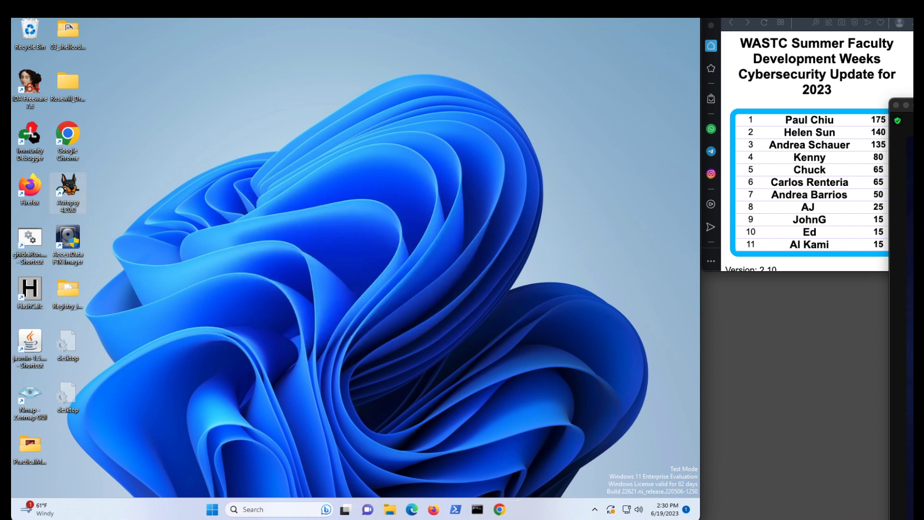
pyautogui.doubleClick(68, 193)
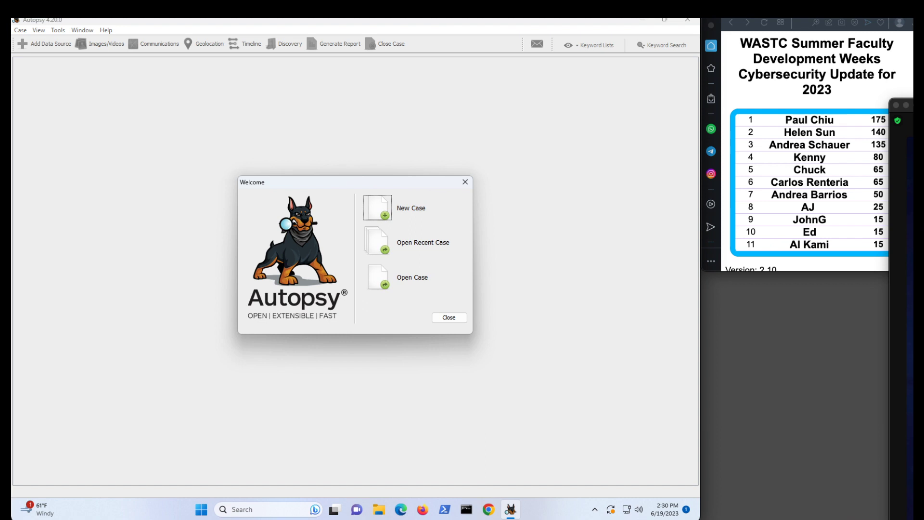
pyautogui.moveTo(387, 223)
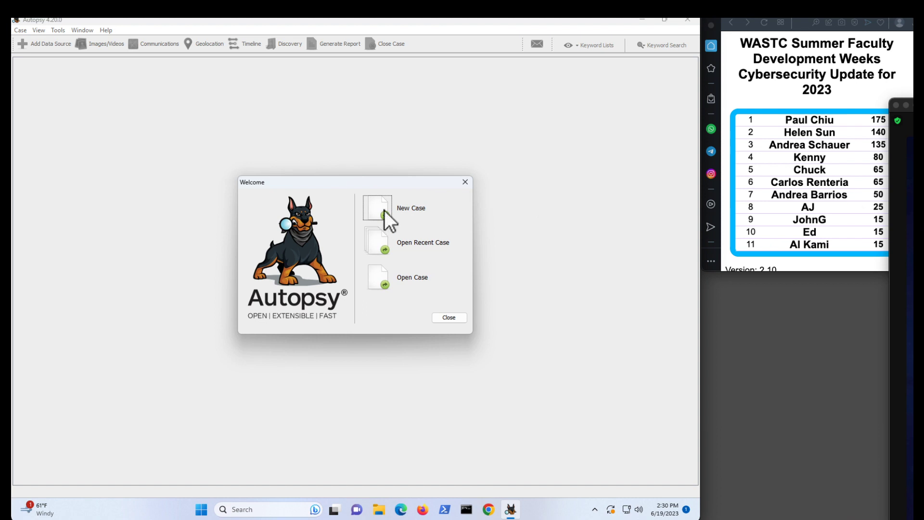
pyautogui.click(376, 207)
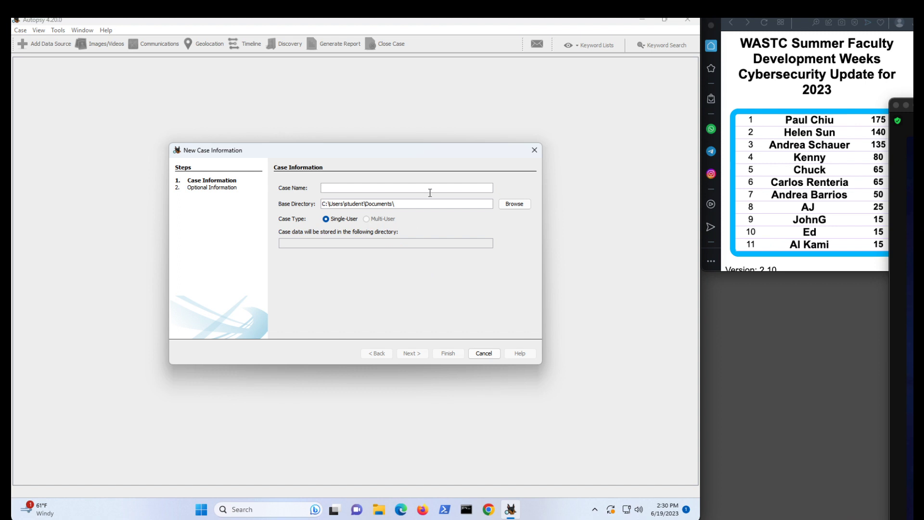
pyautogui.write('Reg')
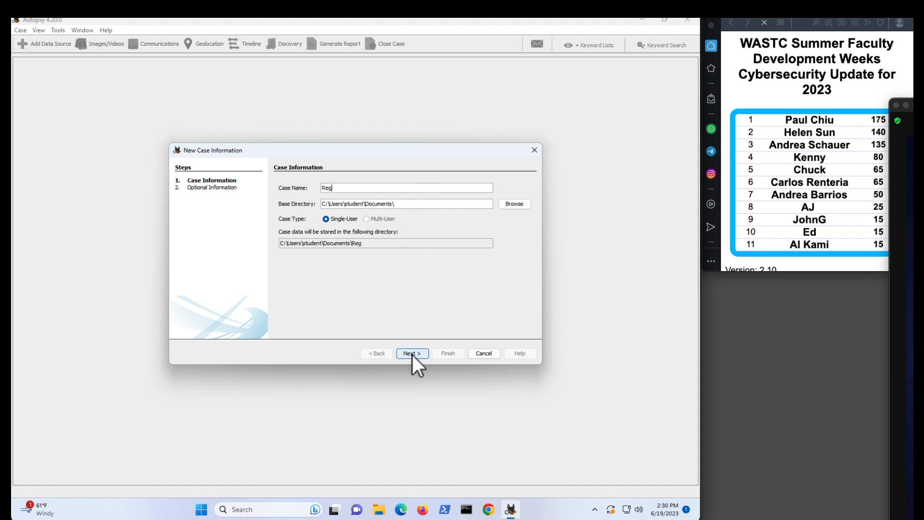
pyautogui.click(411, 353)
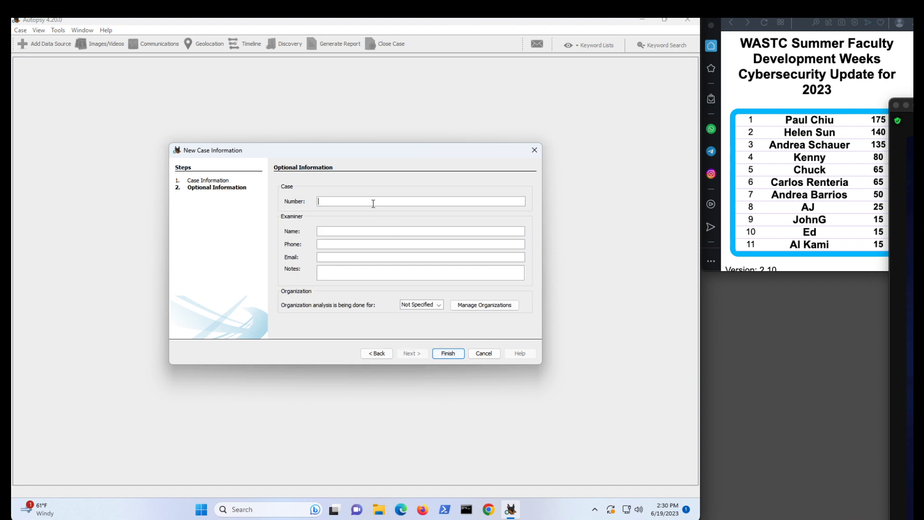
pyautogui.write('Reg')
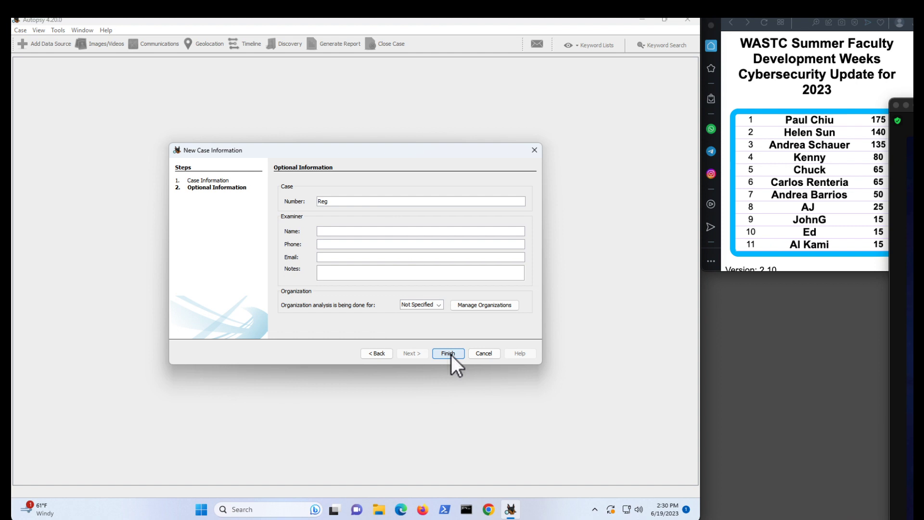
pyautogui.click(447, 352)
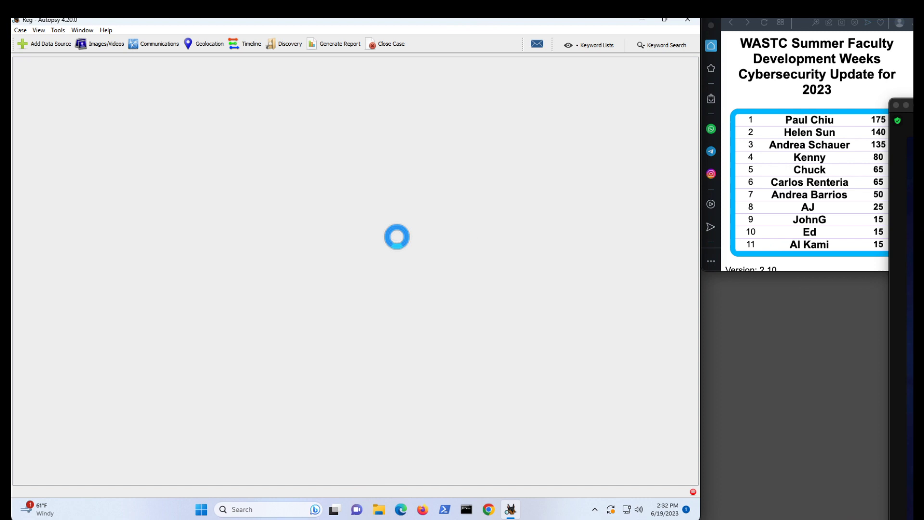
# - Keep the generated host name and select Logical Files as the data source type
pyautogui.click(49, 43)
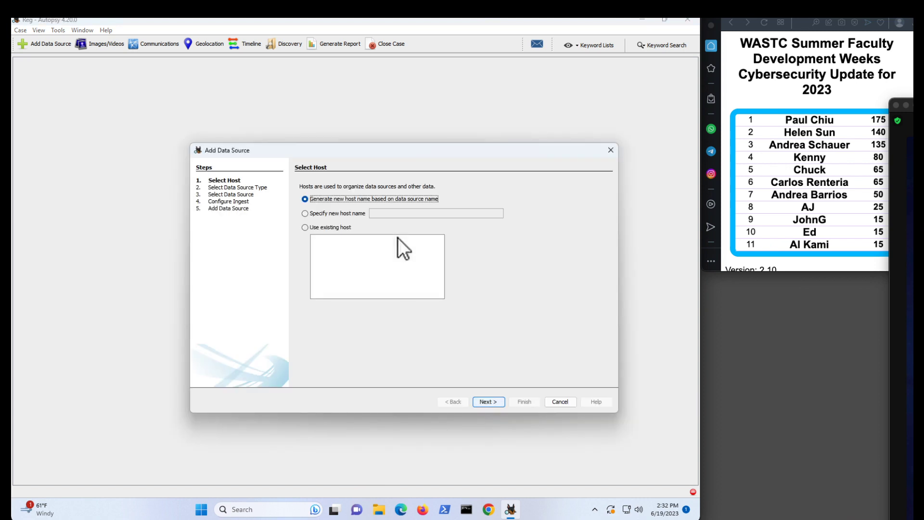
pyautogui.moveTo(344, 224)
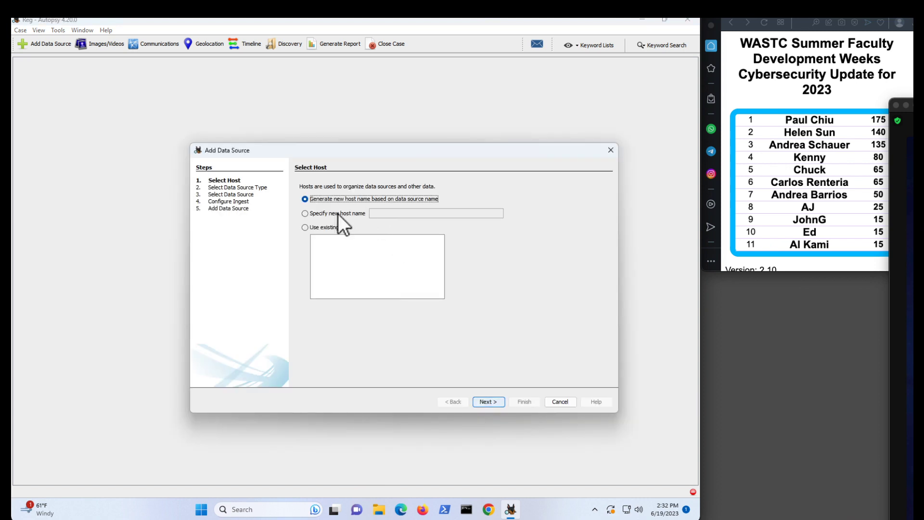
pyautogui.moveTo(363, 209)
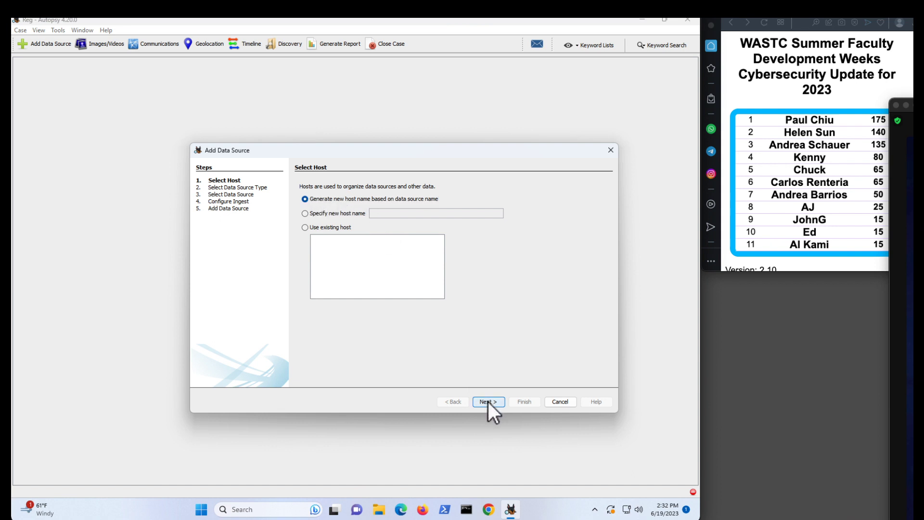
pyautogui.click(488, 401)
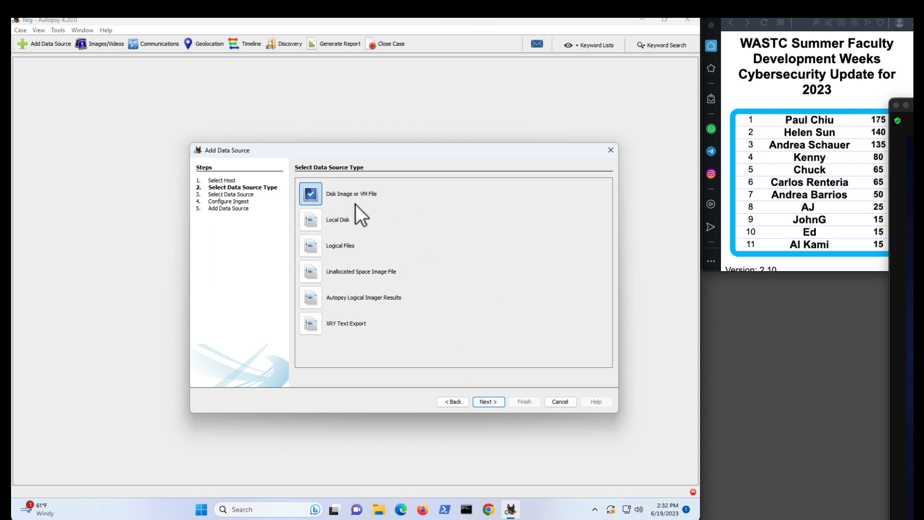
pyautogui.moveTo(311, 246)
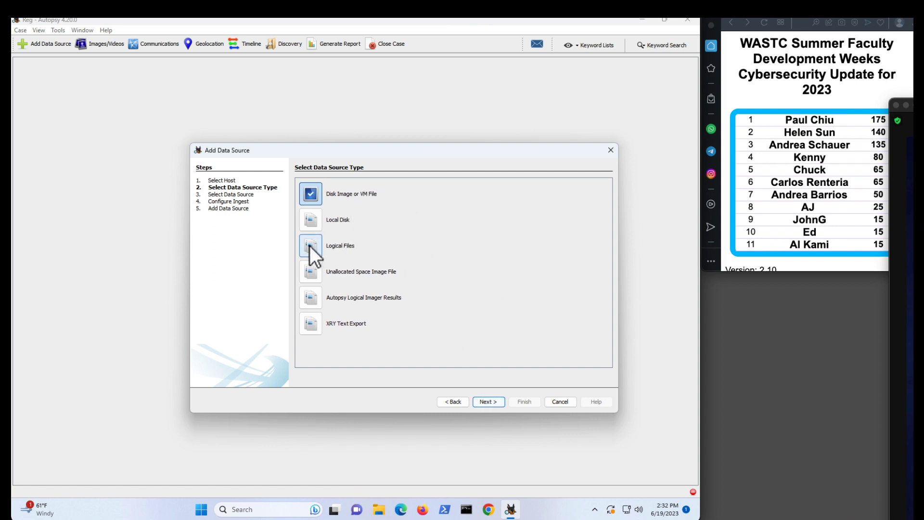
pyautogui.click(311, 245)
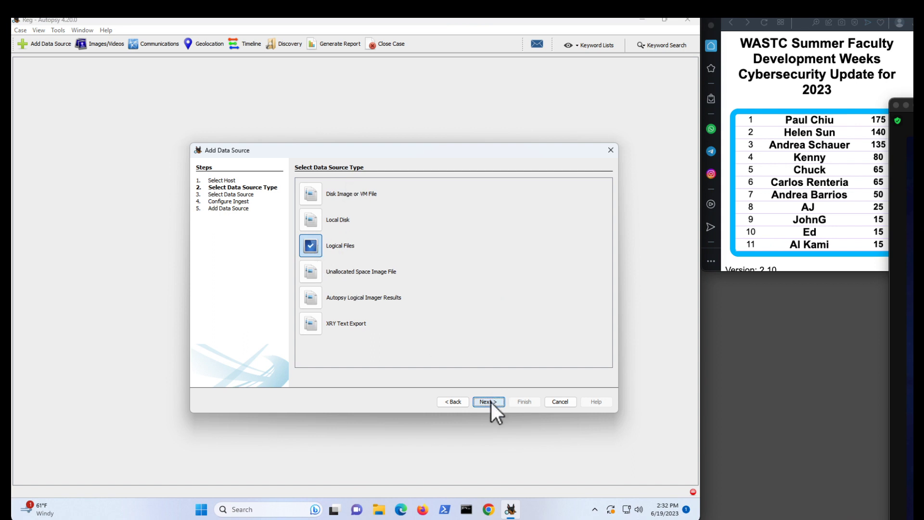
pyautogui.click(487, 402)
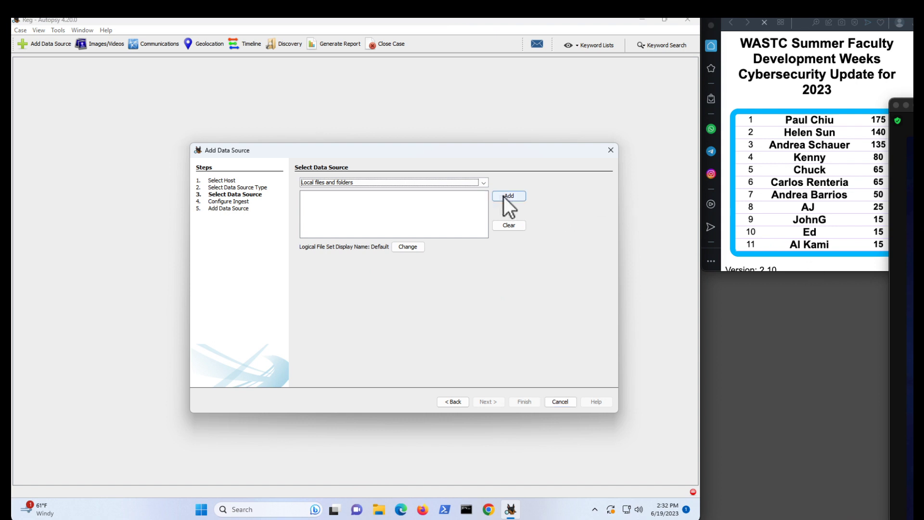
# - Add the Desktop's Registry_image folder as logical files, keeping the default ingest modules
pyautogui.click(508, 196)
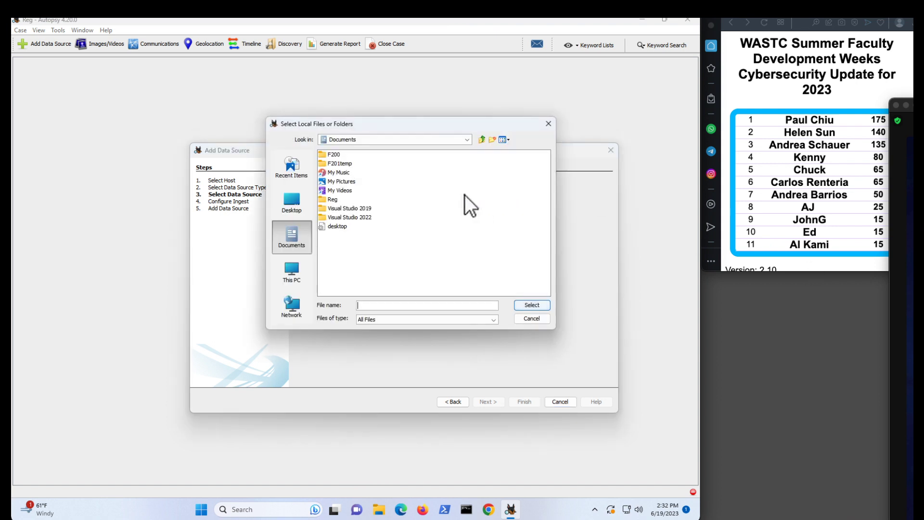
pyautogui.moveTo(329, 184)
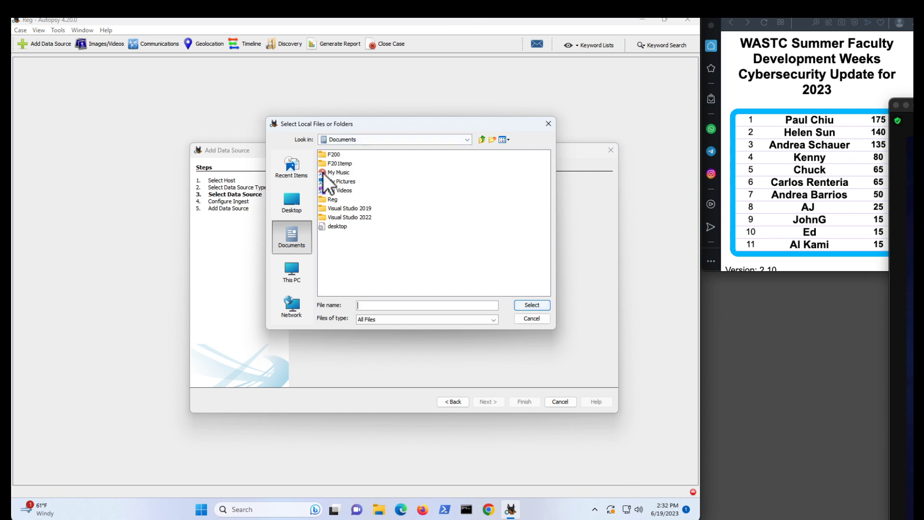
pyautogui.click(289, 202)
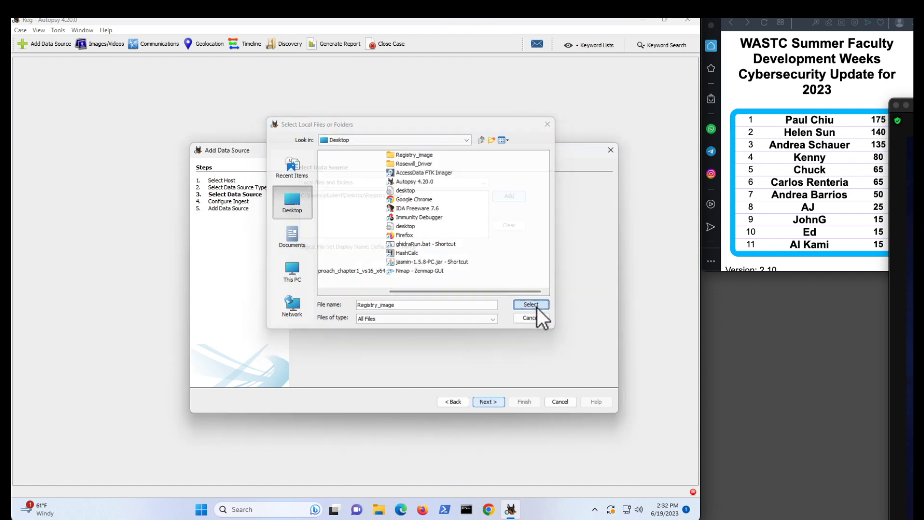
pyautogui.click(529, 304)
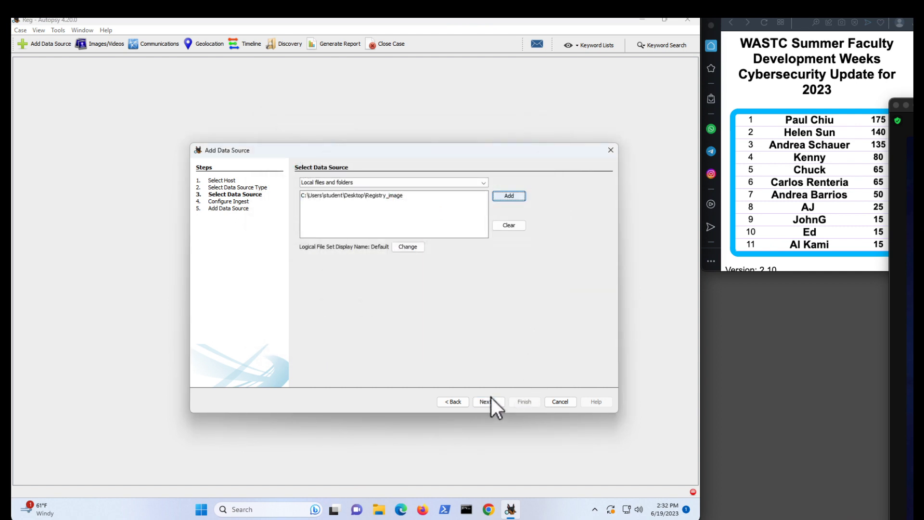
pyautogui.click(485, 401)
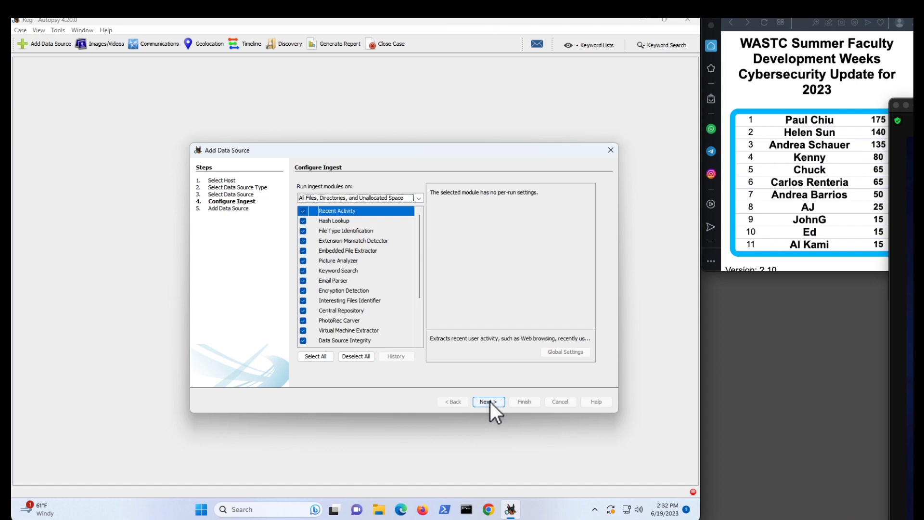
pyautogui.moveTo(453, 408)
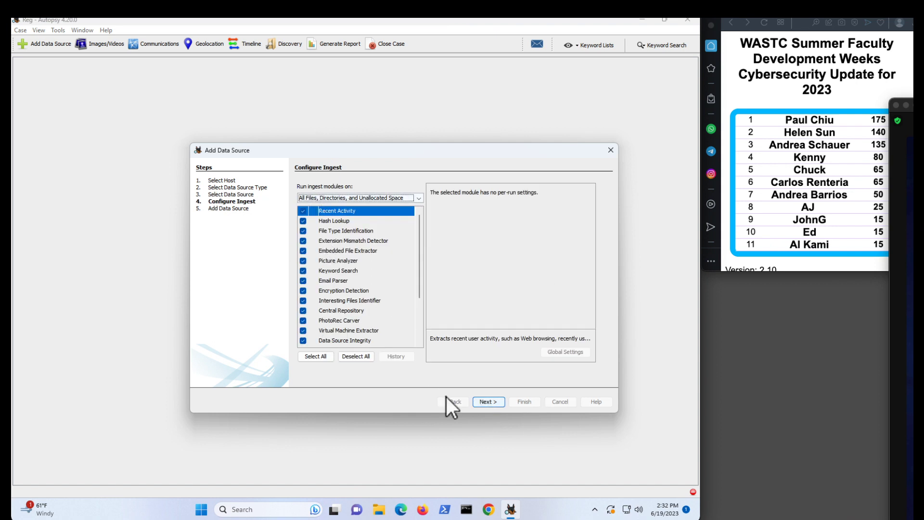
pyautogui.click(487, 401)
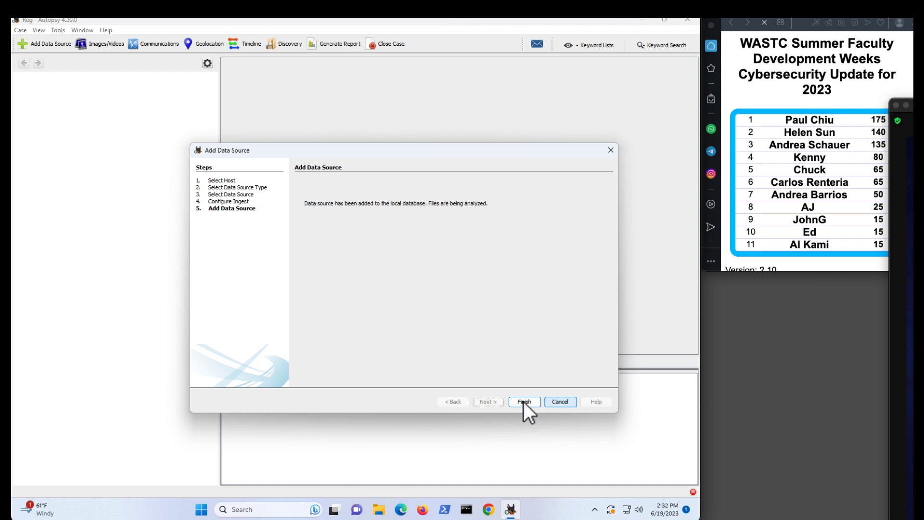
pyautogui.click(522, 402)
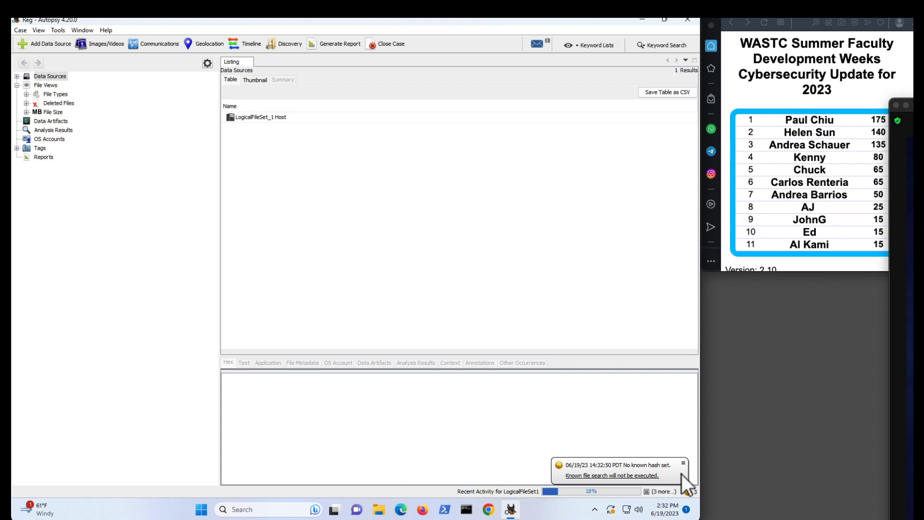
pyautogui.moveTo(571, 509)
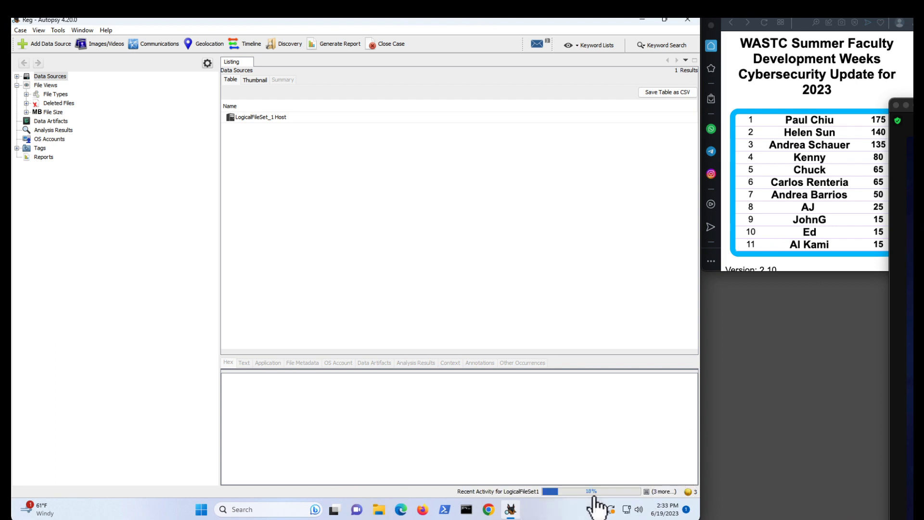
pyautogui.moveTo(723, 444)
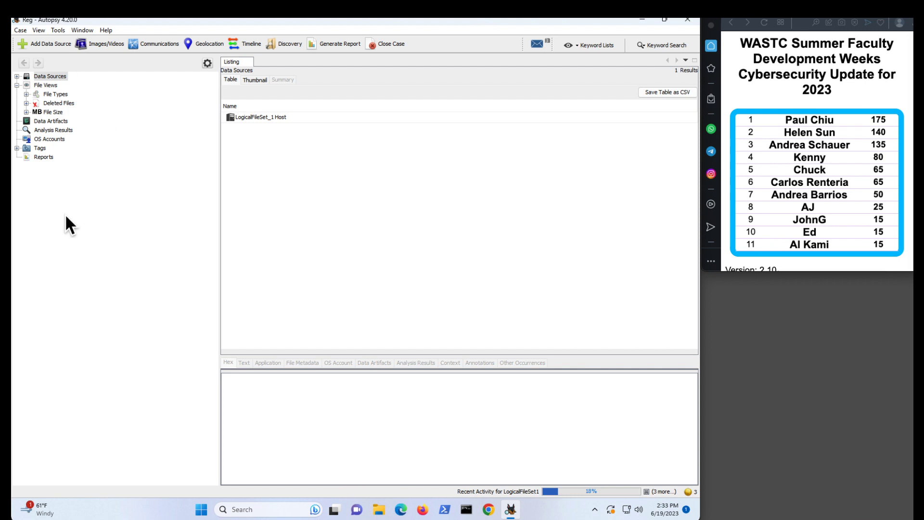
pyautogui.moveTo(60, 190)
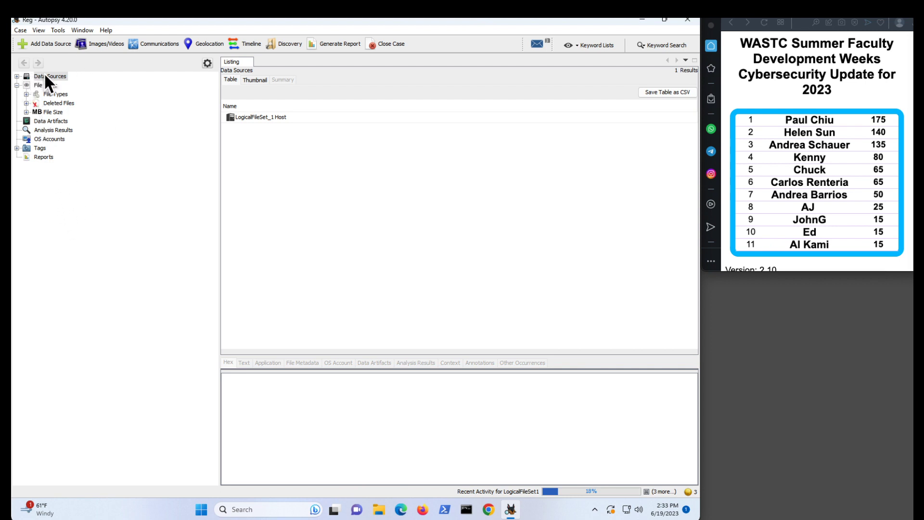
# - Expand LogicalFileSet_1 Host > LogicalFileSet1 > Registry_image > Users and list student's files
pyautogui.click(49, 76)
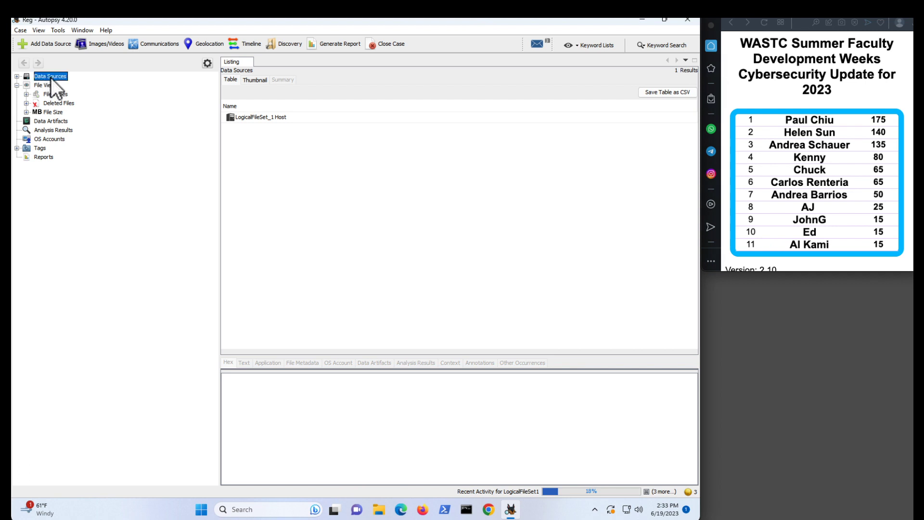
pyautogui.click(21, 76)
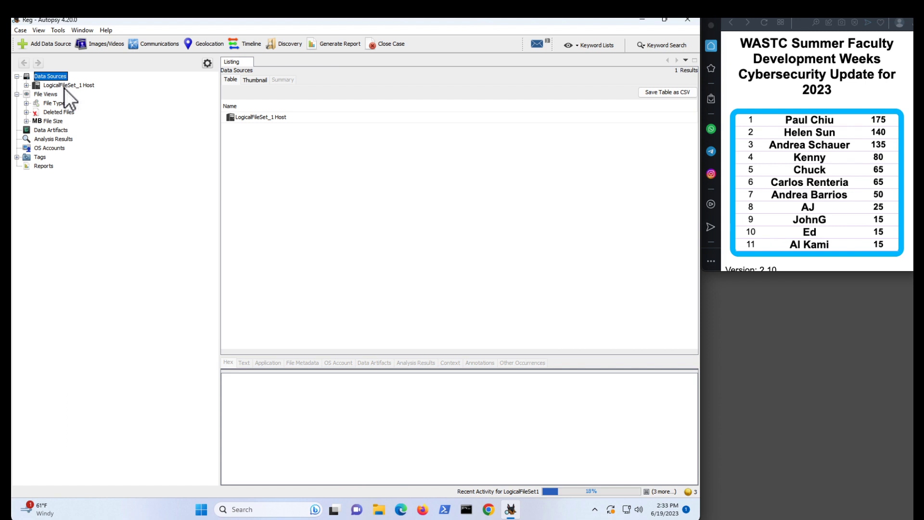
pyautogui.click(66, 85)
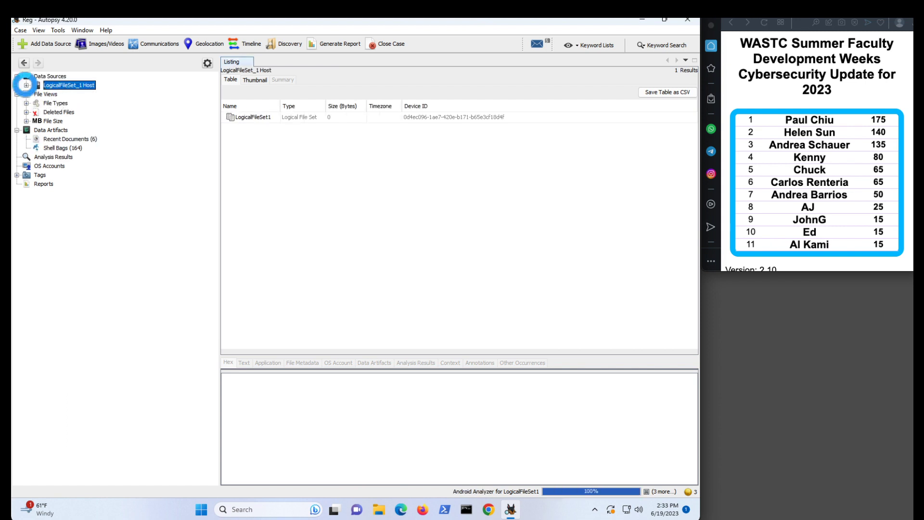
pyautogui.click(27, 85)
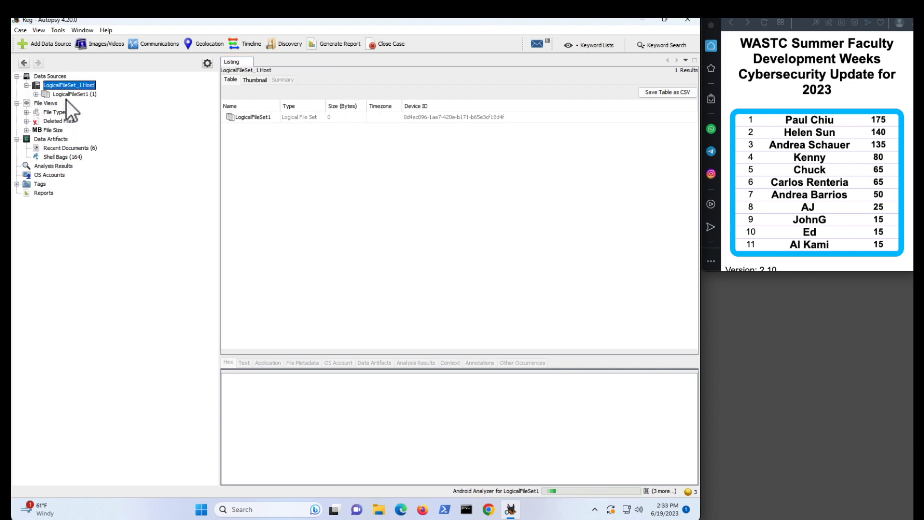
pyautogui.click(67, 94)
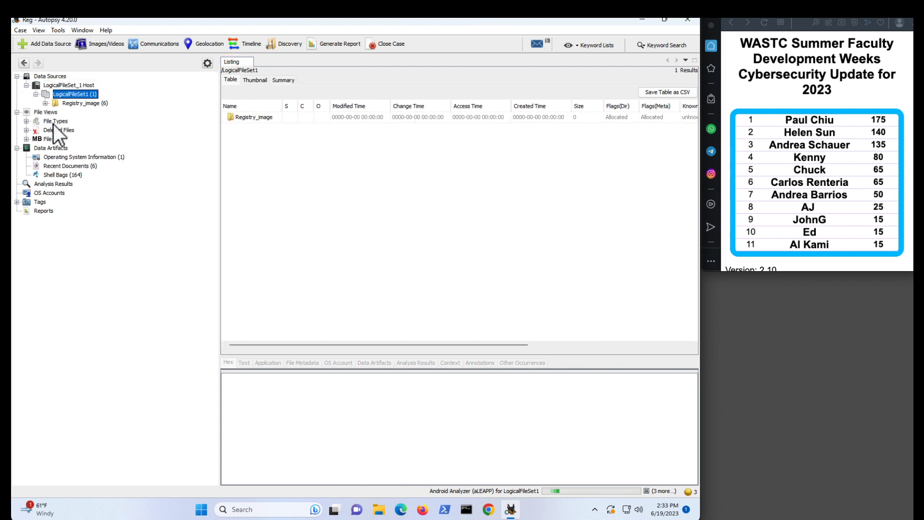
pyautogui.moveTo(89, 104)
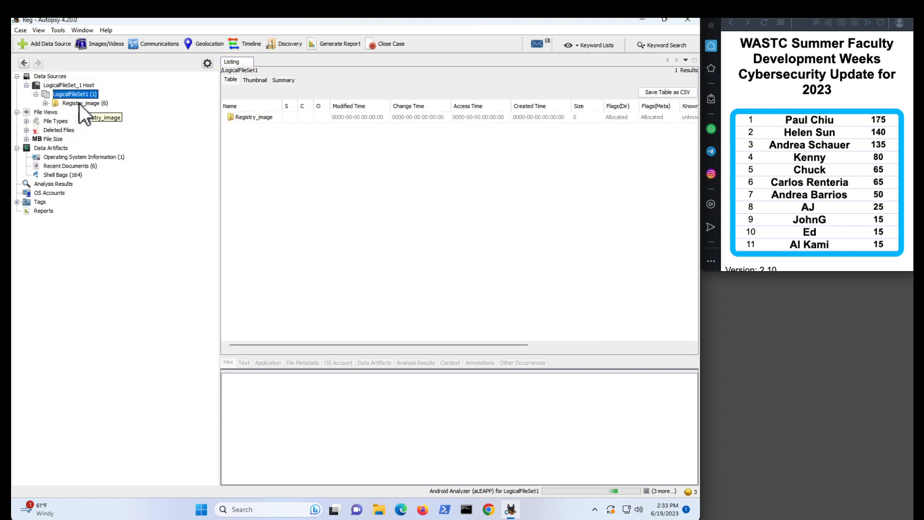
pyautogui.click(85, 102)
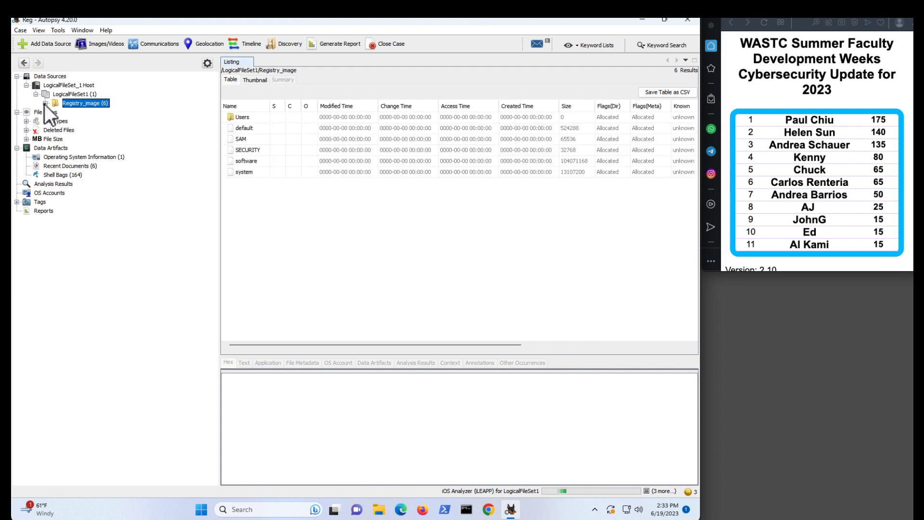
pyautogui.click(29, 102)
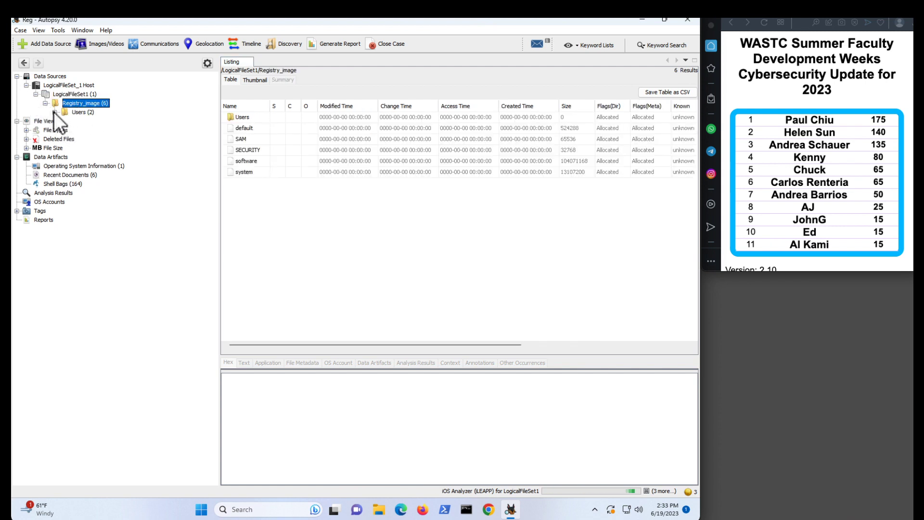
pyautogui.click(56, 111)
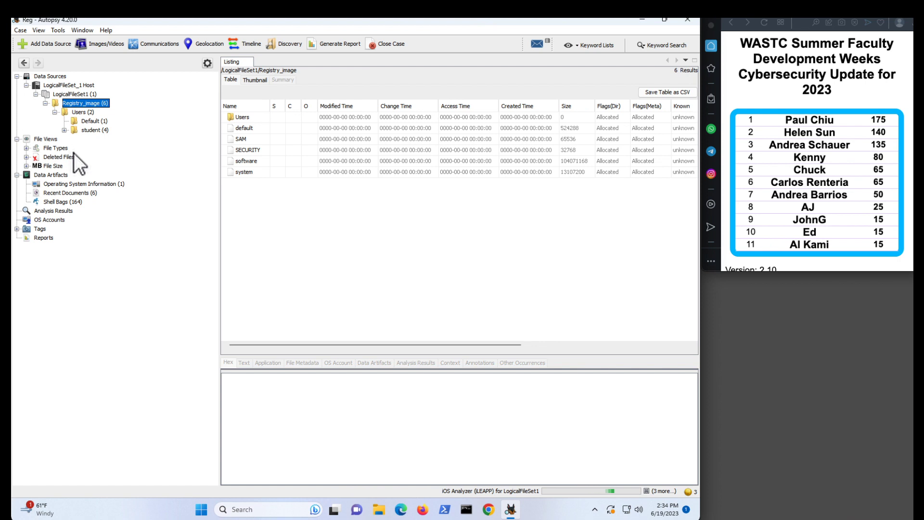
pyautogui.moveTo(62, 101)
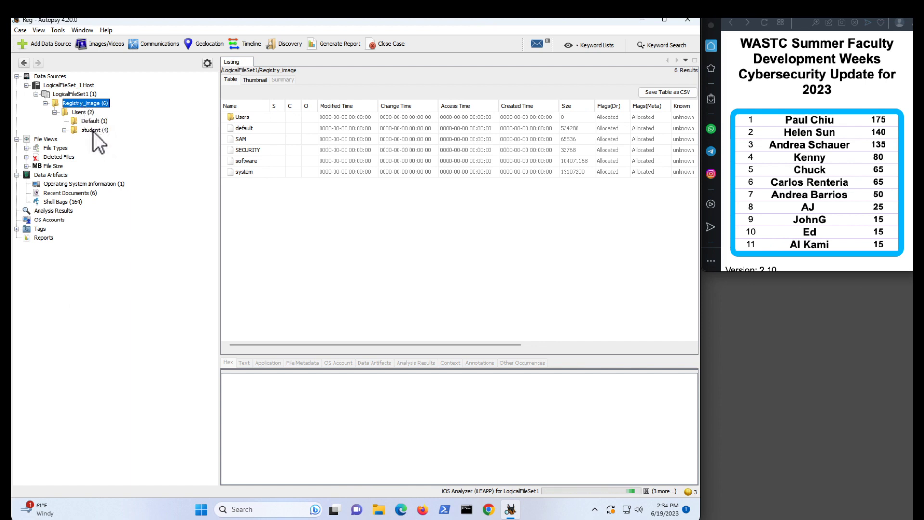
pyautogui.click(93, 130)
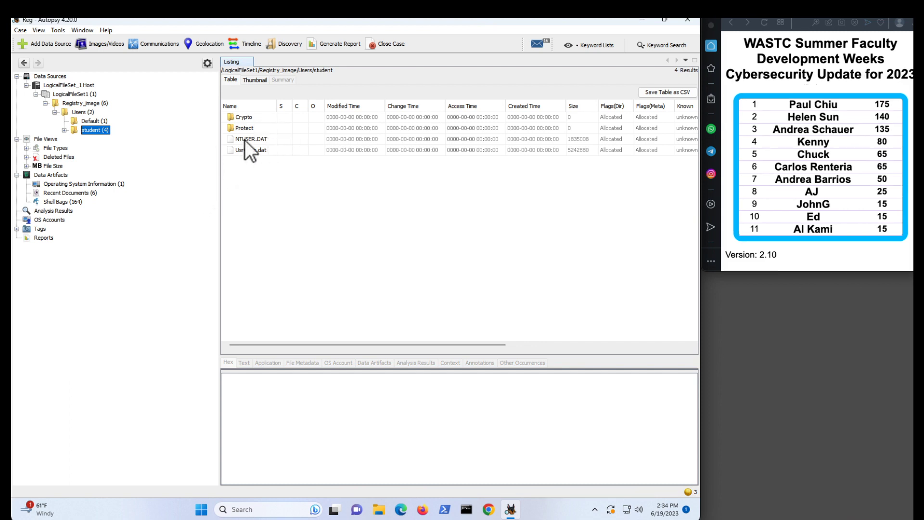
# - Open NTUSER.DAT and expand Software > Microsoft > Windows > CurrentVersion > Explorer
pyautogui.click(250, 139)
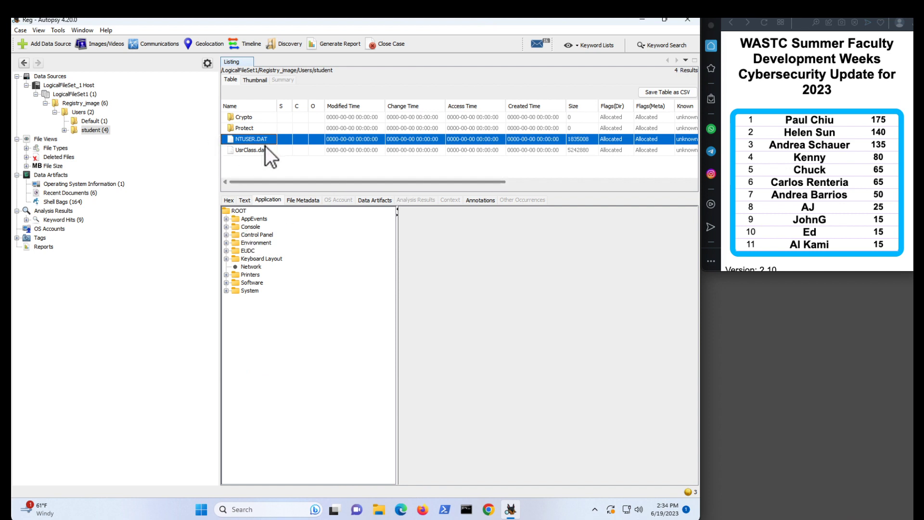
pyautogui.moveTo(268, 155)
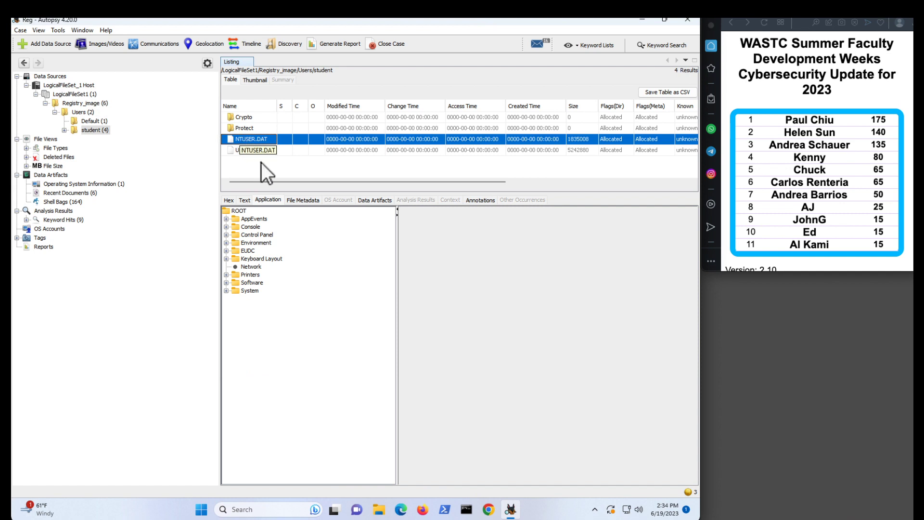
pyautogui.moveTo(267, 173)
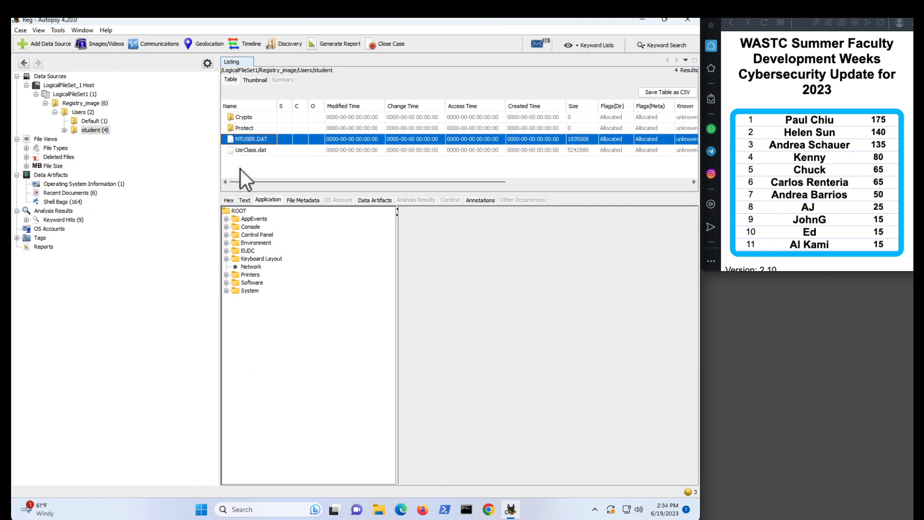
pyautogui.moveTo(250, 155)
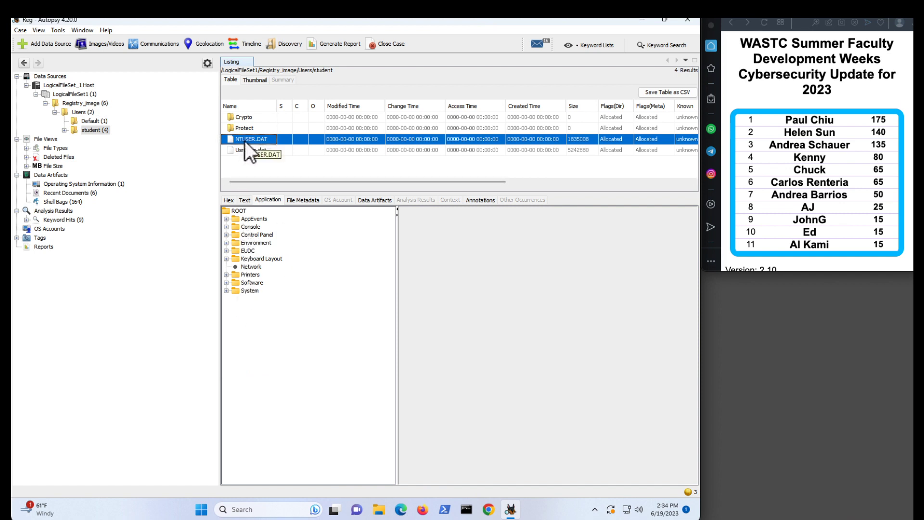
pyautogui.moveTo(249, 290)
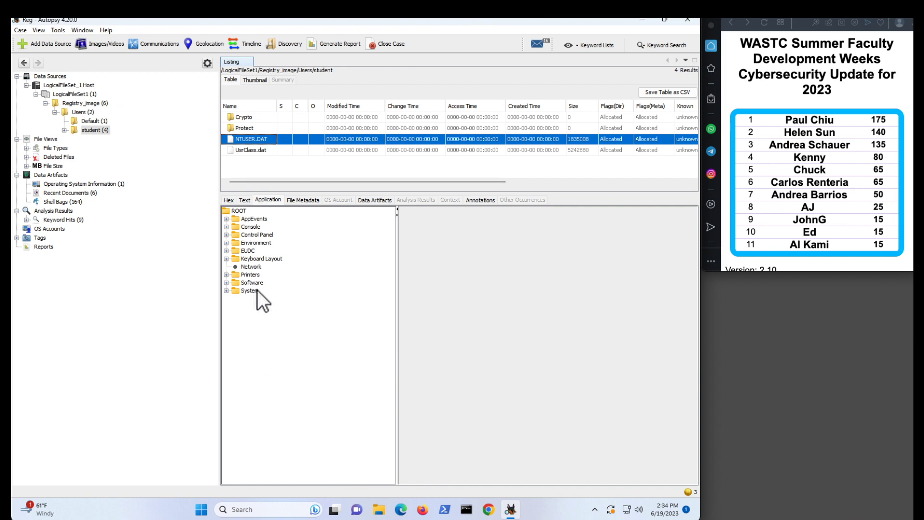
pyautogui.moveTo(262, 302)
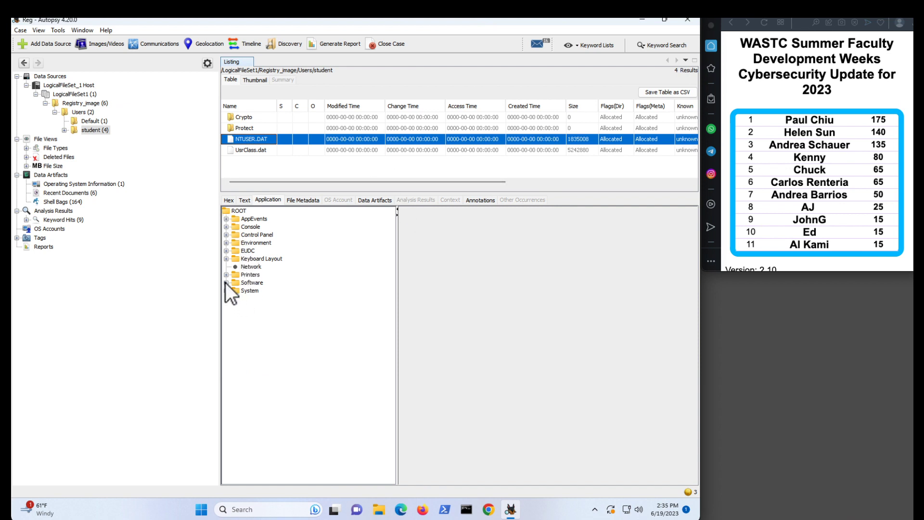
pyautogui.click(219, 282)
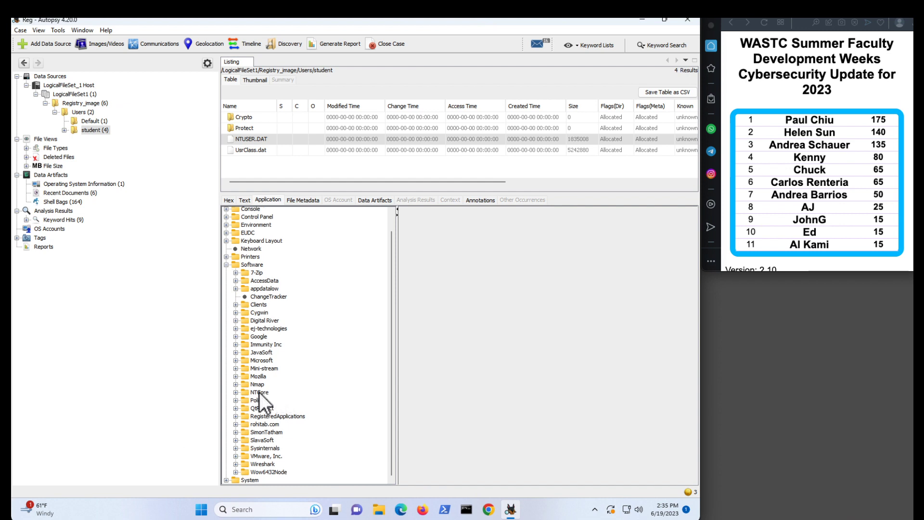
pyautogui.click(236, 360)
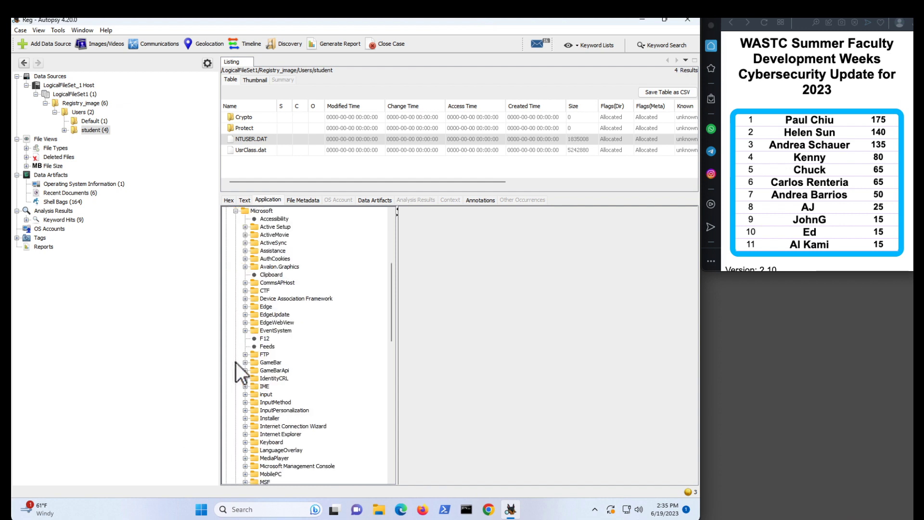
pyautogui.scroll(-3)
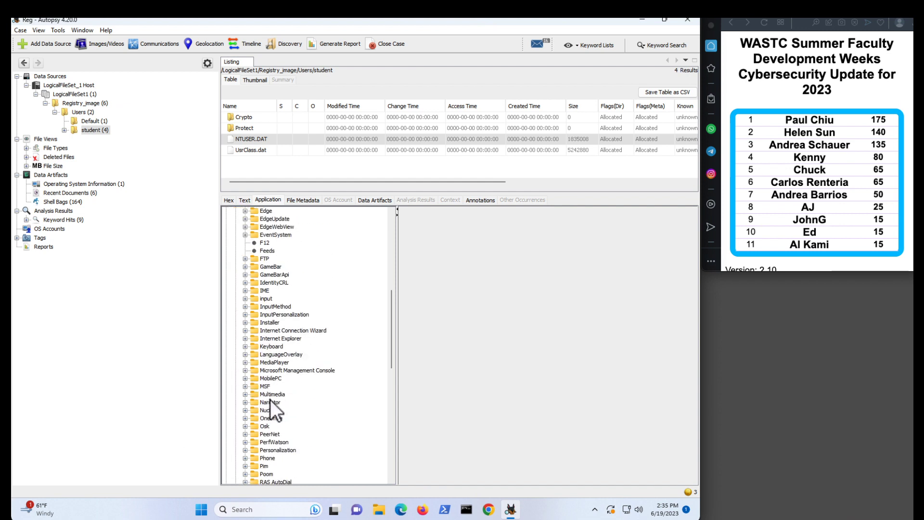
pyautogui.scroll(-3)
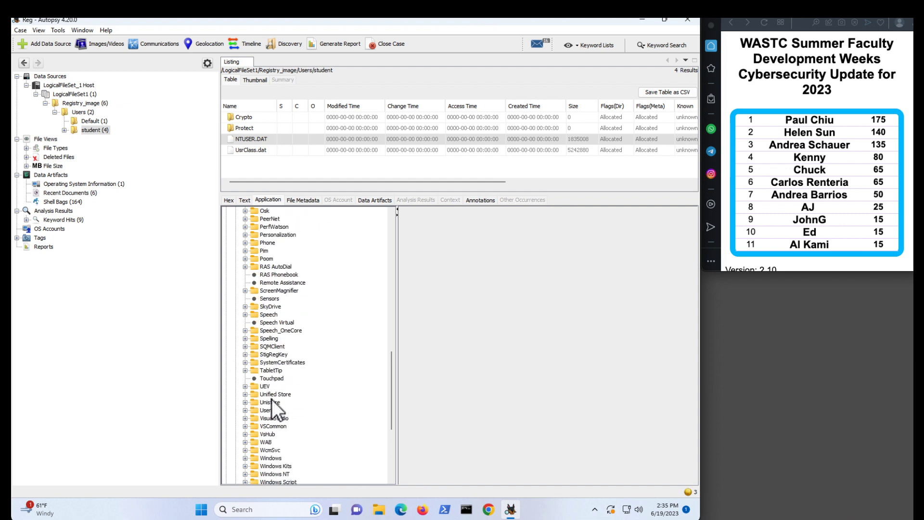
pyautogui.scroll(-3)
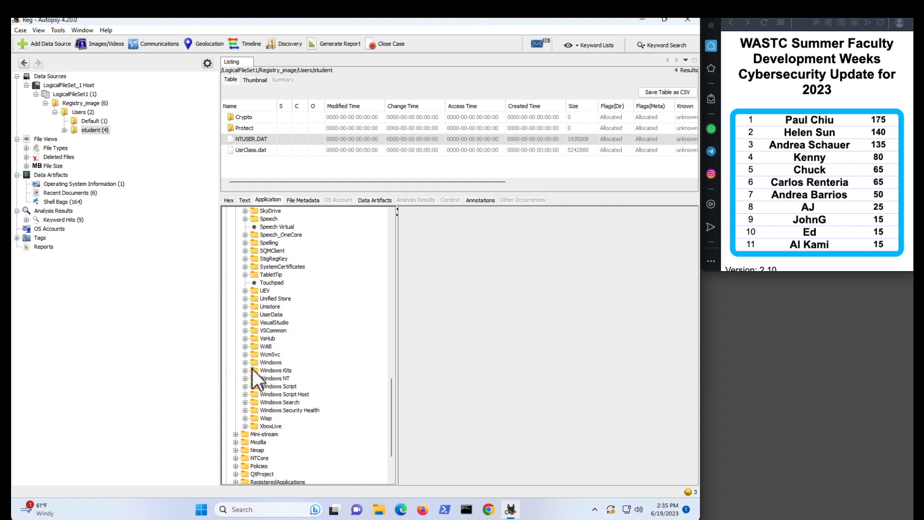
pyautogui.click(245, 362)
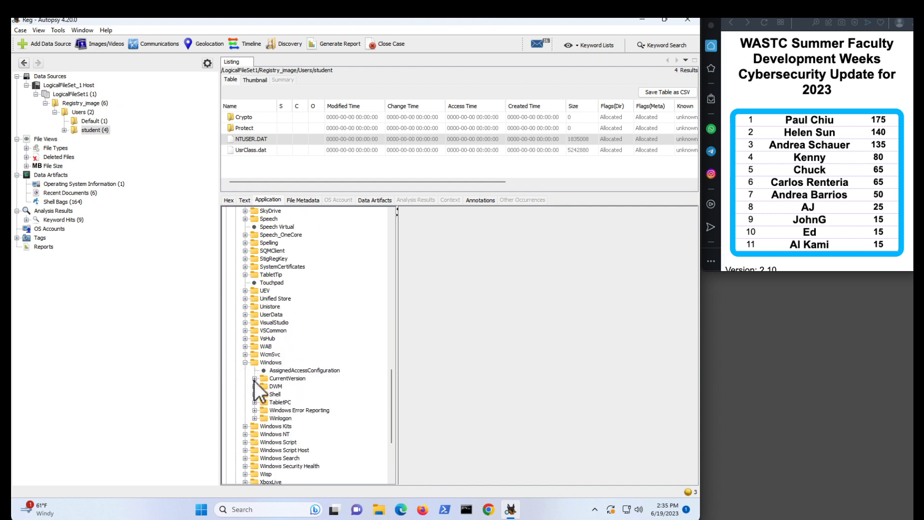
pyautogui.click(254, 378)
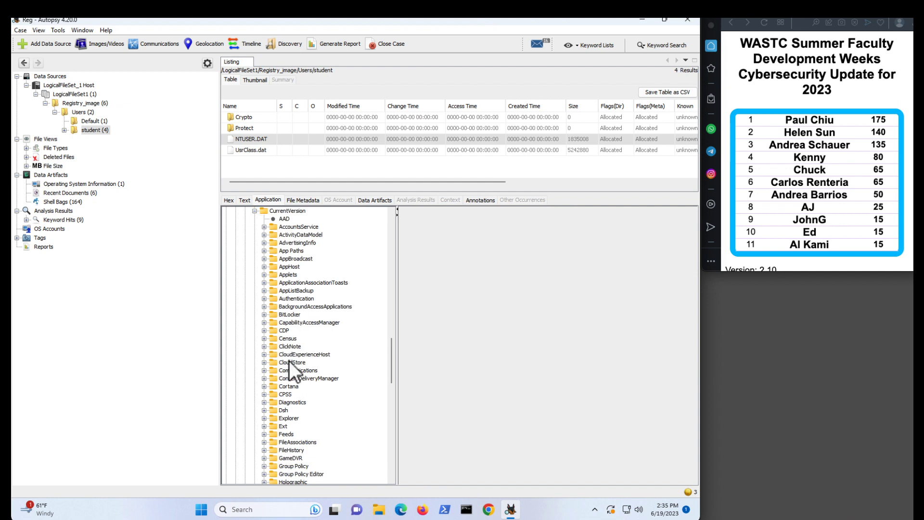
pyautogui.scroll(-3)
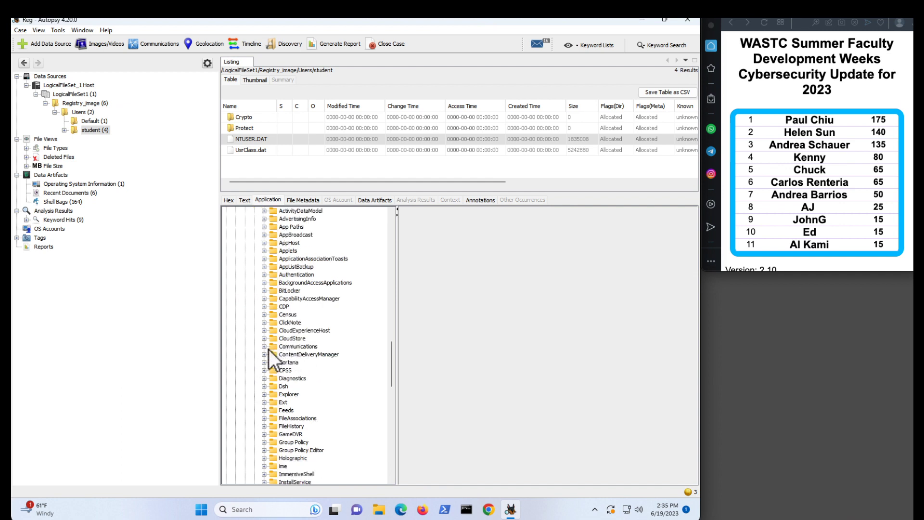
pyautogui.scroll(-3)
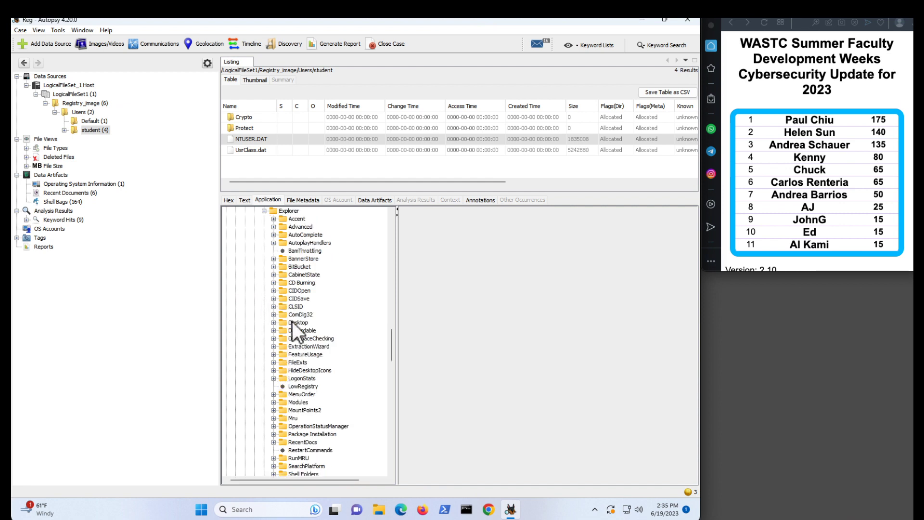
pyautogui.scroll(-3)
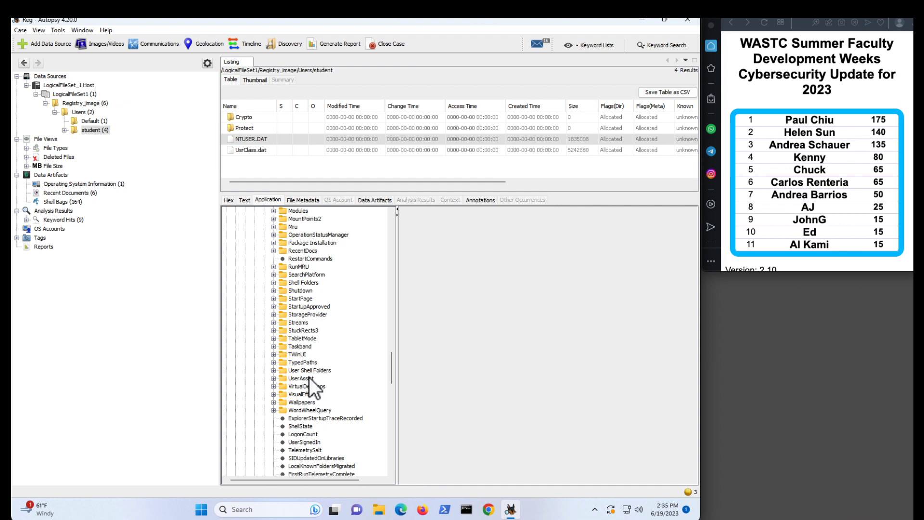
pyautogui.moveTo(281, 389)
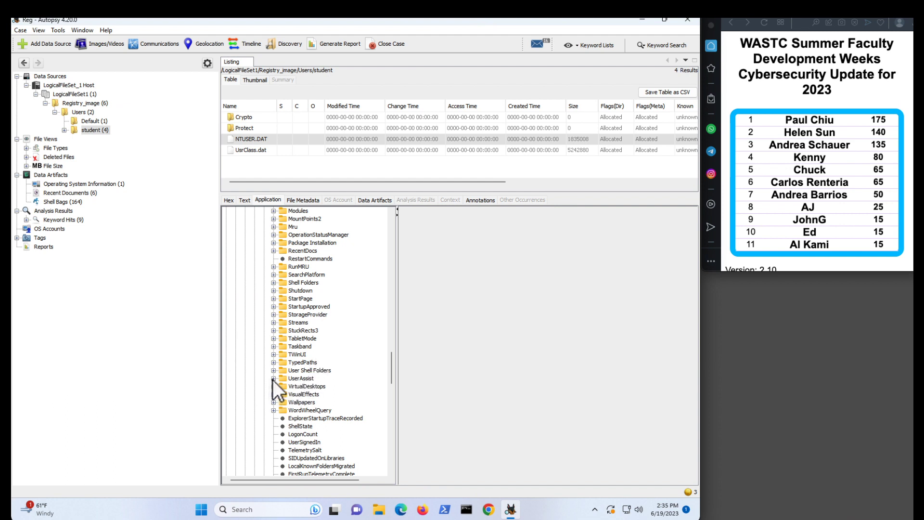
# - Expand UserAssist and the first two GUID subkeys, checking their Count values
pyautogui.click(274, 378)
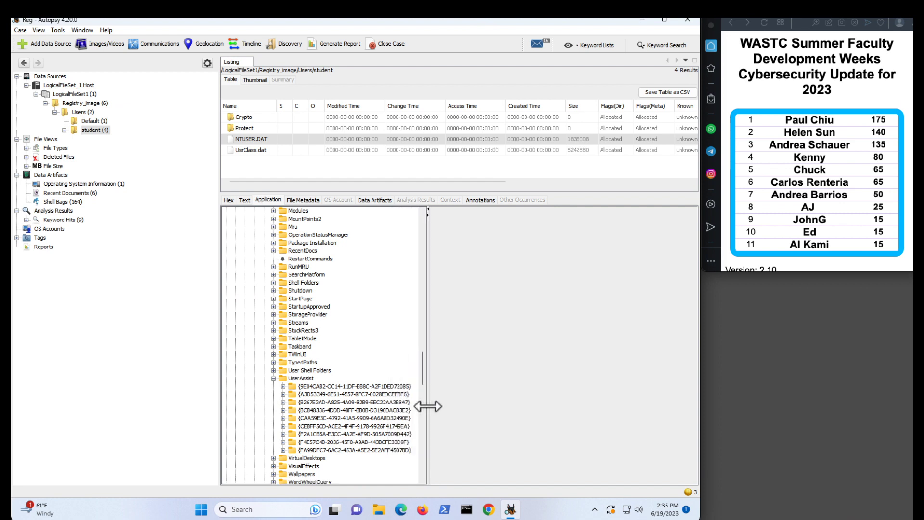
pyautogui.scroll(-3)
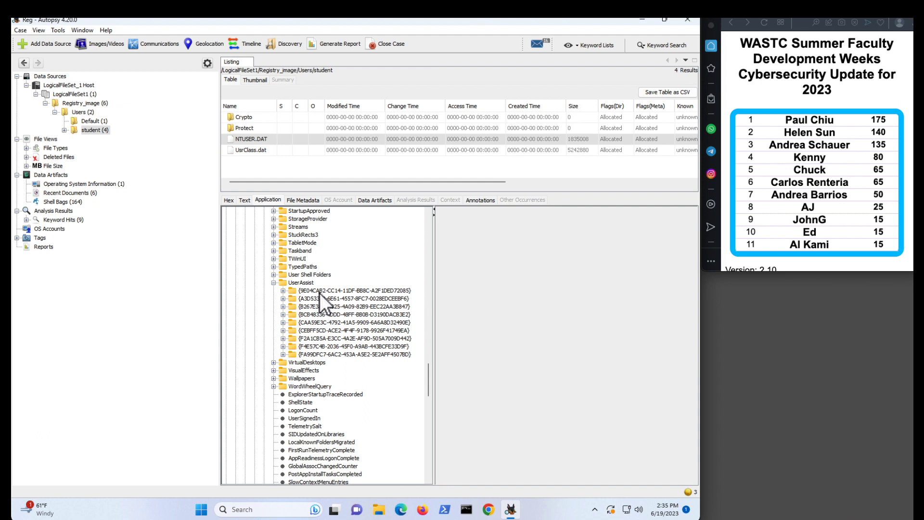
pyautogui.click(284, 290)
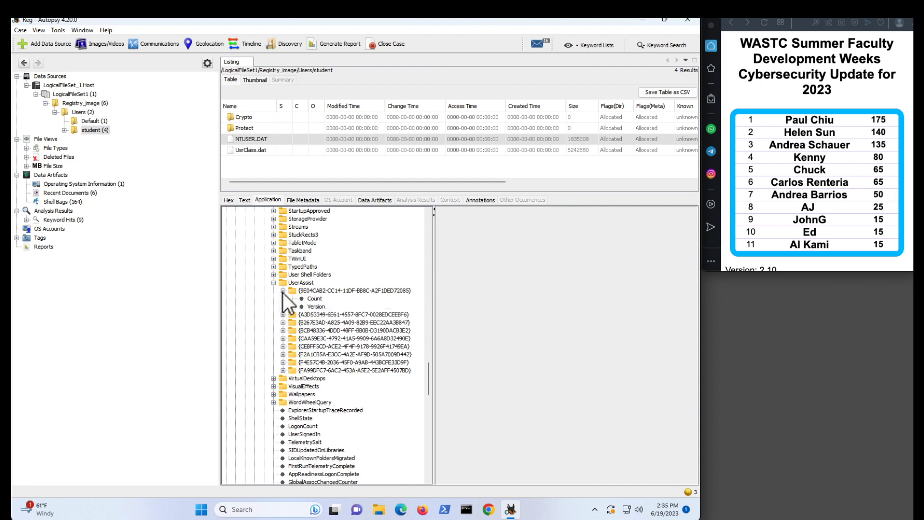
pyautogui.moveTo(317, 310)
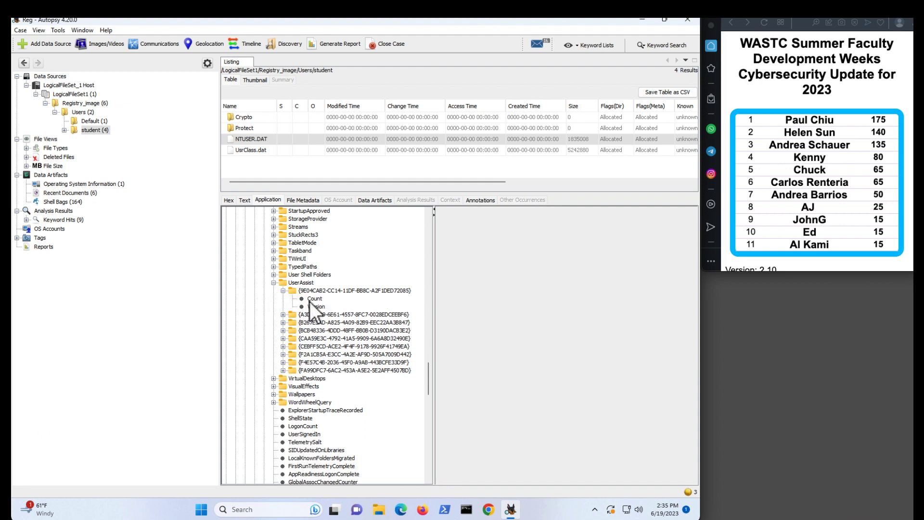
pyautogui.click(314, 299)
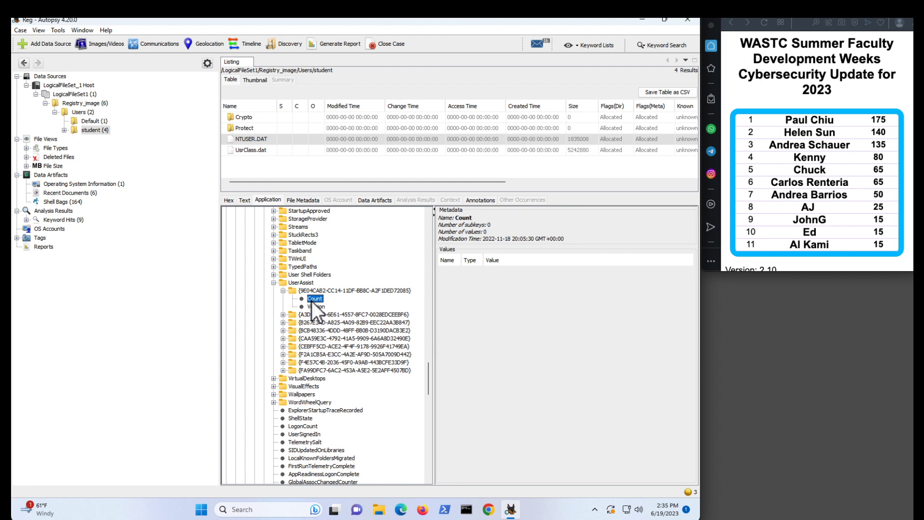
pyautogui.click(273, 313)
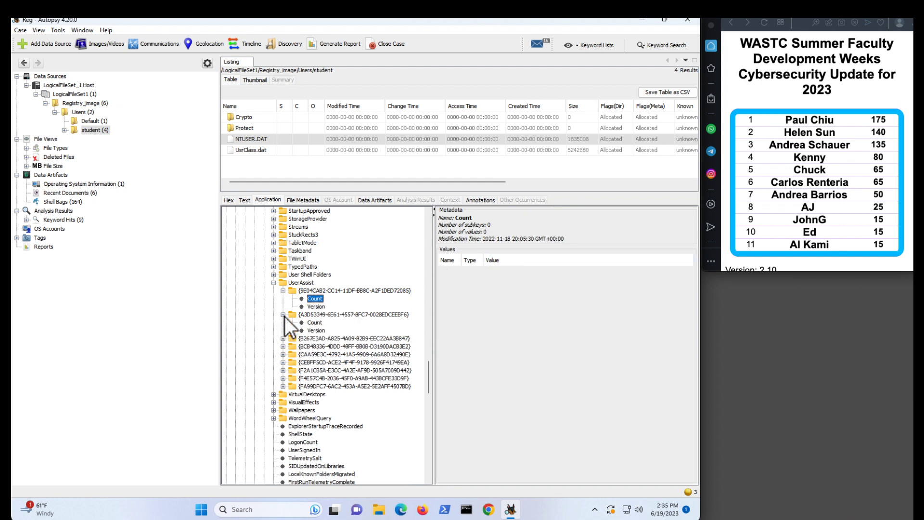
pyautogui.click(315, 322)
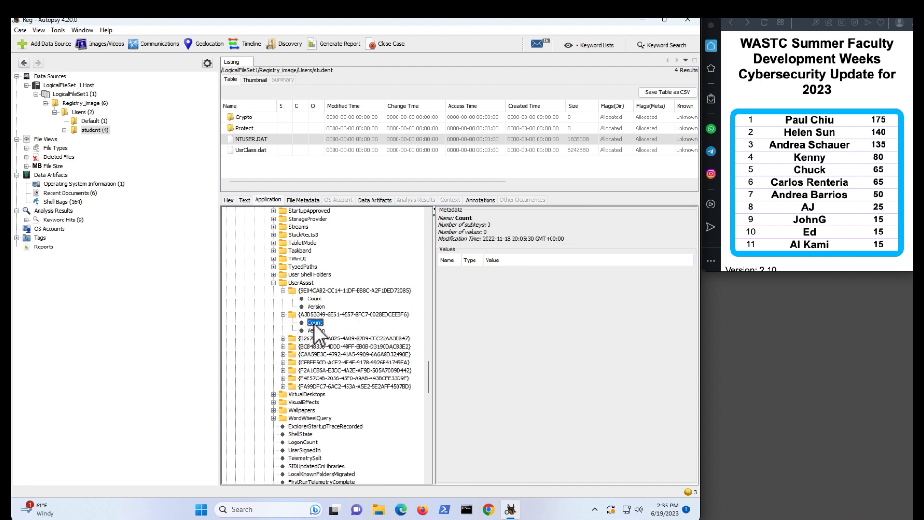
# - Expand the third through sixth UserAssist subkeys, checking the fourth and fifth Count values
pyautogui.click(284, 346)
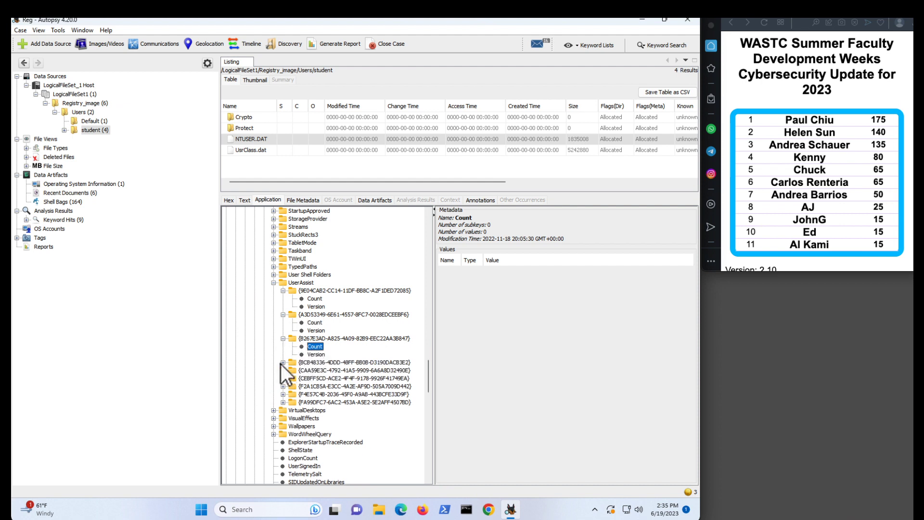
pyautogui.click(283, 362)
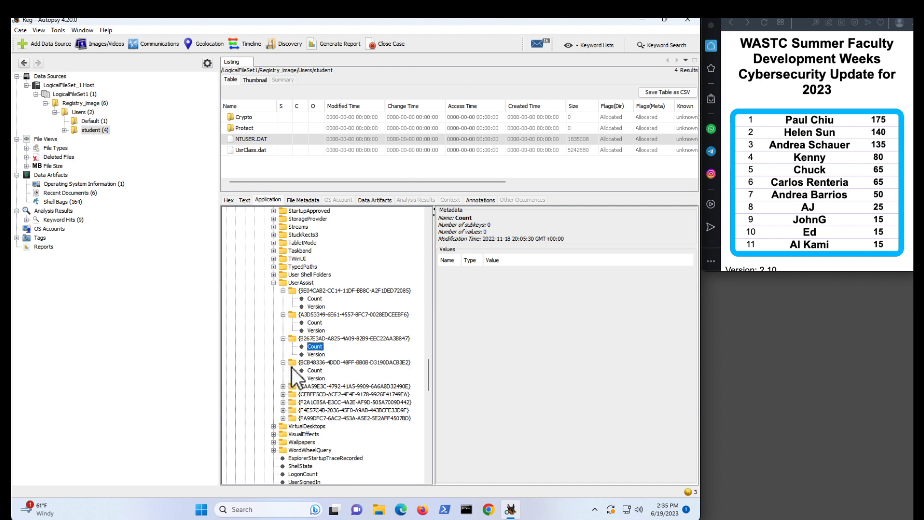
pyautogui.click(315, 369)
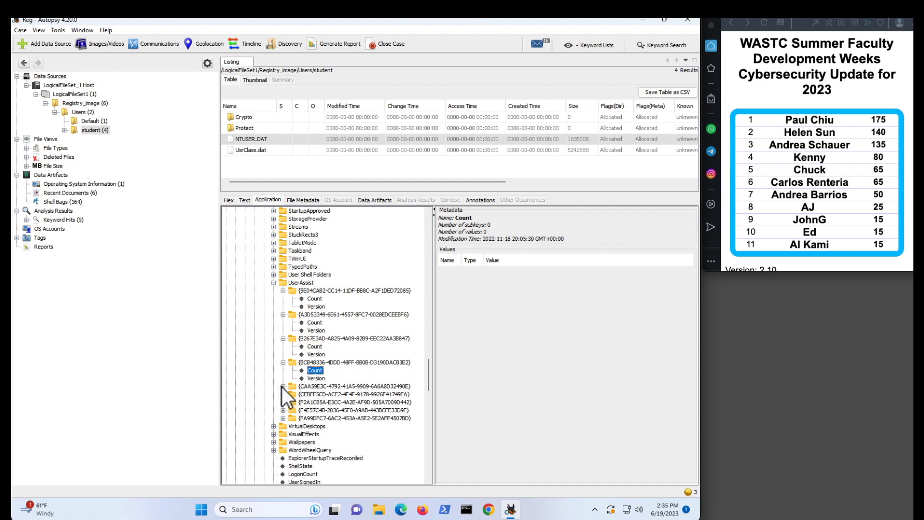
pyautogui.click(314, 393)
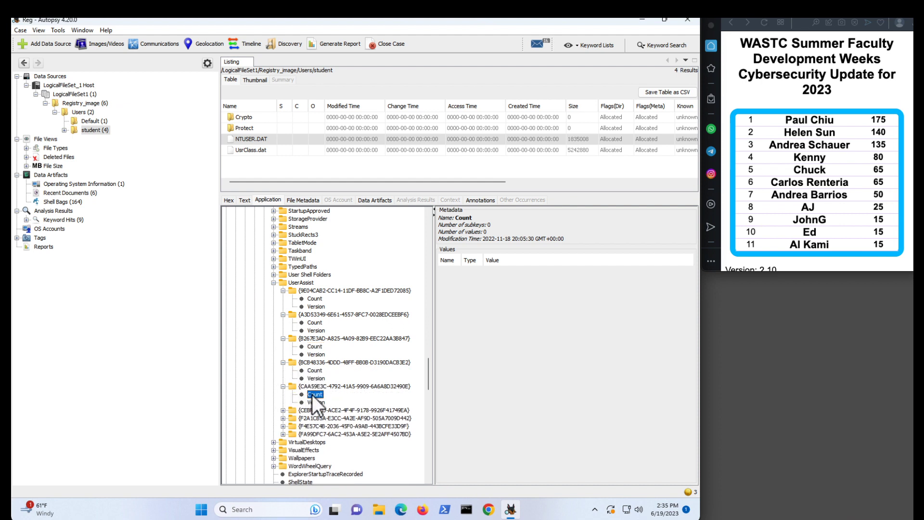
pyautogui.moveTo(425, 304)
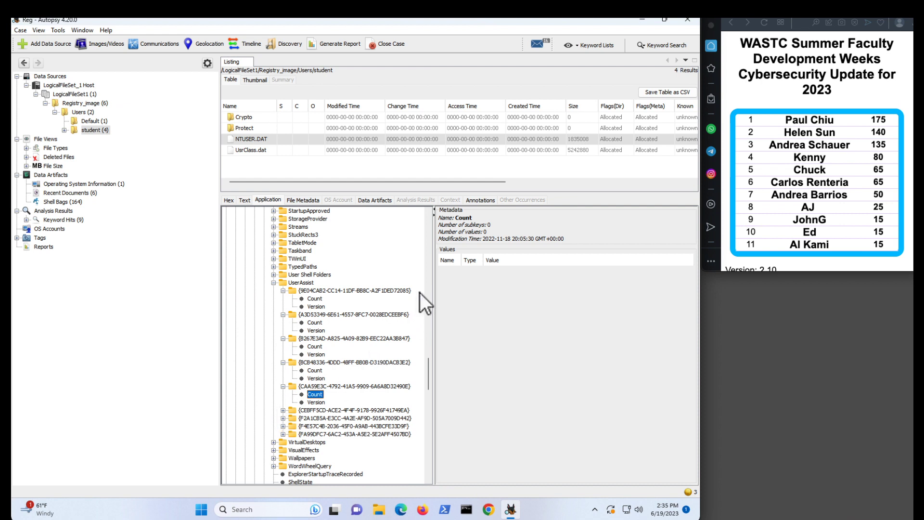
pyautogui.click(273, 410)
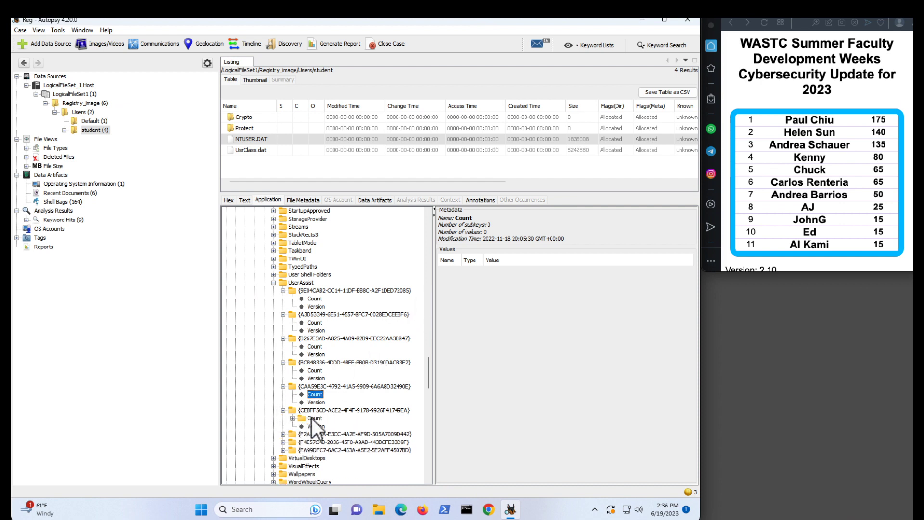
# - Show the sixth subkey's Count, listing 117 ROT13-encoded value names
pyautogui.click(315, 417)
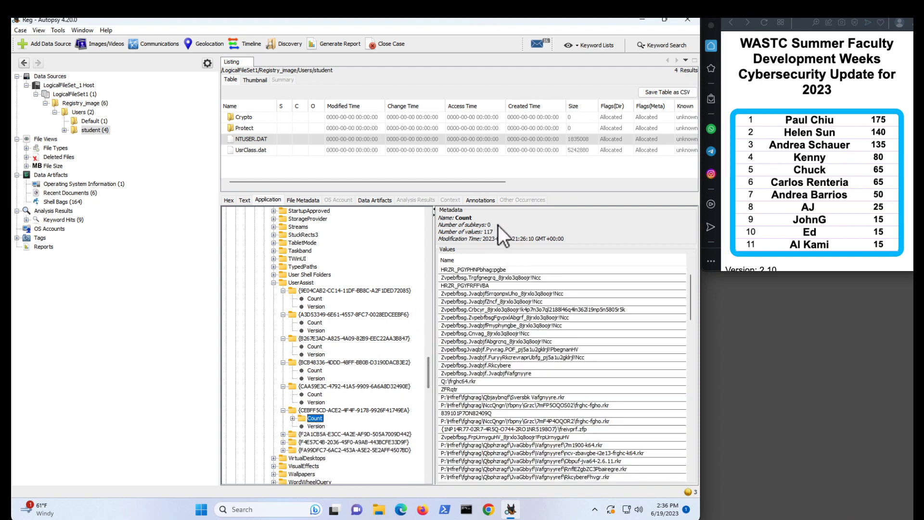
pyautogui.moveTo(524, 413)
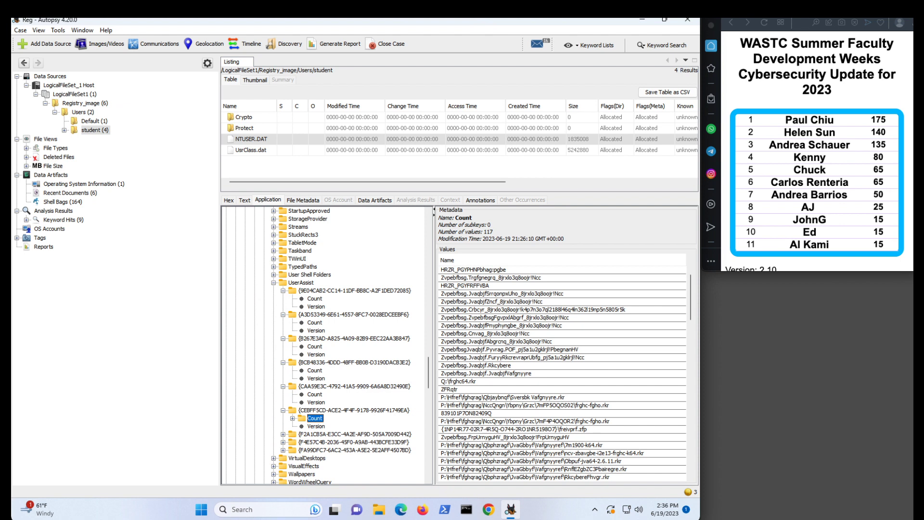
pyautogui.moveTo(494, 280)
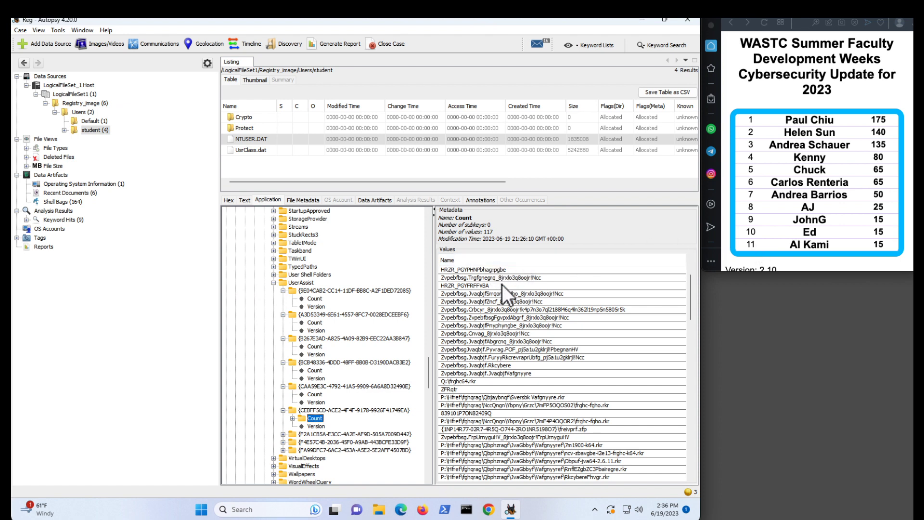
pyautogui.moveTo(598, 421)
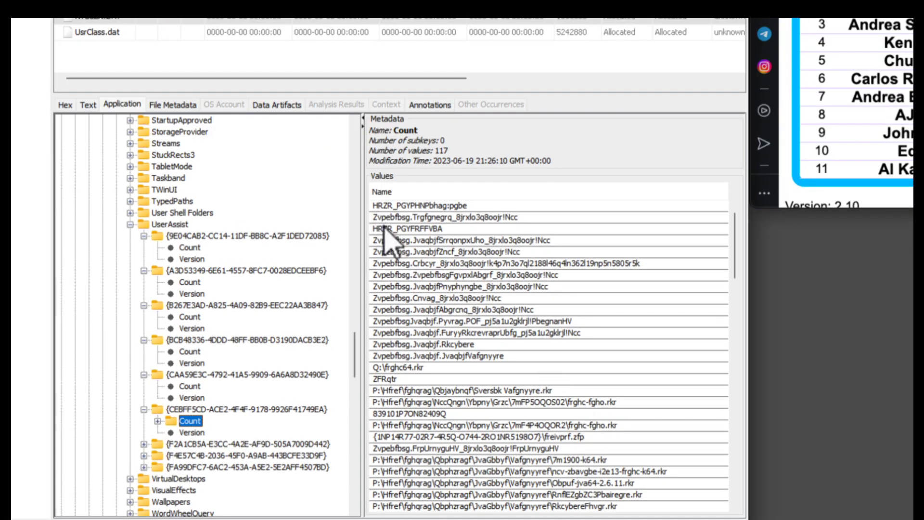
pyautogui.moveTo(412, 351)
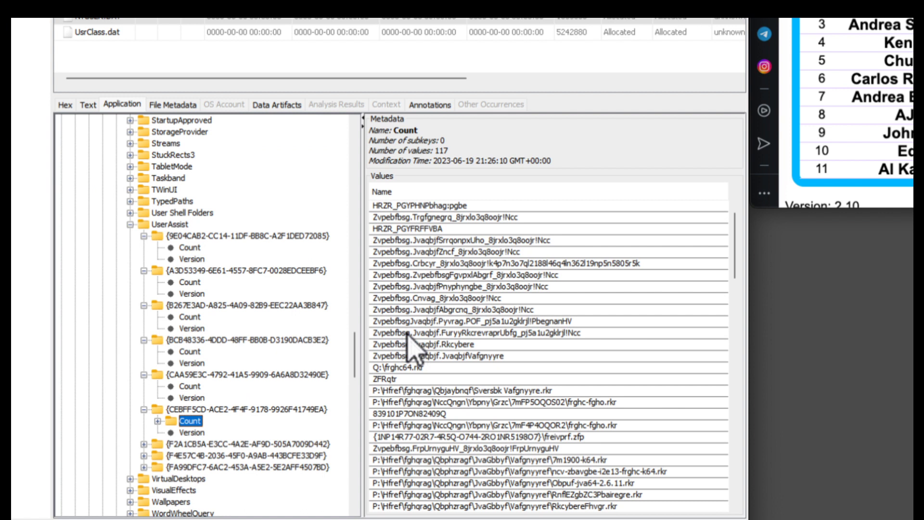
pyautogui.moveTo(453, 347)
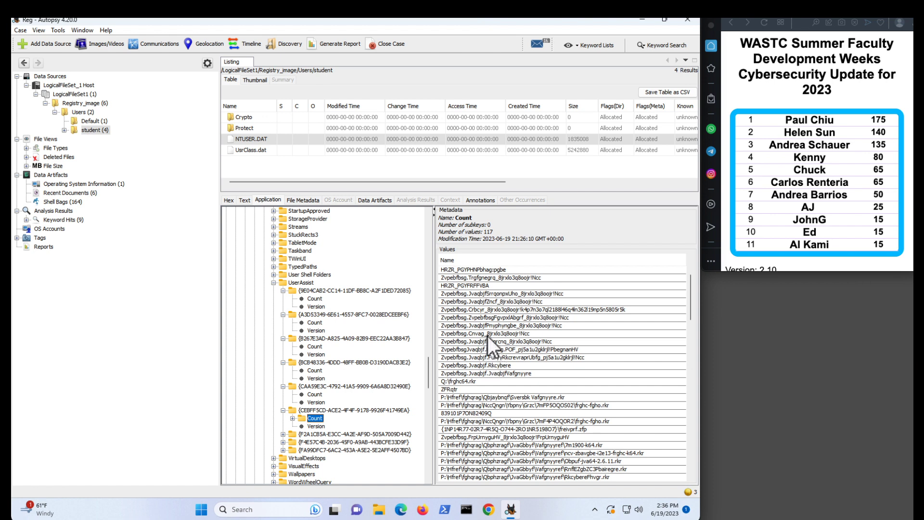
pyautogui.moveTo(461, 289)
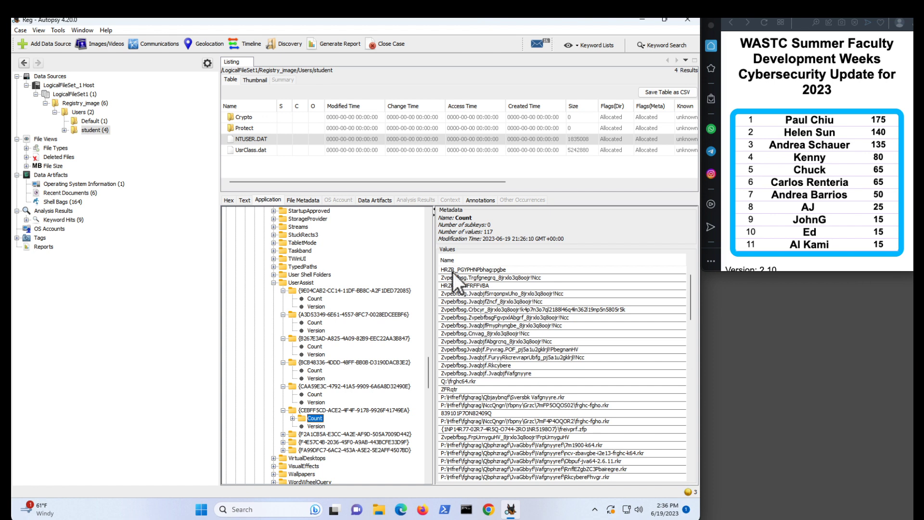
pyautogui.moveTo(528, 289)
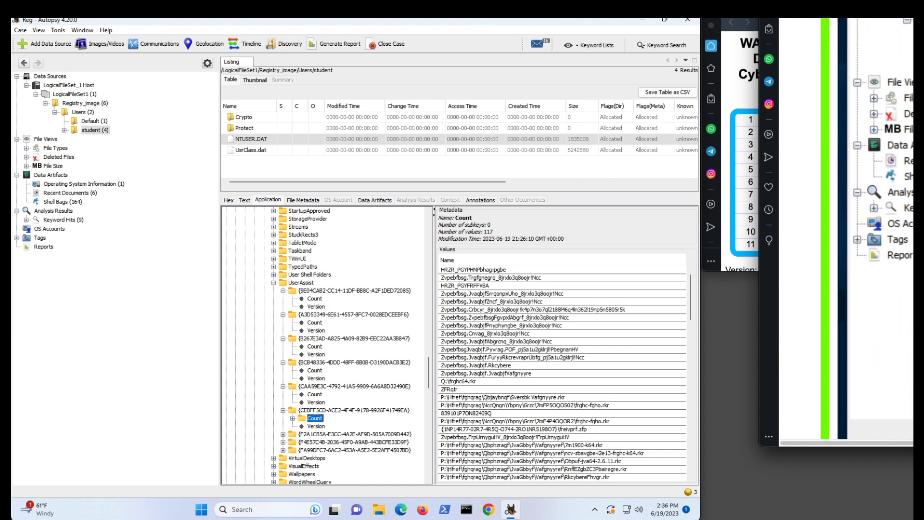
pyautogui.moveTo(459, 295)
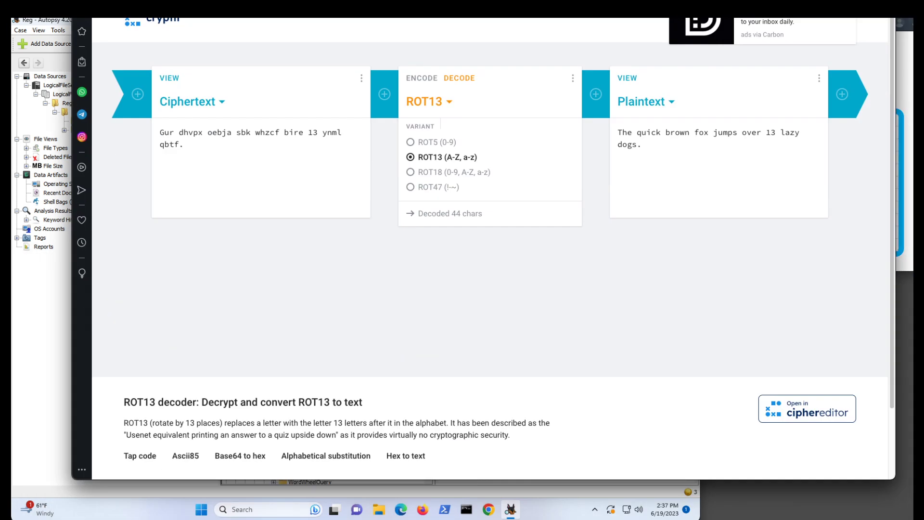
# - Scroll down and back up through cryptii's ROT13 decoder page beside Autopsy
pyautogui.scroll(-3)
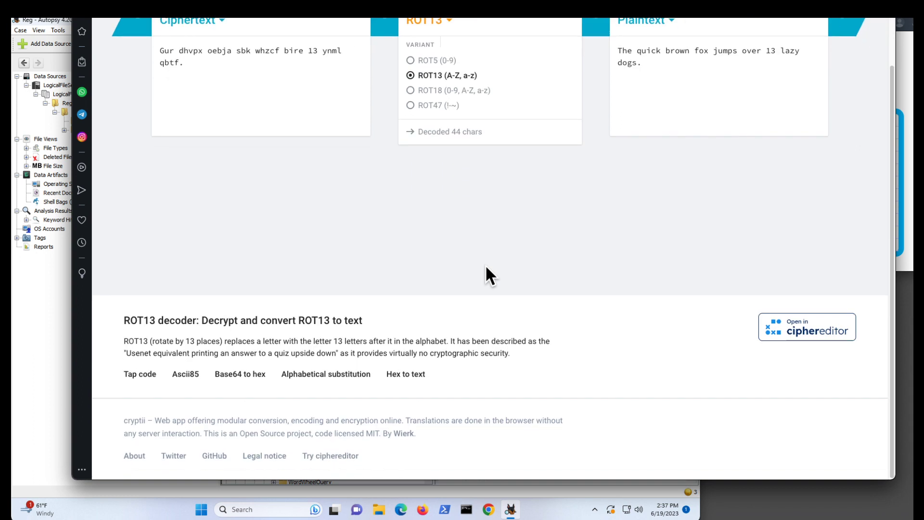
pyautogui.scroll(3)
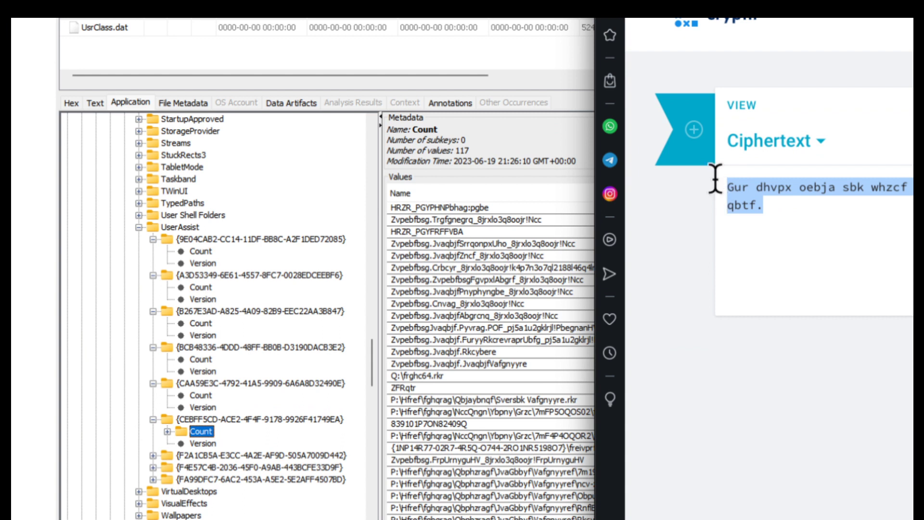
# - Decode ciphertext 'Zvpebfbsg' to 'Microsoft' in cryptii, then return to the F220 project page
pyautogui.write('z')
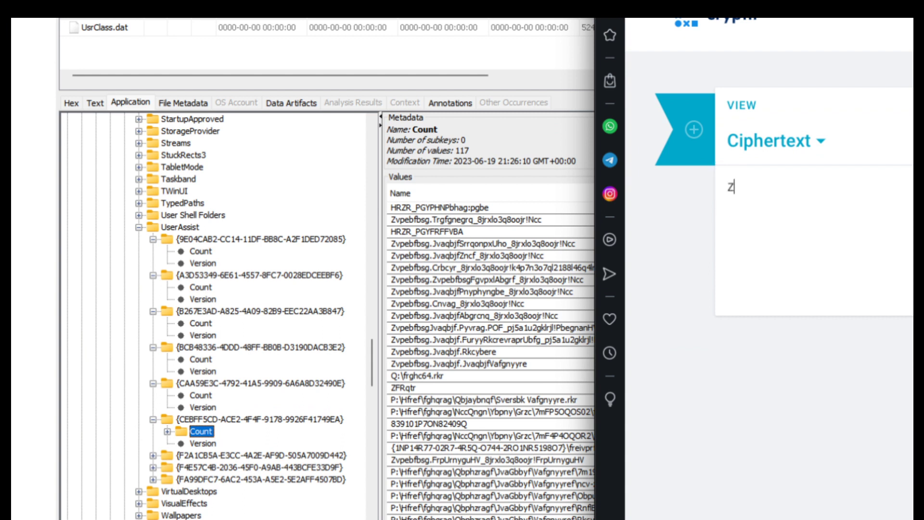
pyautogui.write('vp')
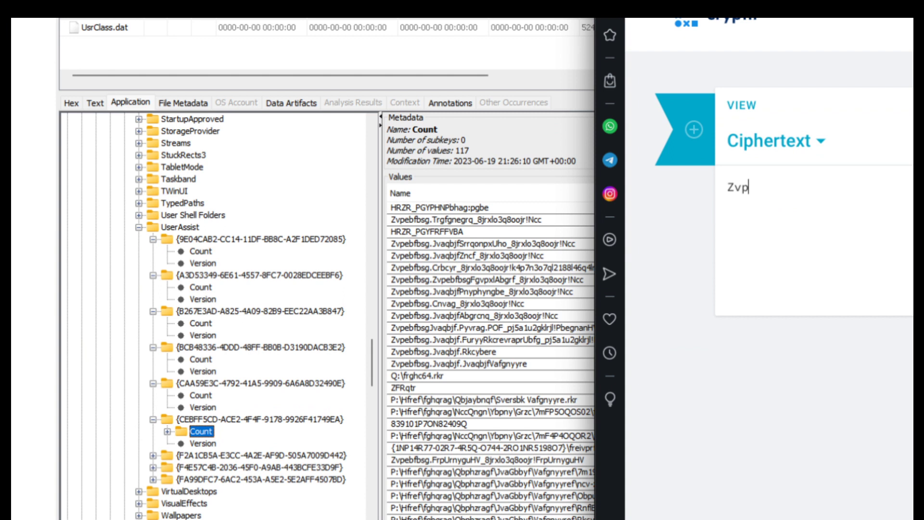
pyautogui.write('ebf')
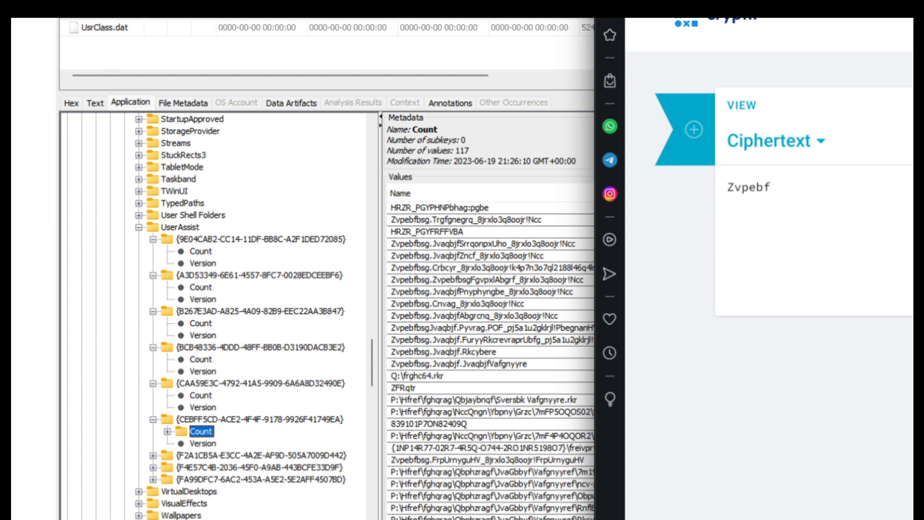
pyautogui.write('bsg')
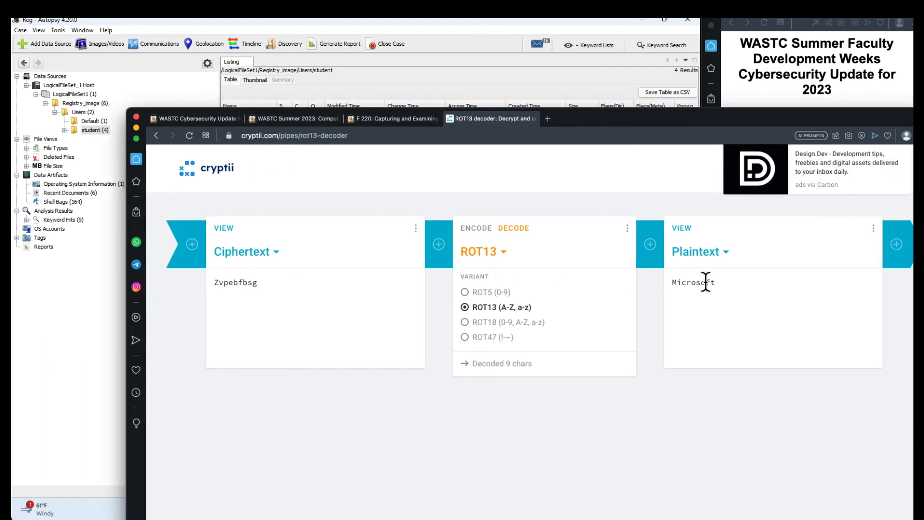
pyautogui.moveTo(736, 289)
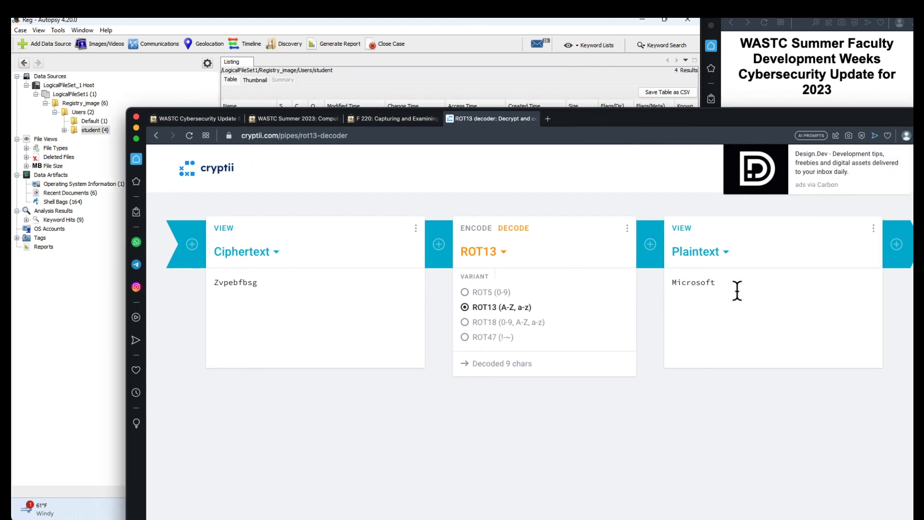
pyautogui.moveTo(317, 255)
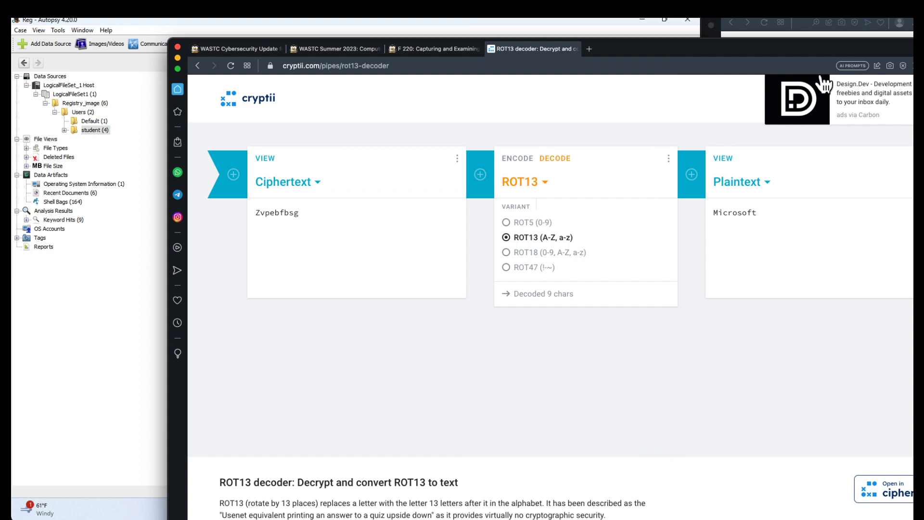
pyautogui.click(434, 49)
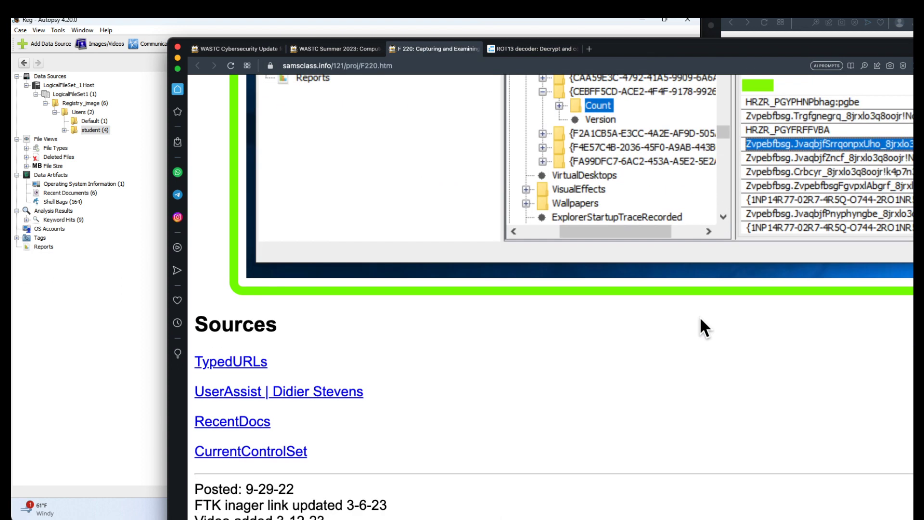